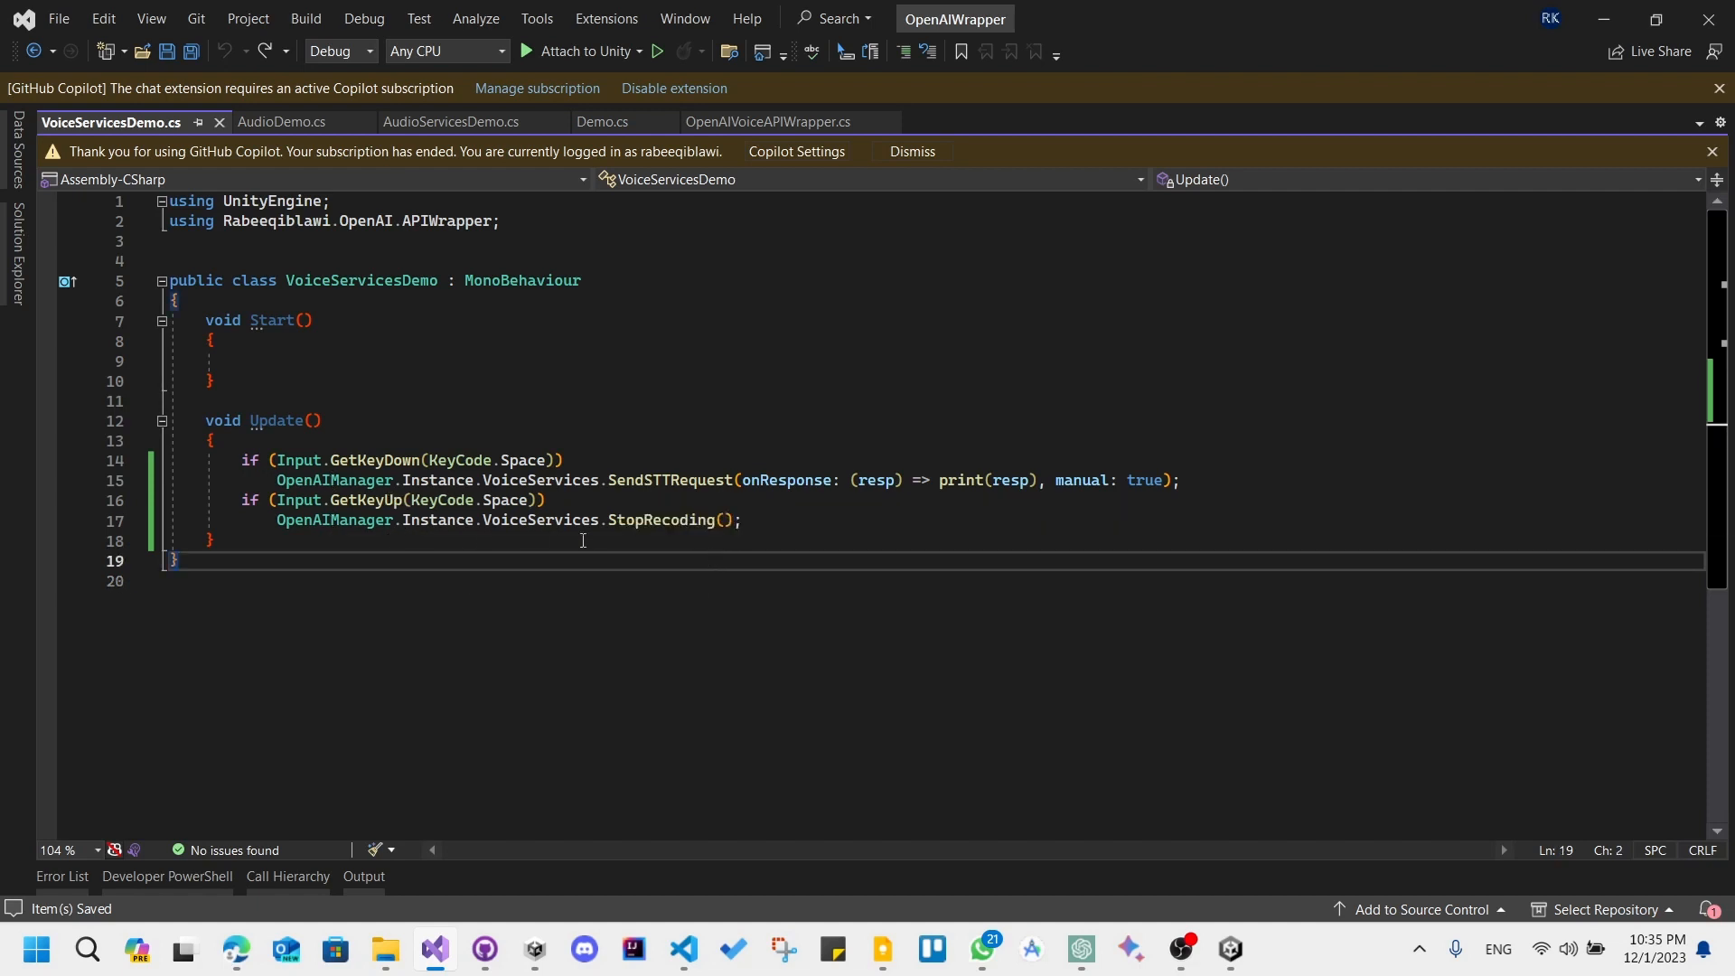
In Start, begin a call to OpenAIManager.Instance.VoiceServices.SendTTSRequest
{"action": "left_click", "coordinate": [741, 521]}
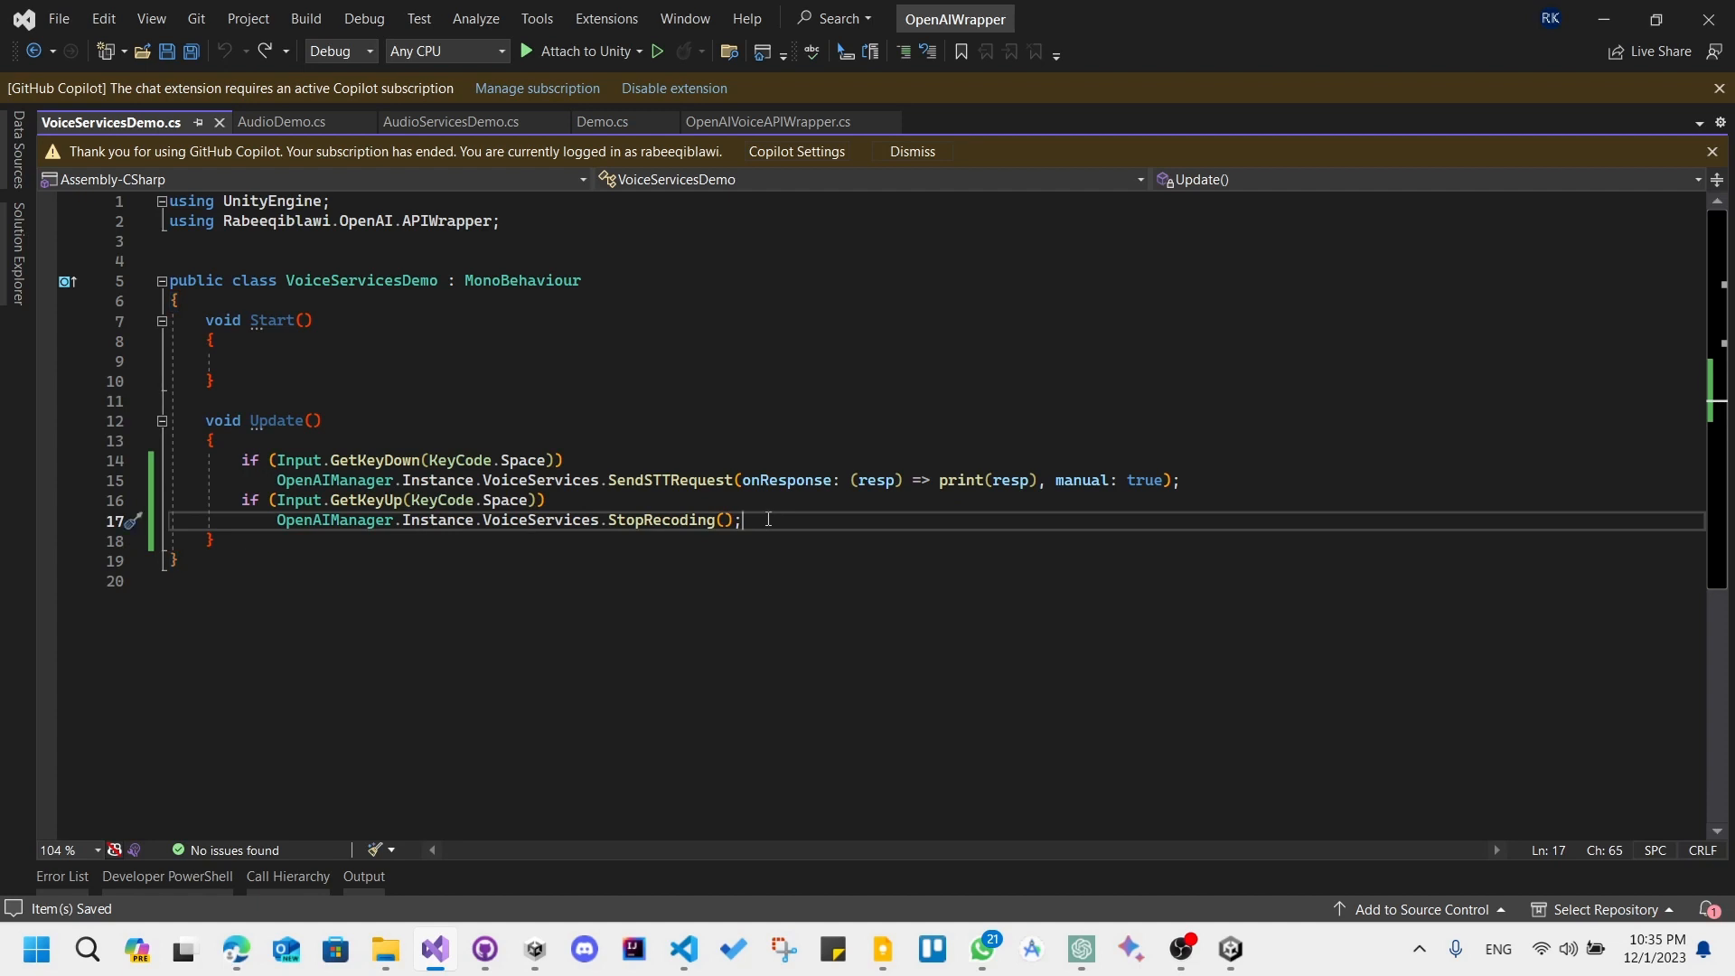
{"action": "mouse_move", "coordinate": [605, 504]}
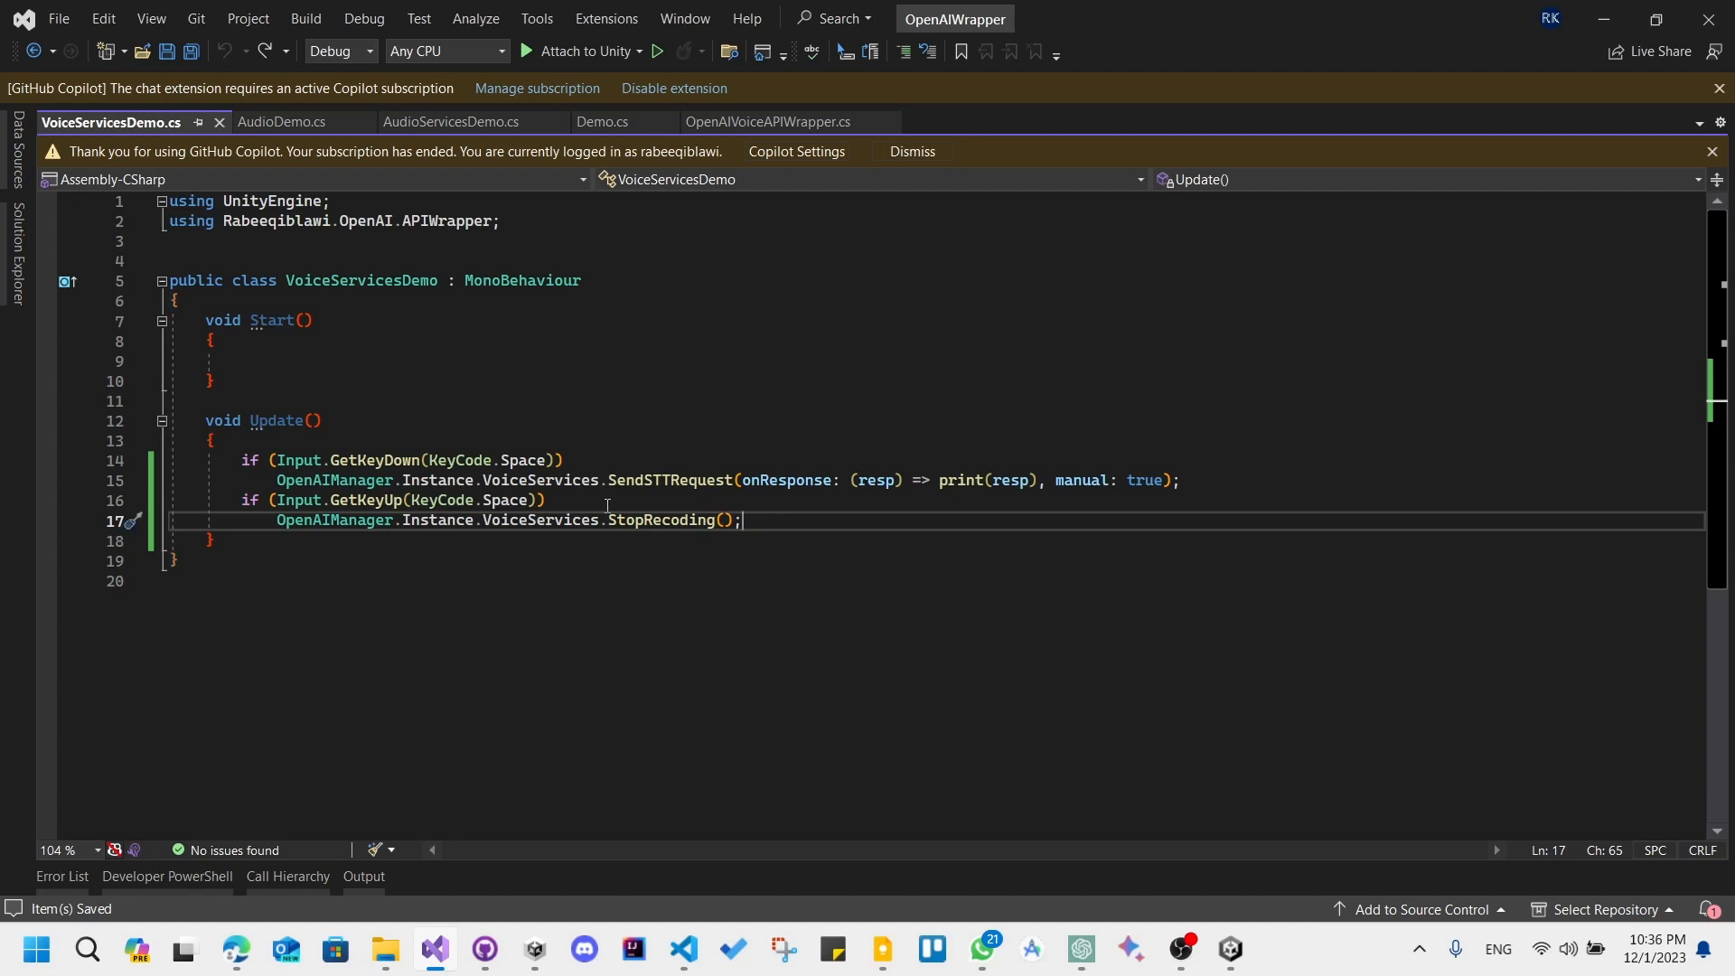
{"action": "left_click", "coordinate": [243, 360]}
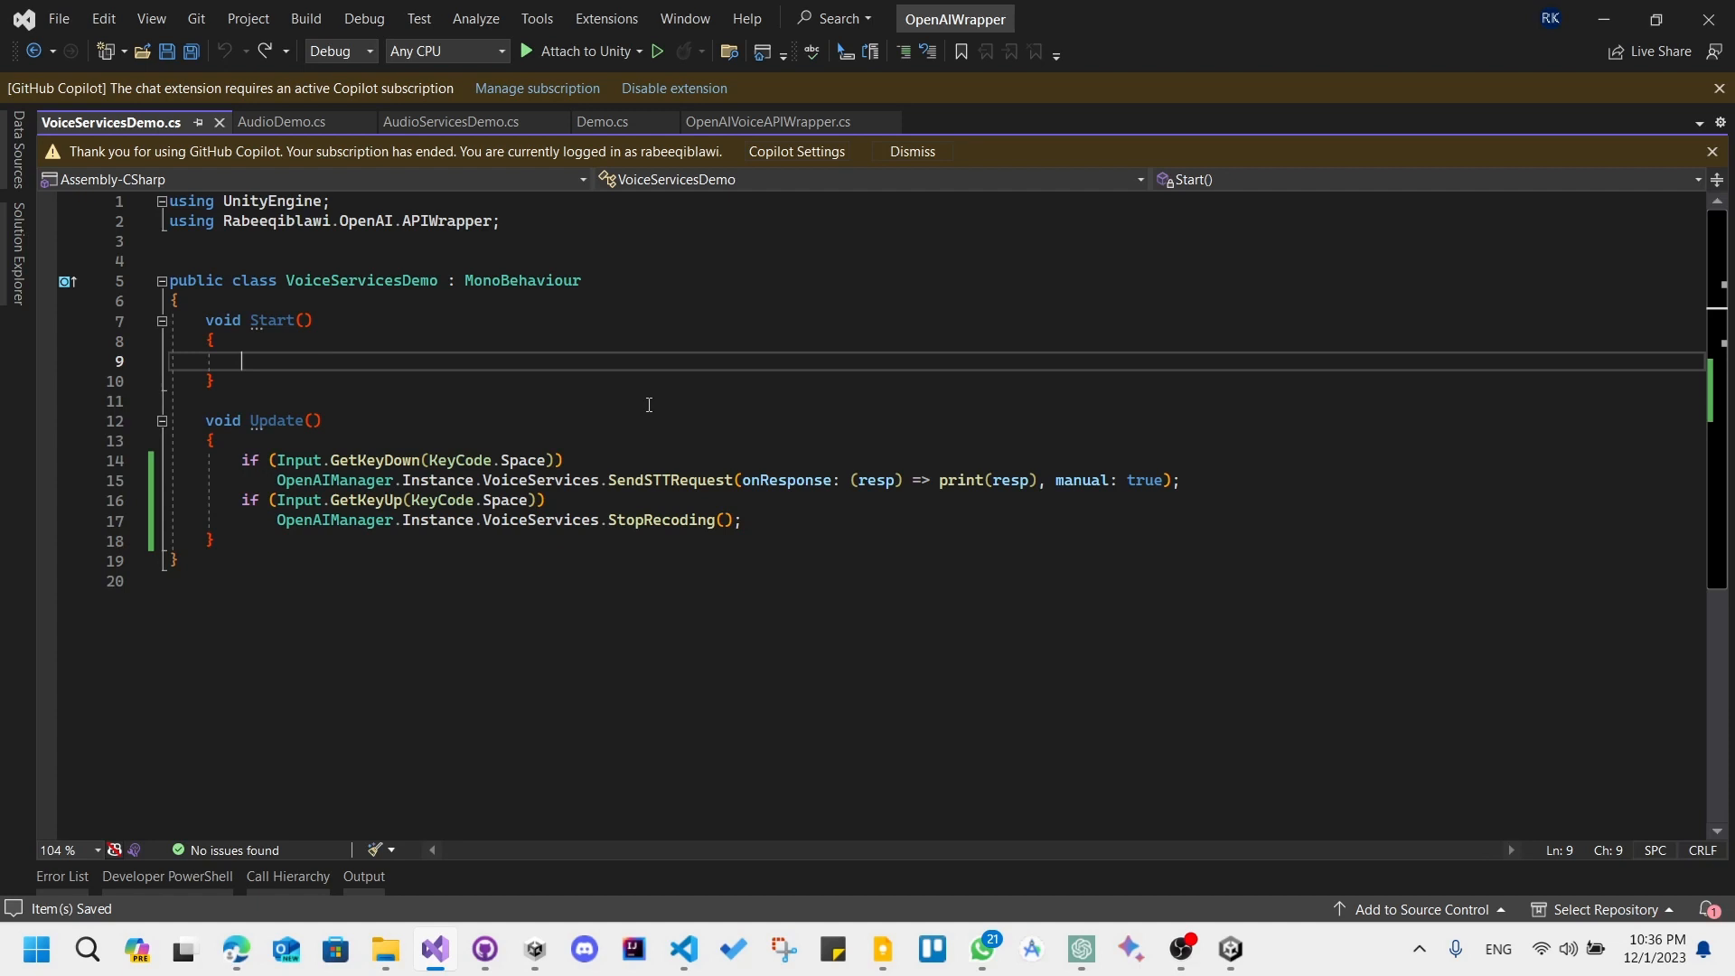
{"action": "mouse_move", "coordinate": [366, 326]}
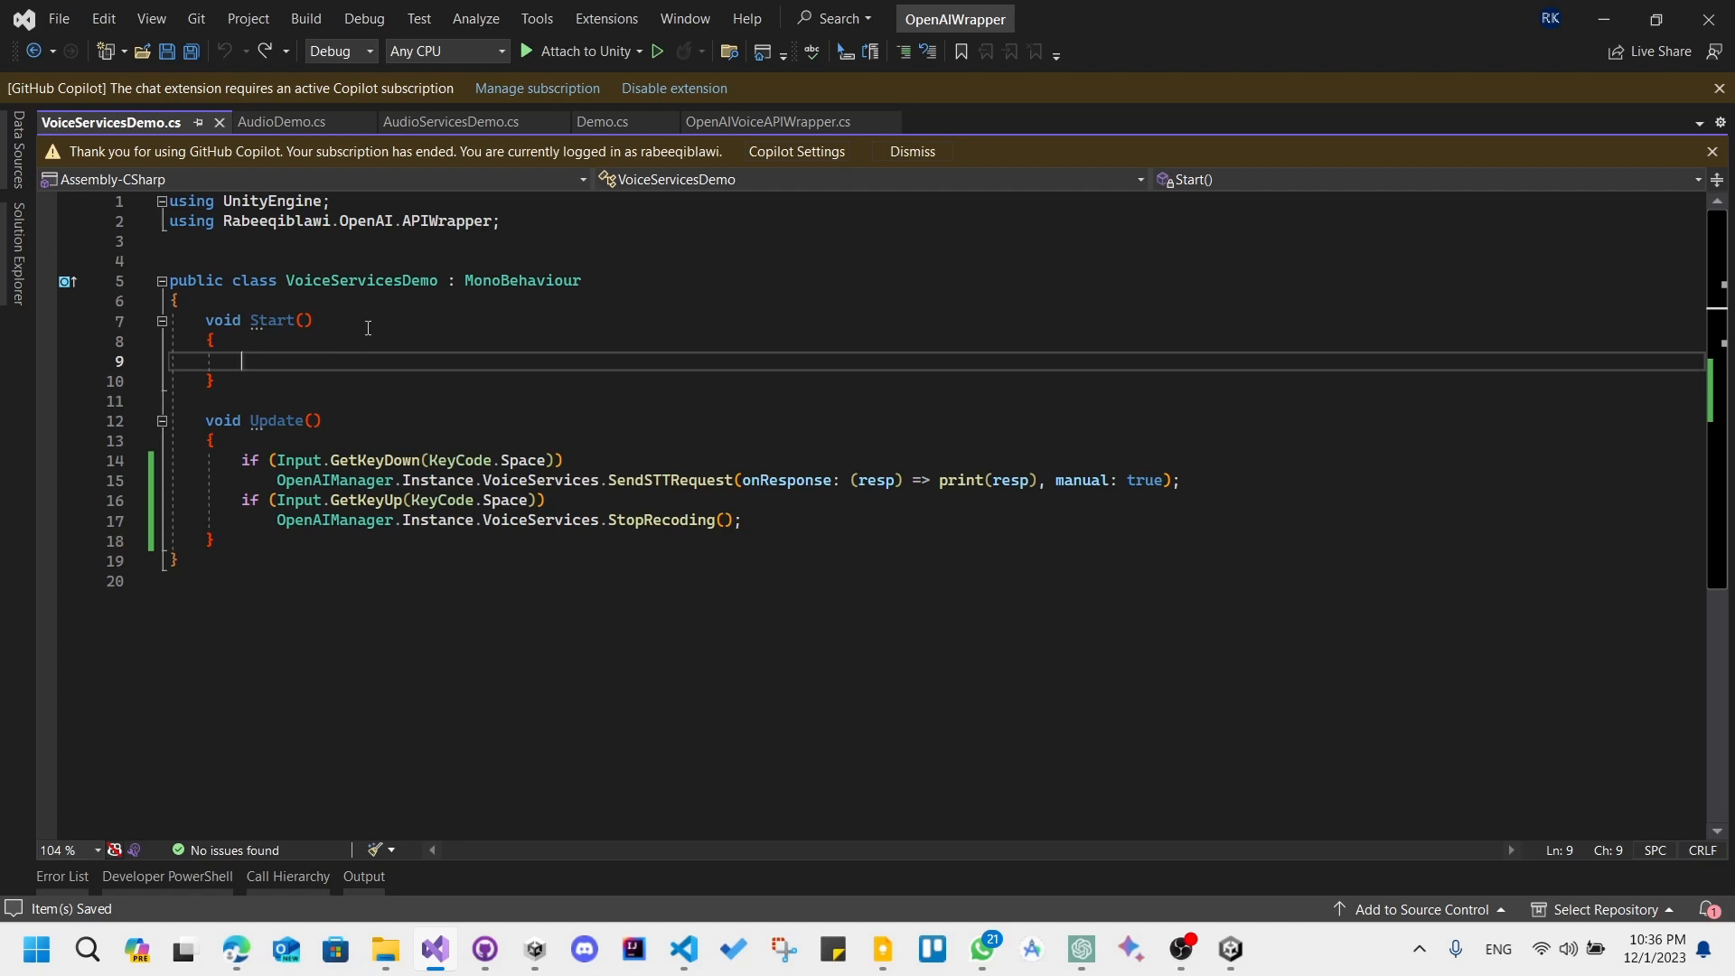
{"action": "type", "text": "OpenAIManager.i"}
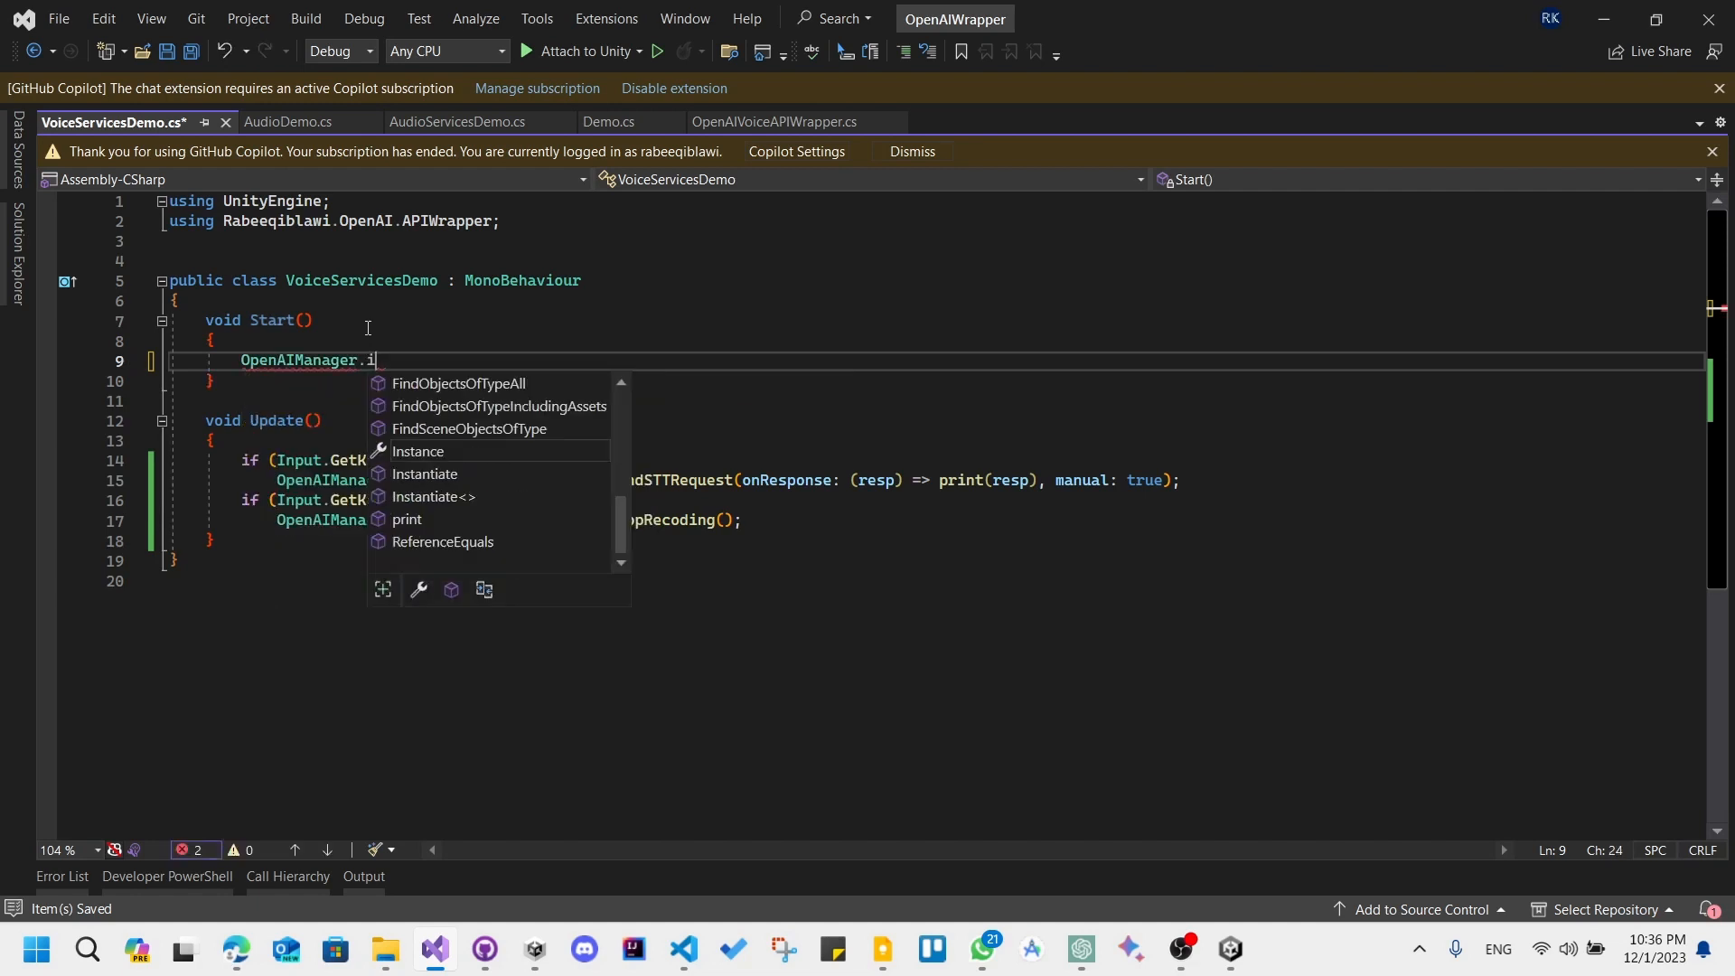
{"action": "type", "text": "Instance."}
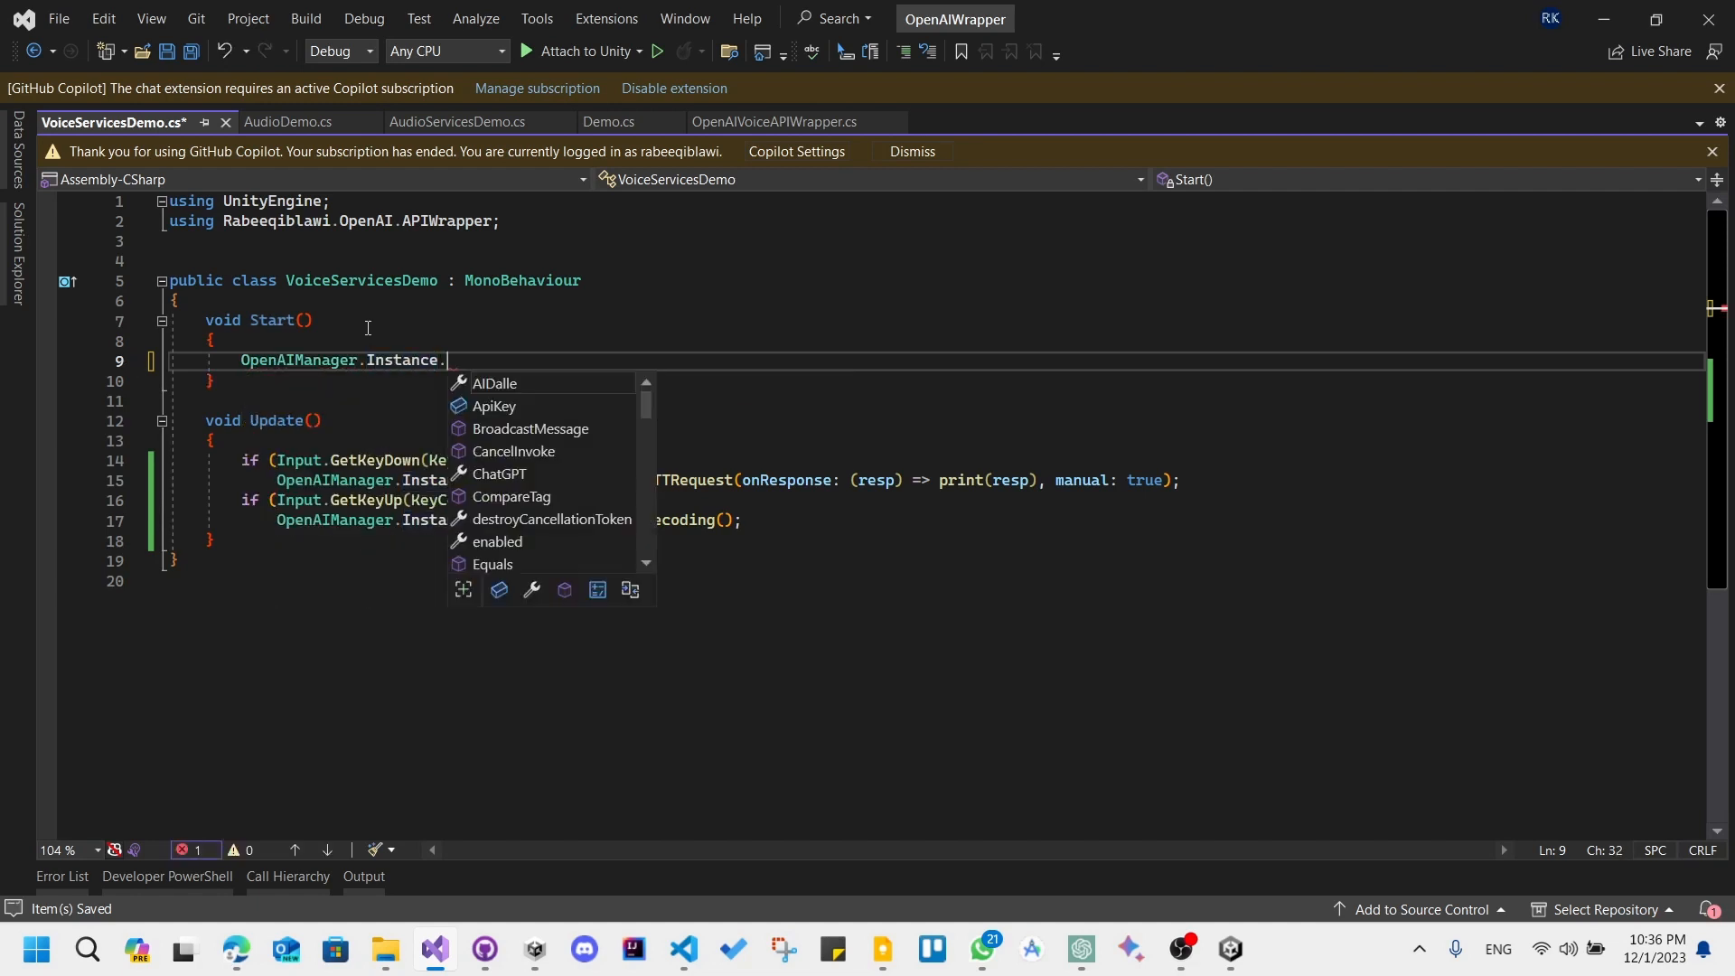
{"action": "type", "text": "VoiceServices."}
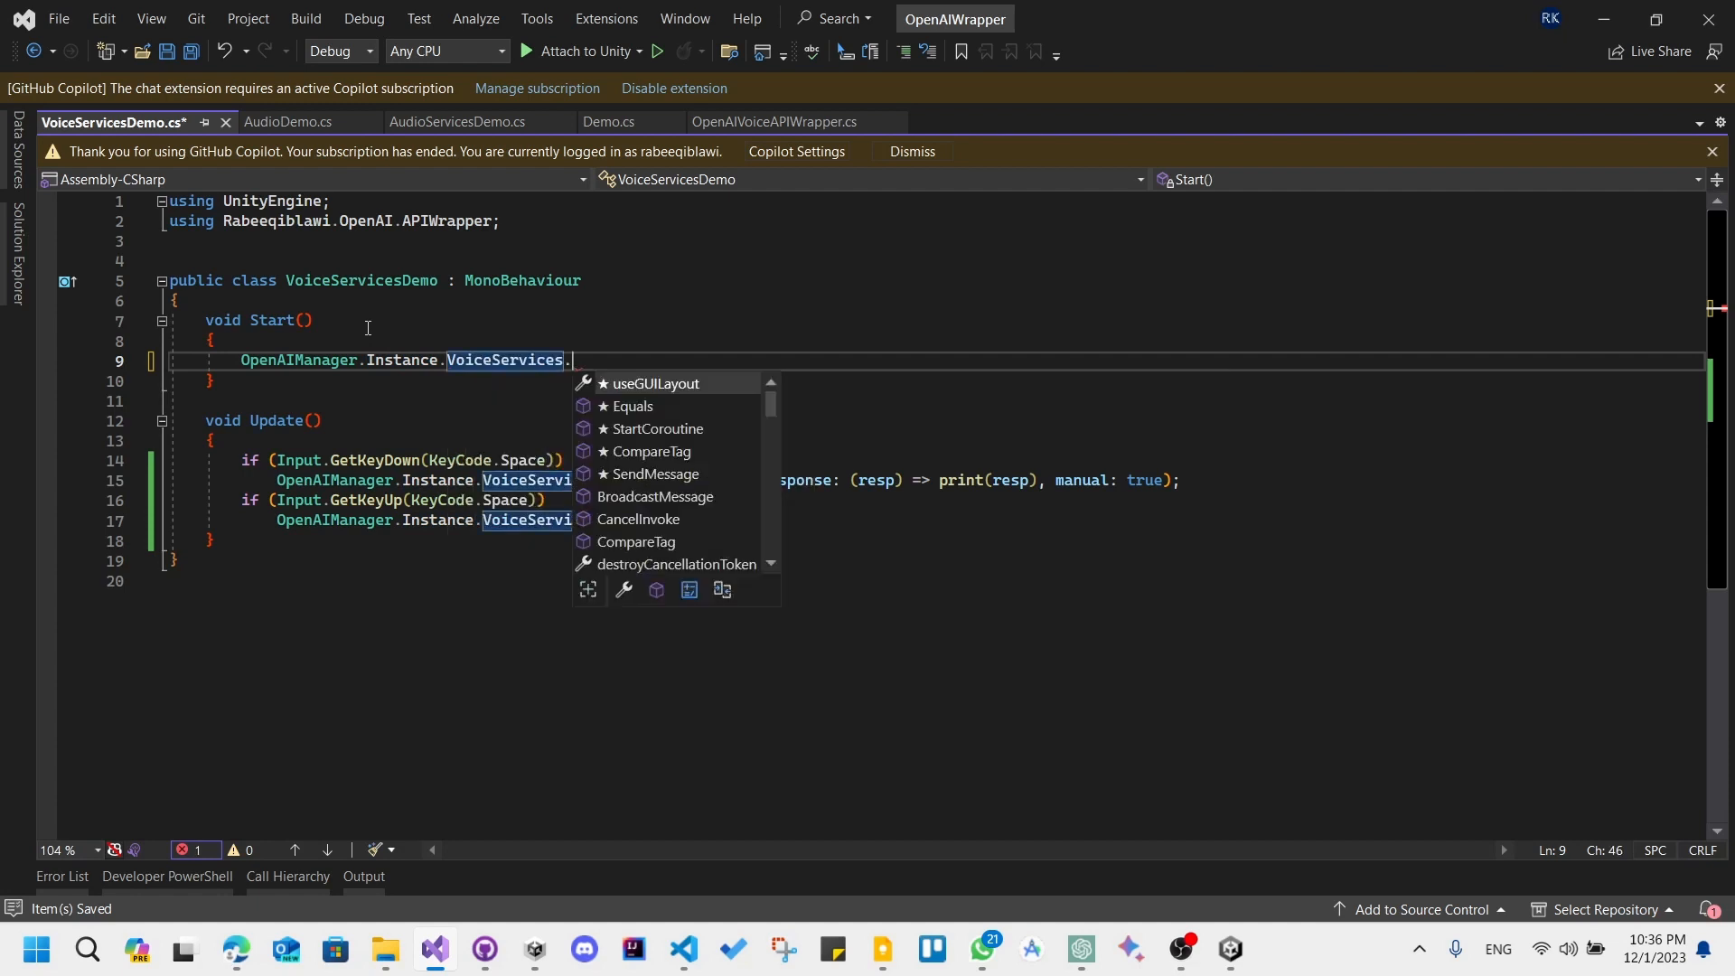
{"action": "type", "text": "se"}
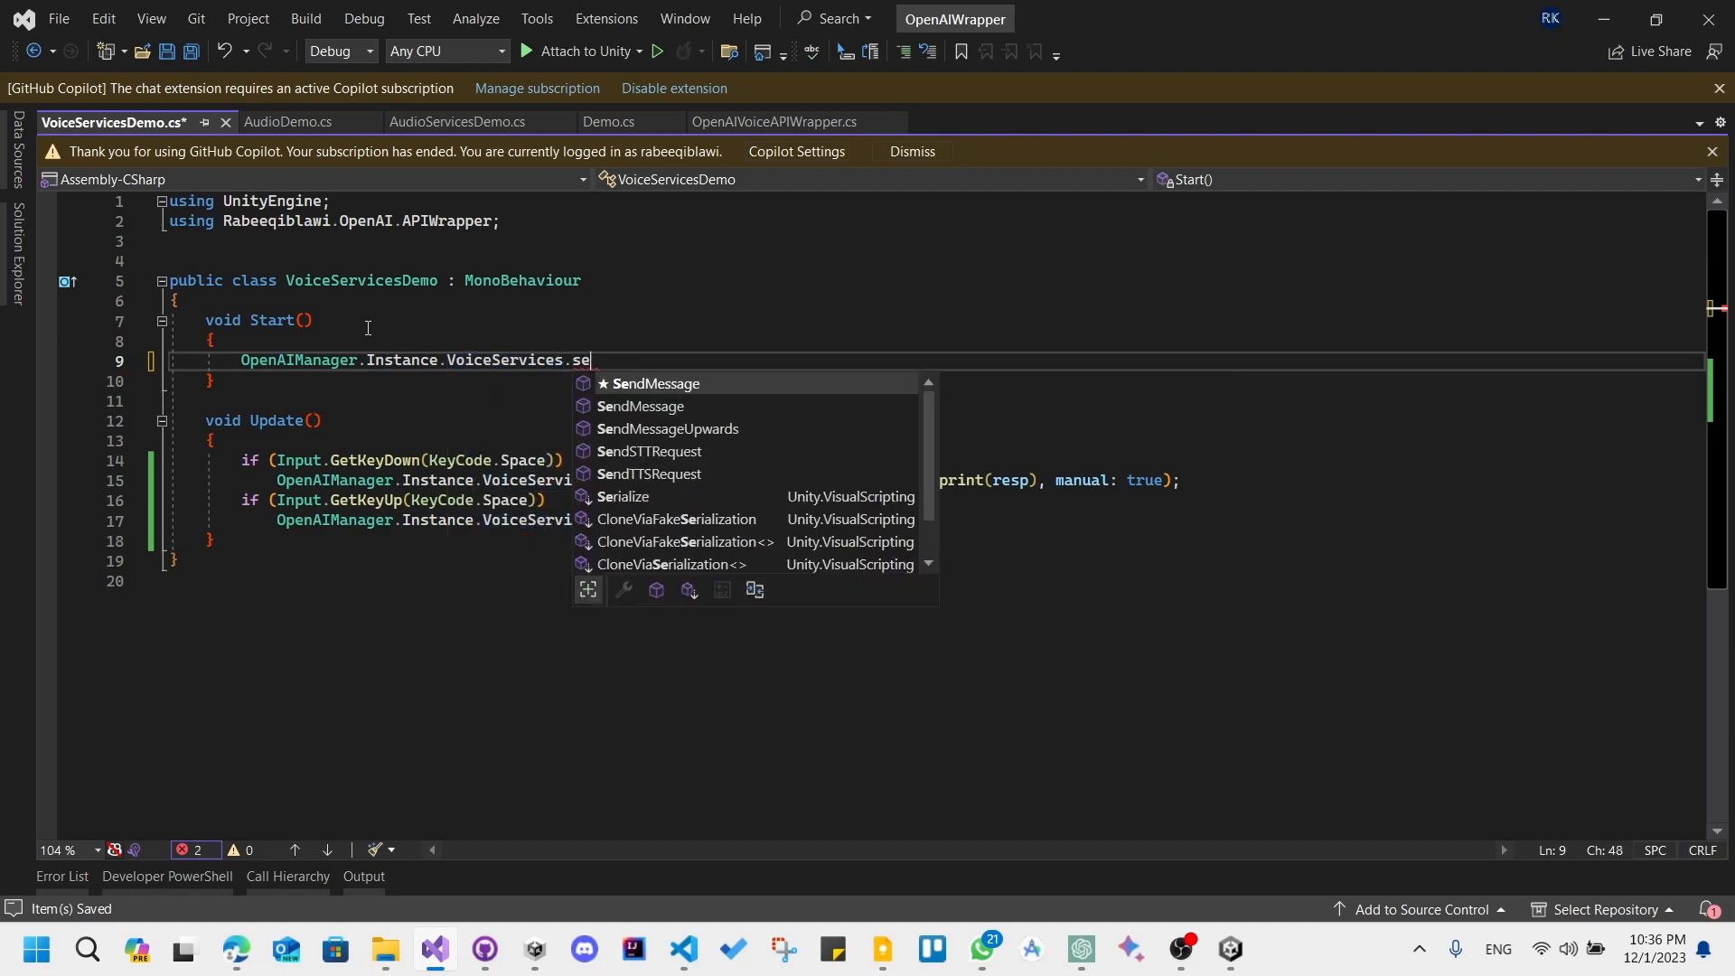
{"action": "mouse_move", "coordinate": [647, 459]}
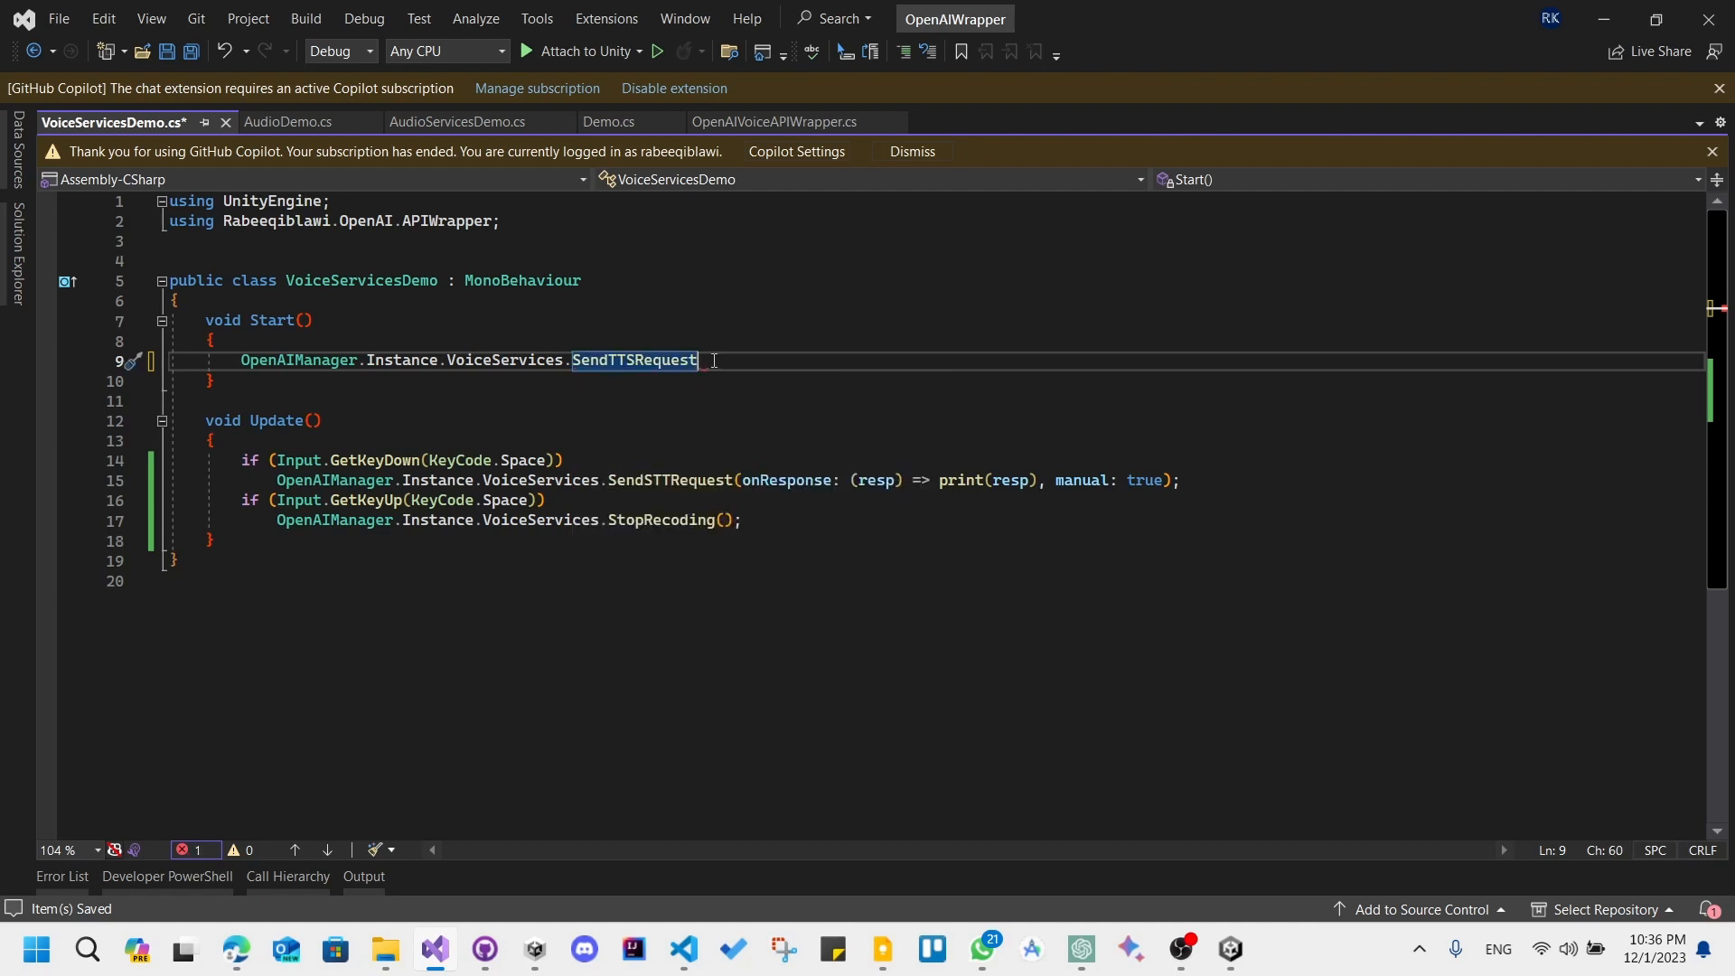
Pass "hello World" and an empty onResponse lambda taking resp to SendTTSRequest
{"action": "type", "text": "(\"\")"}
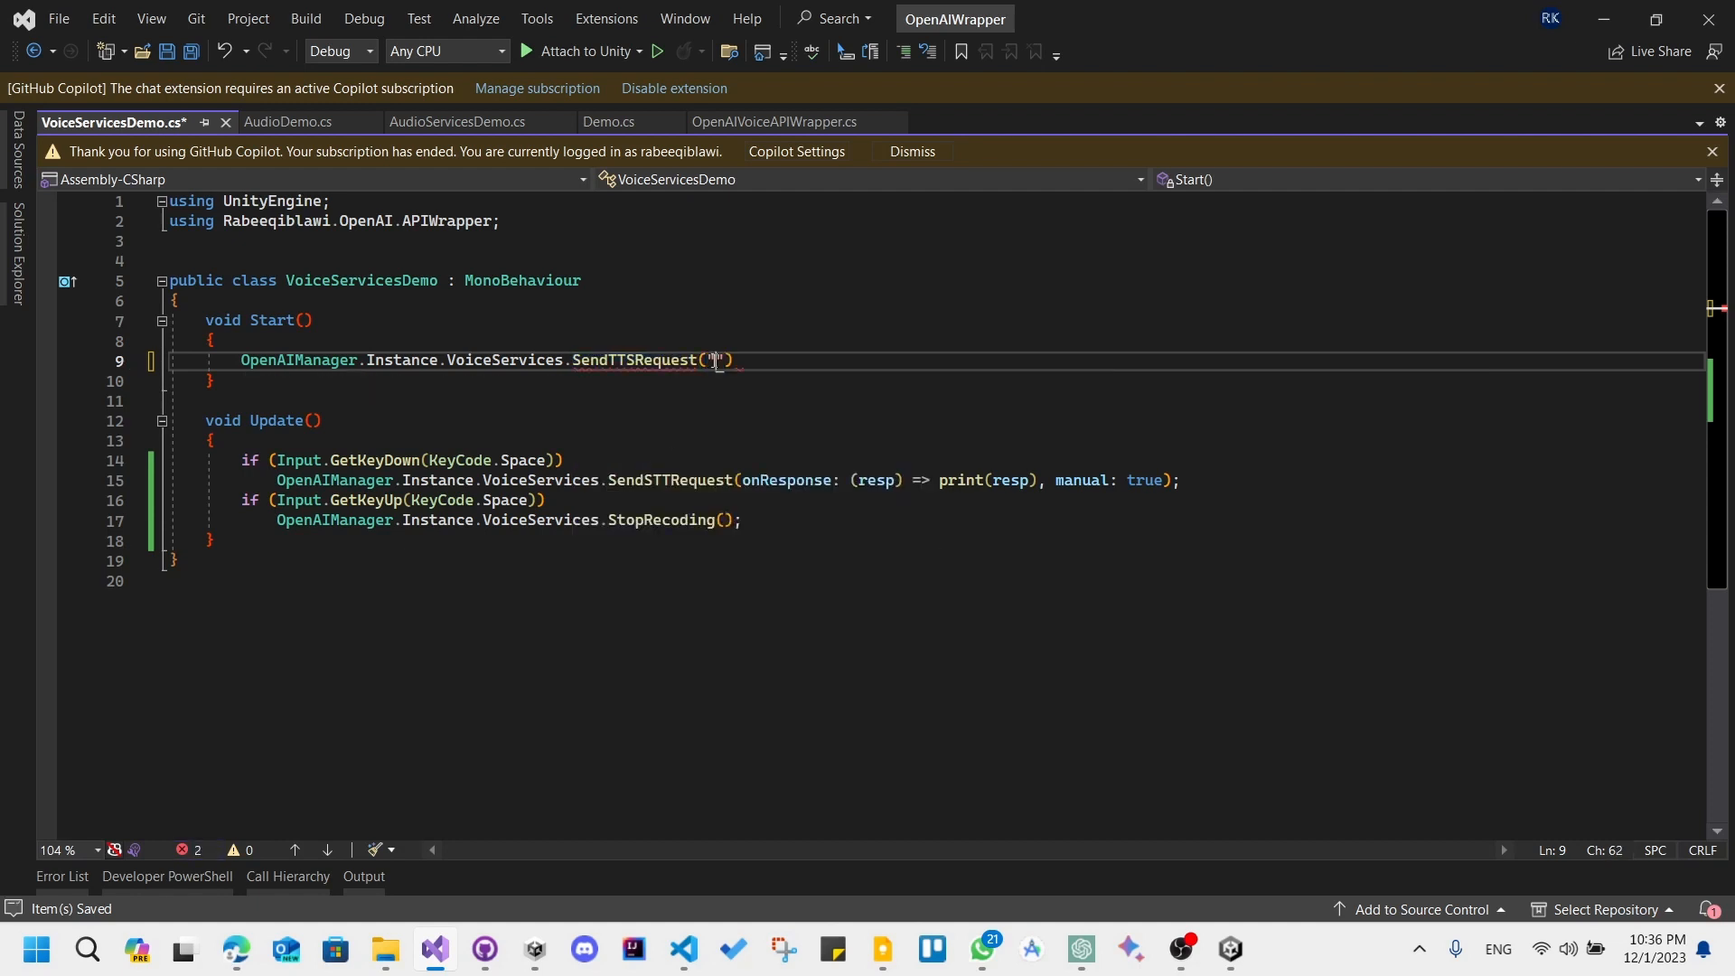
{"action": "type", "text": "hello"}
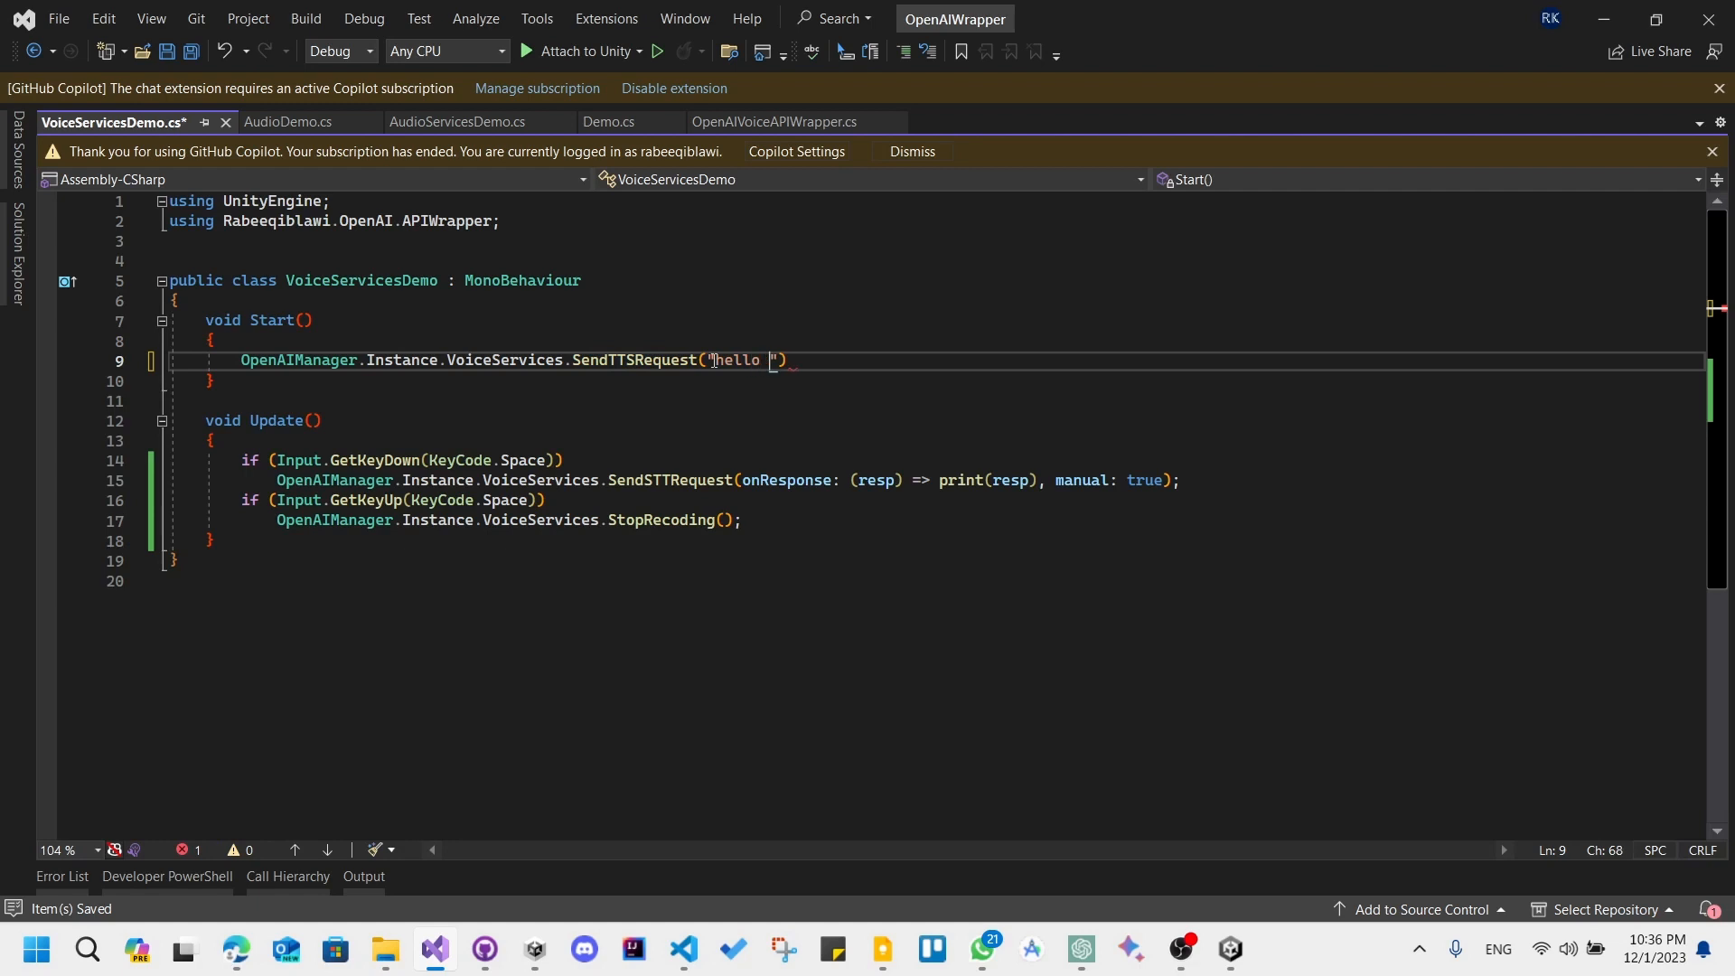
{"action": "type", "text": "World"}
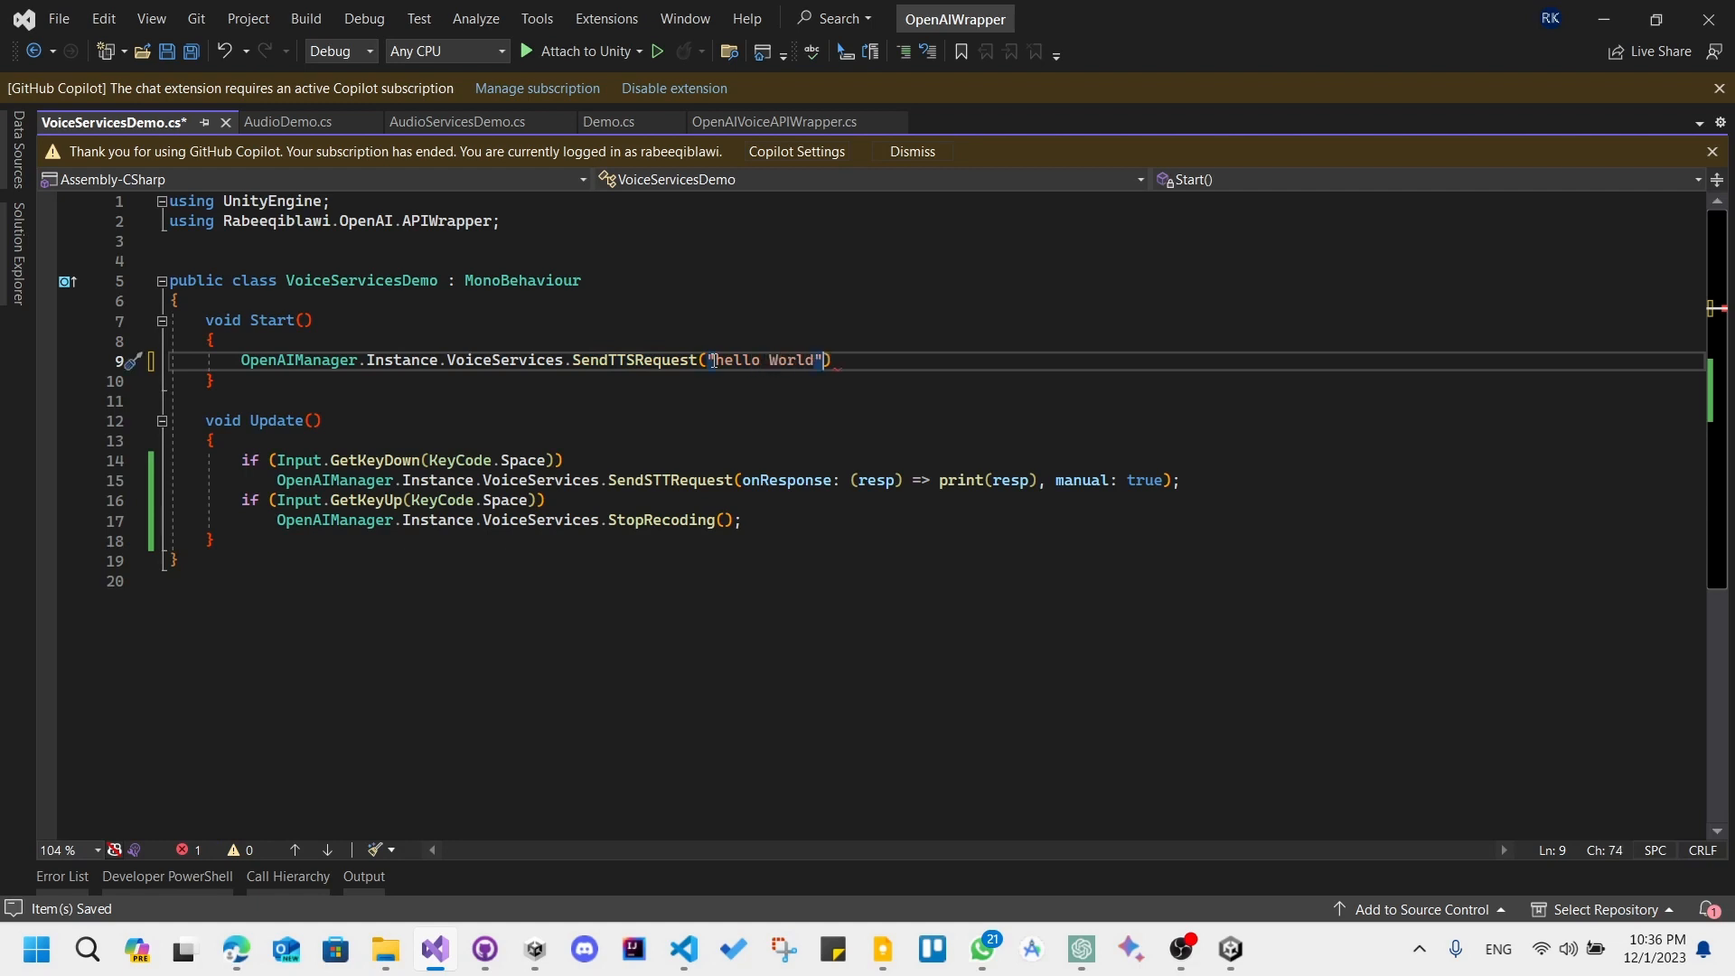
{"action": "type", "text": ", ("}
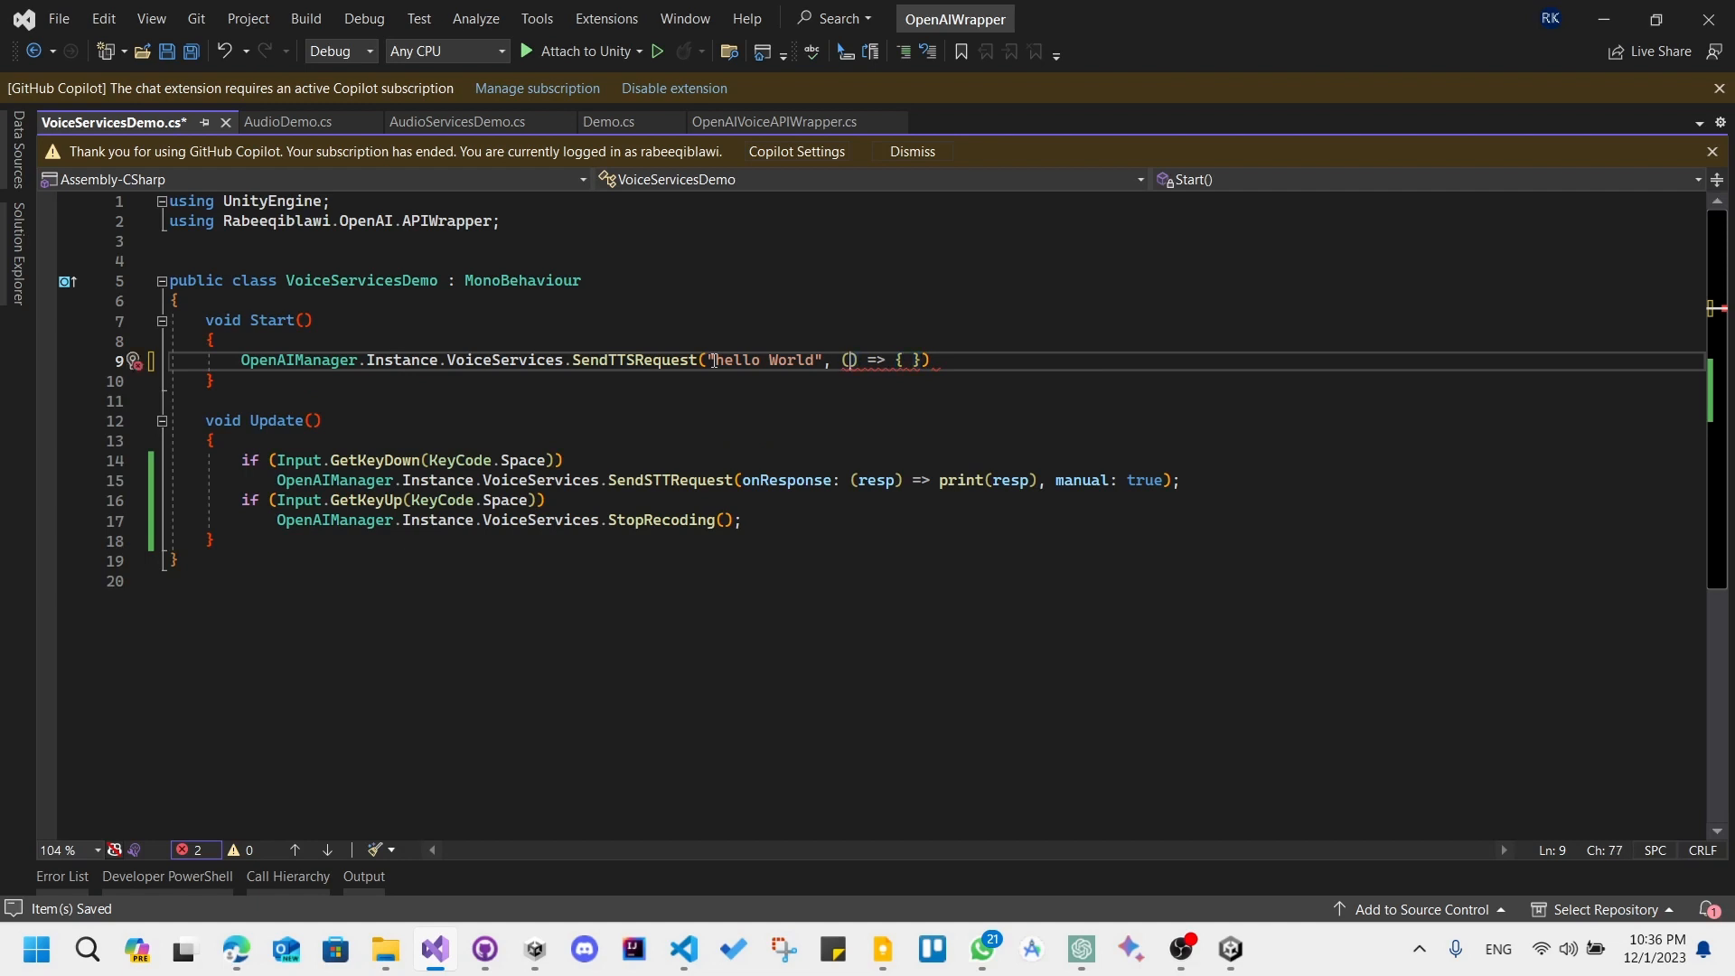
{"action": "type", "text": "resp"}
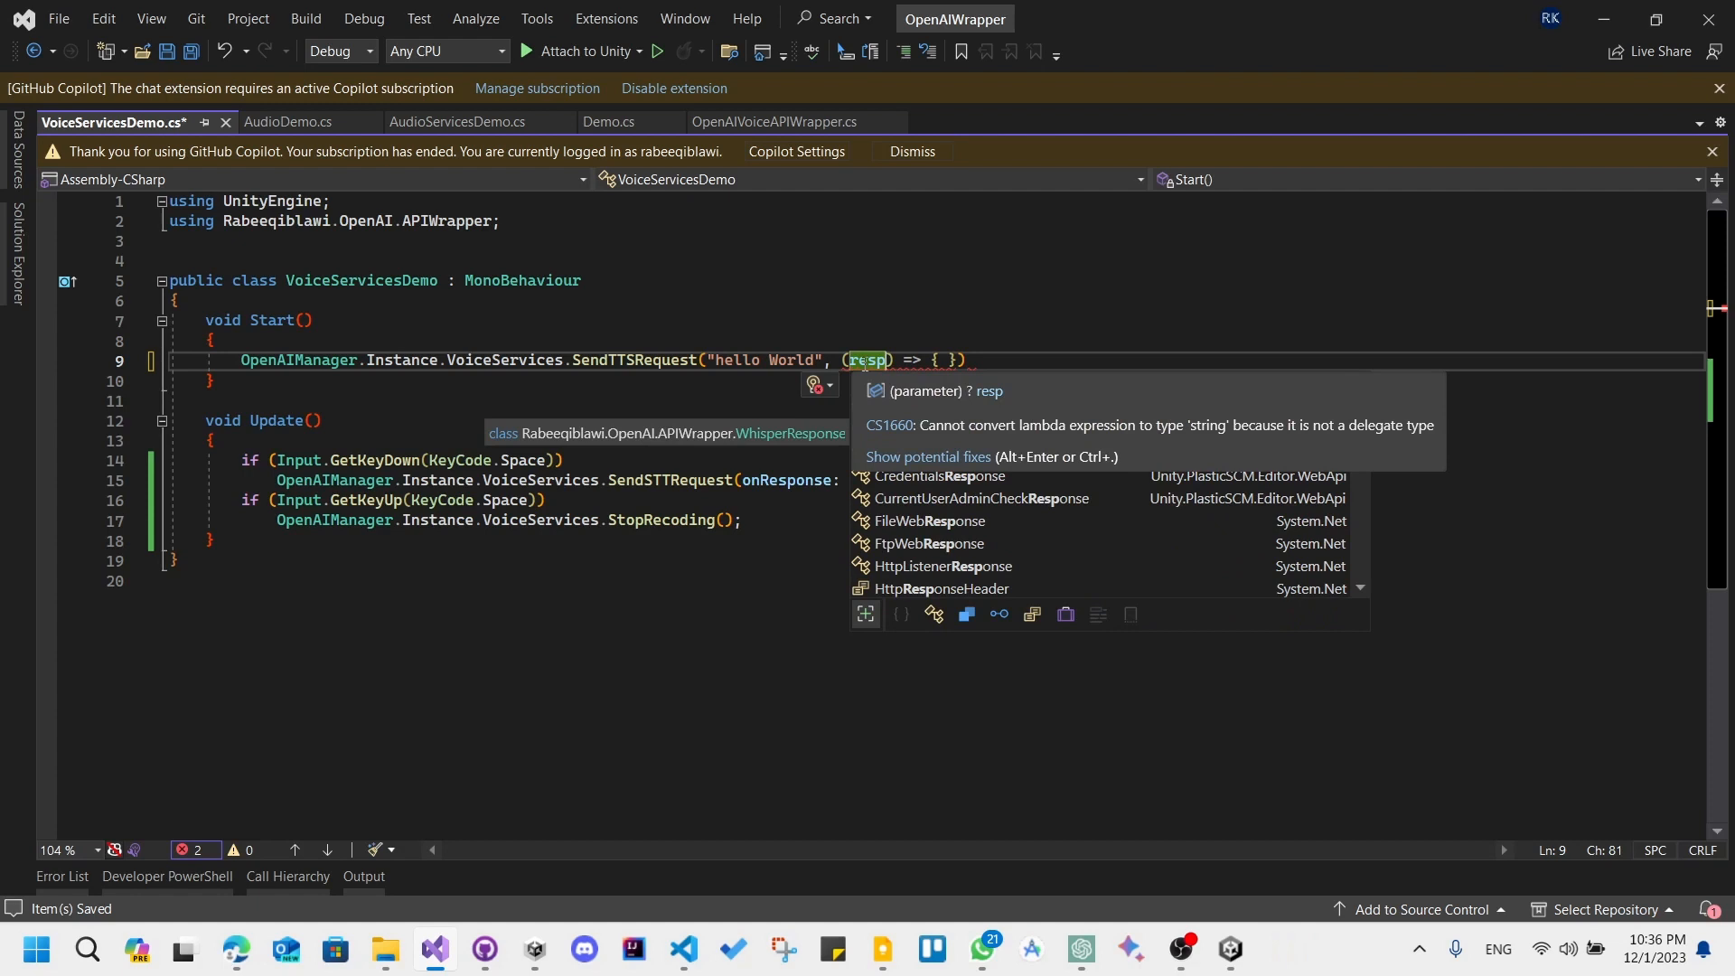
{"action": "type", "text": "r"}
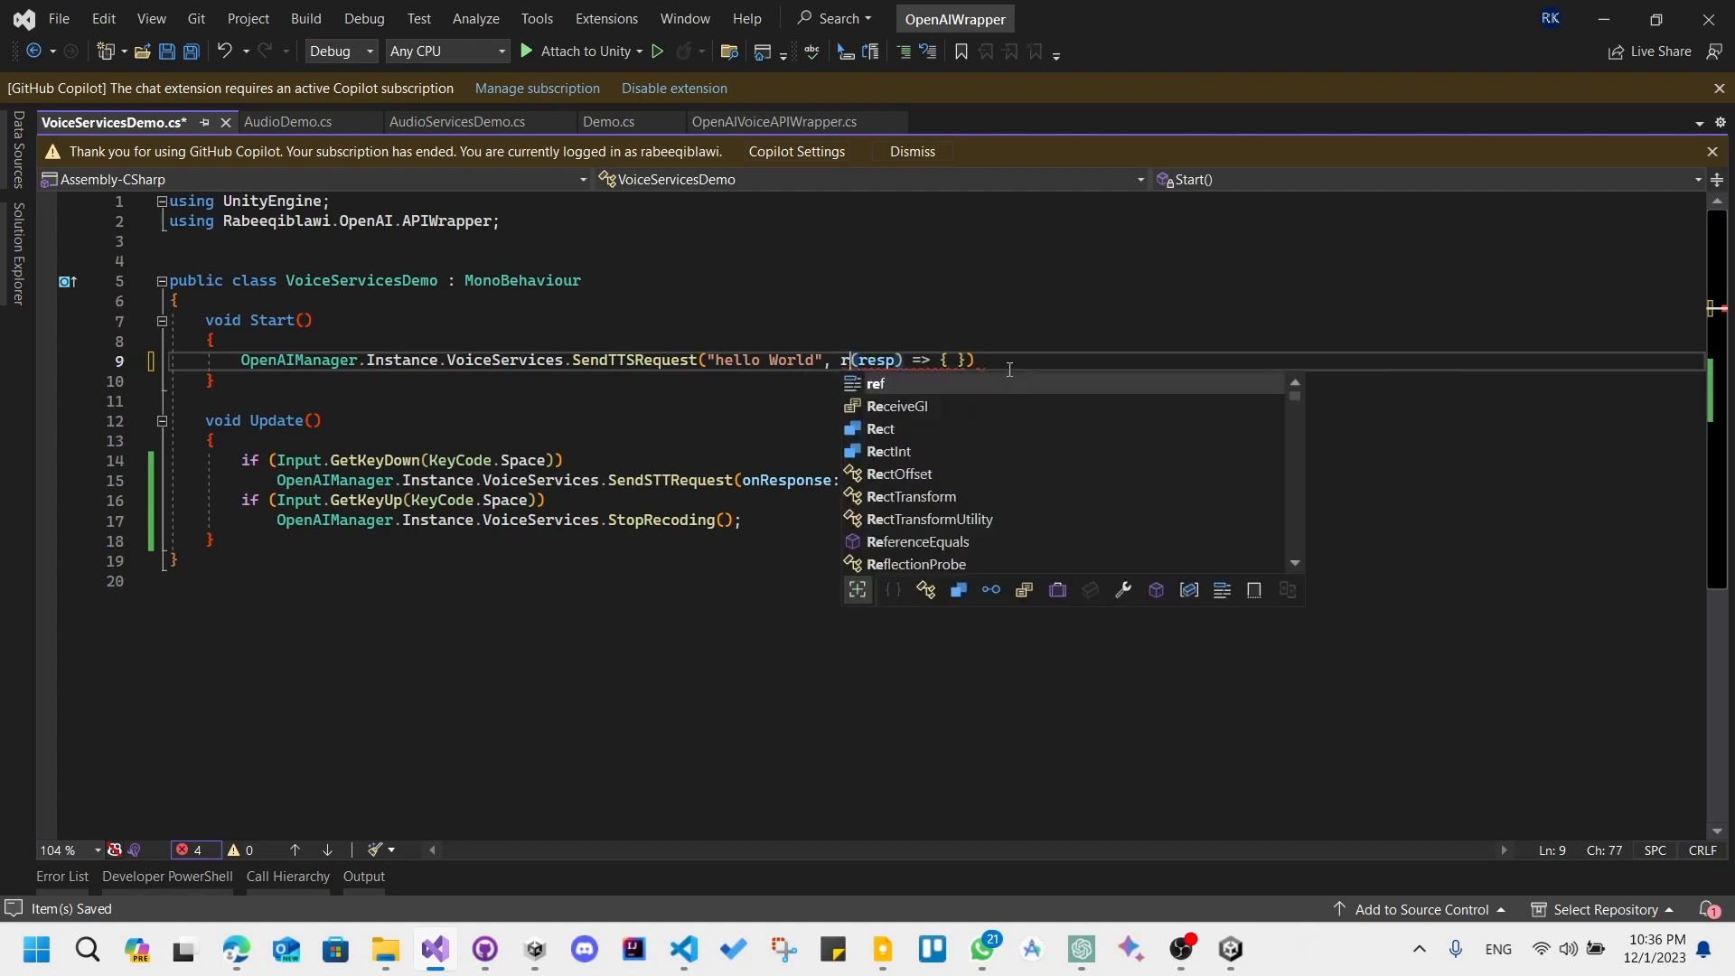
{"action": "type", "text": "nResponse:"}
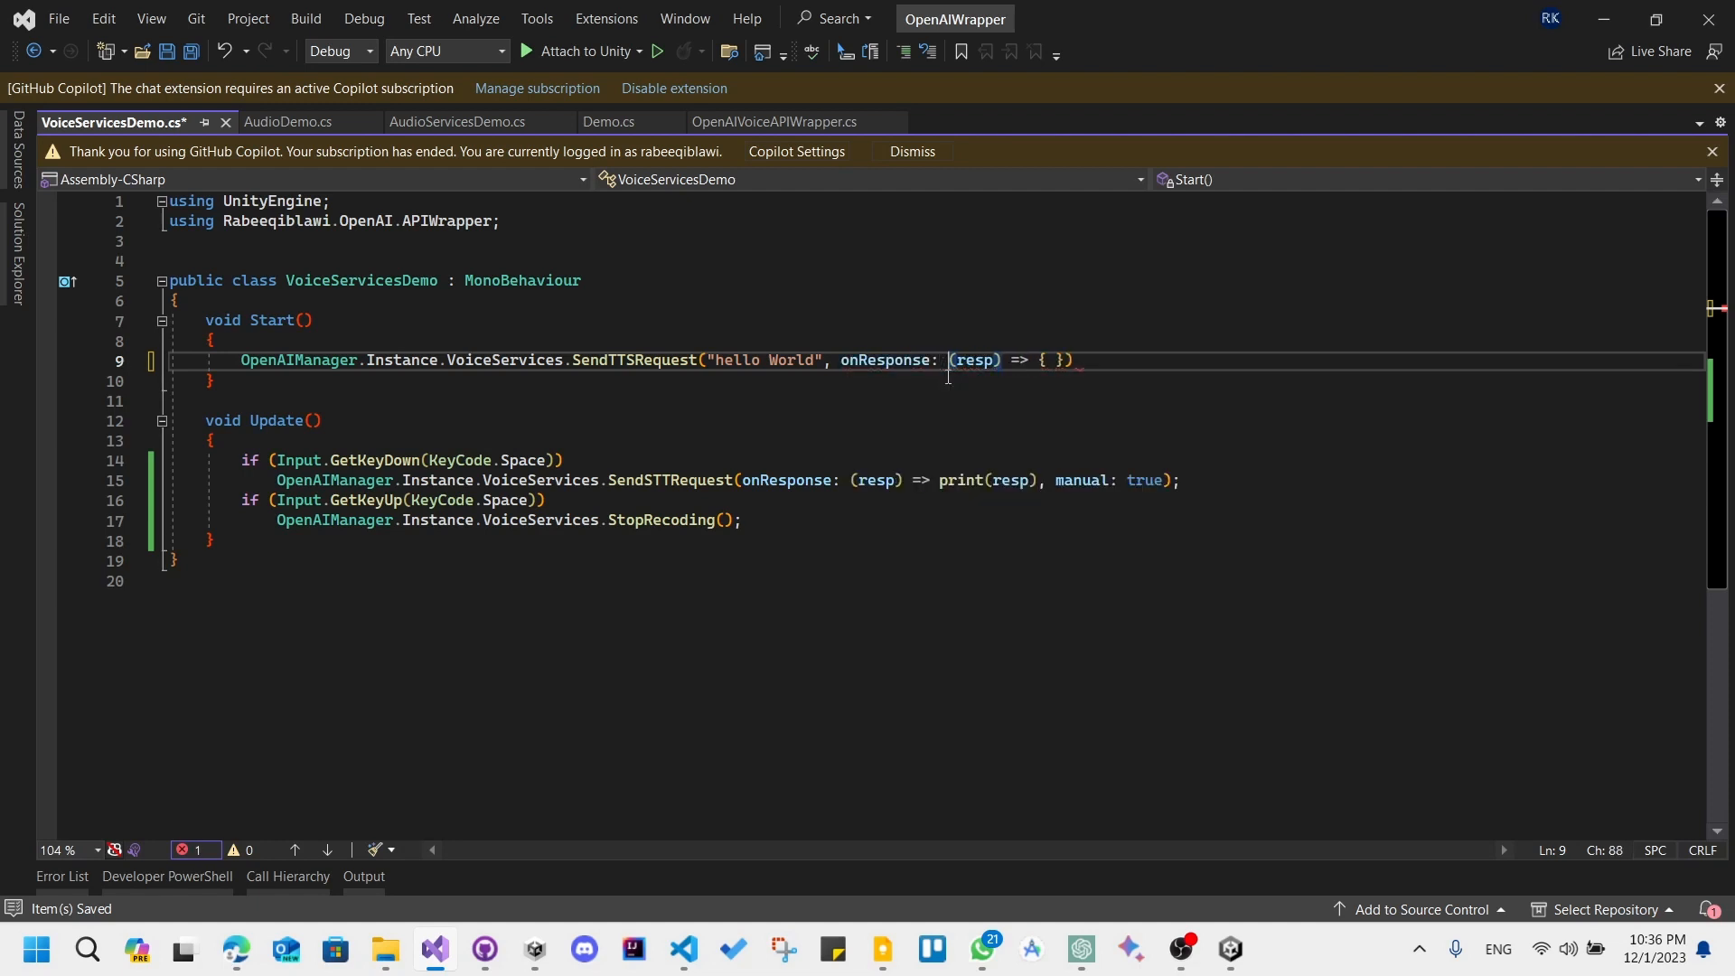
{"action": "mouse_move", "coordinate": [970, 359]}
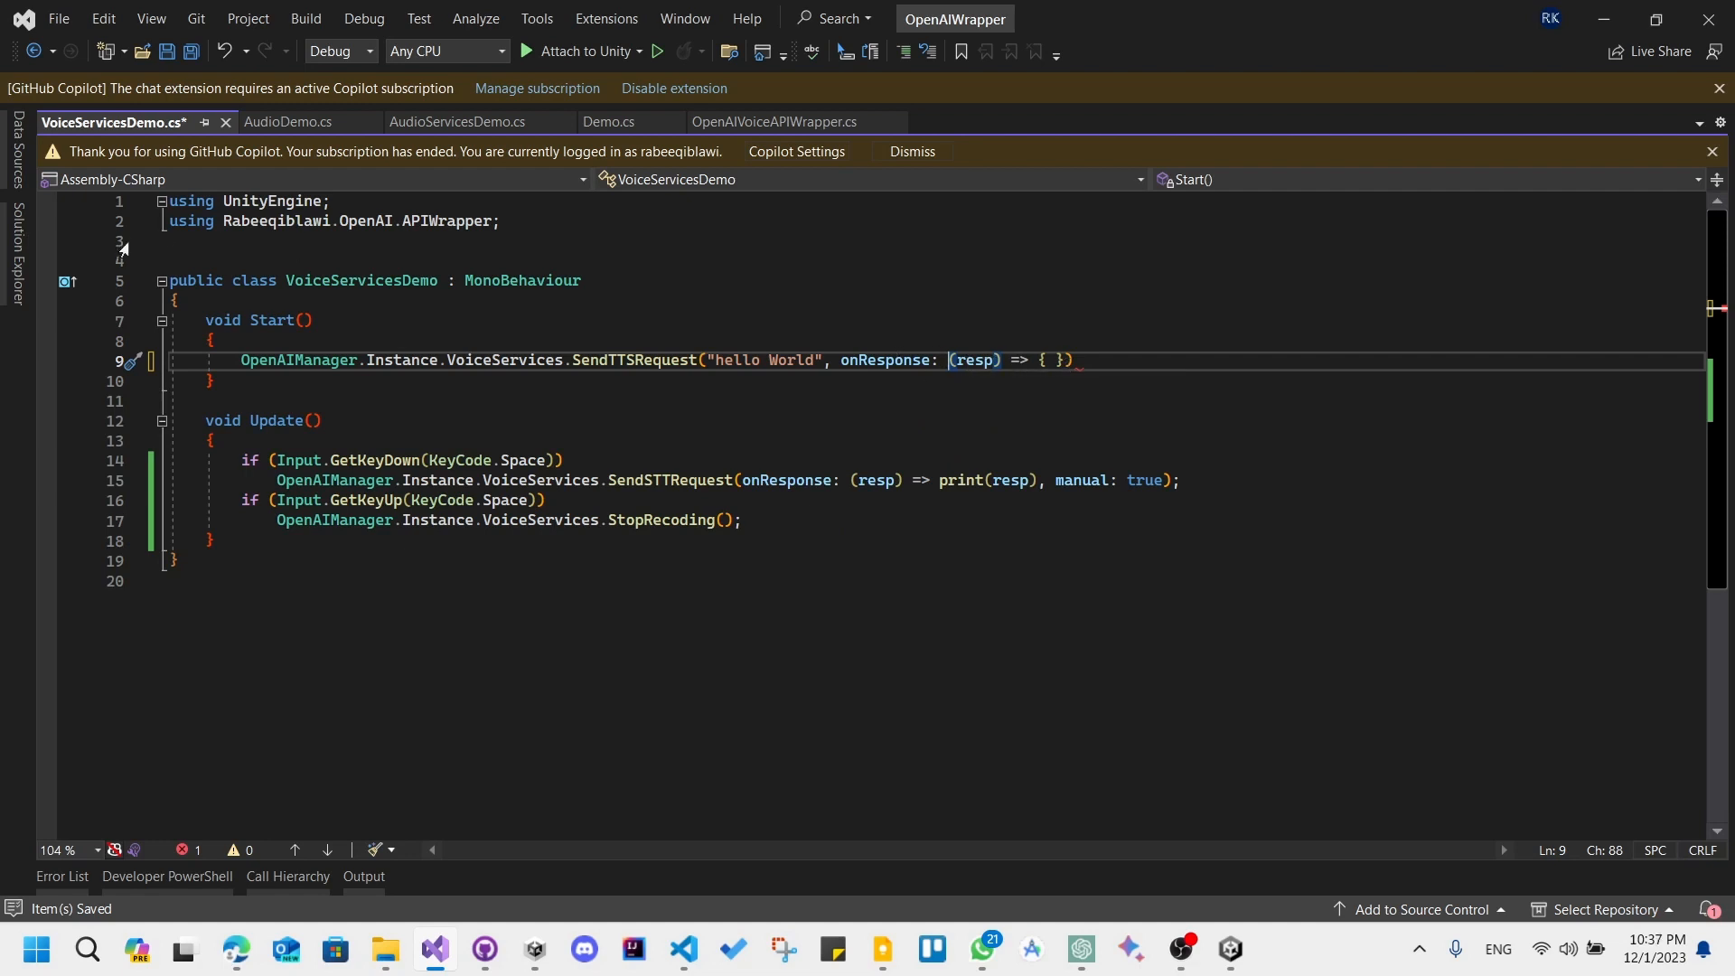
Declare a public AudioSource field named AudioSource at the top of the class
{"action": "key", "text": "enter"}
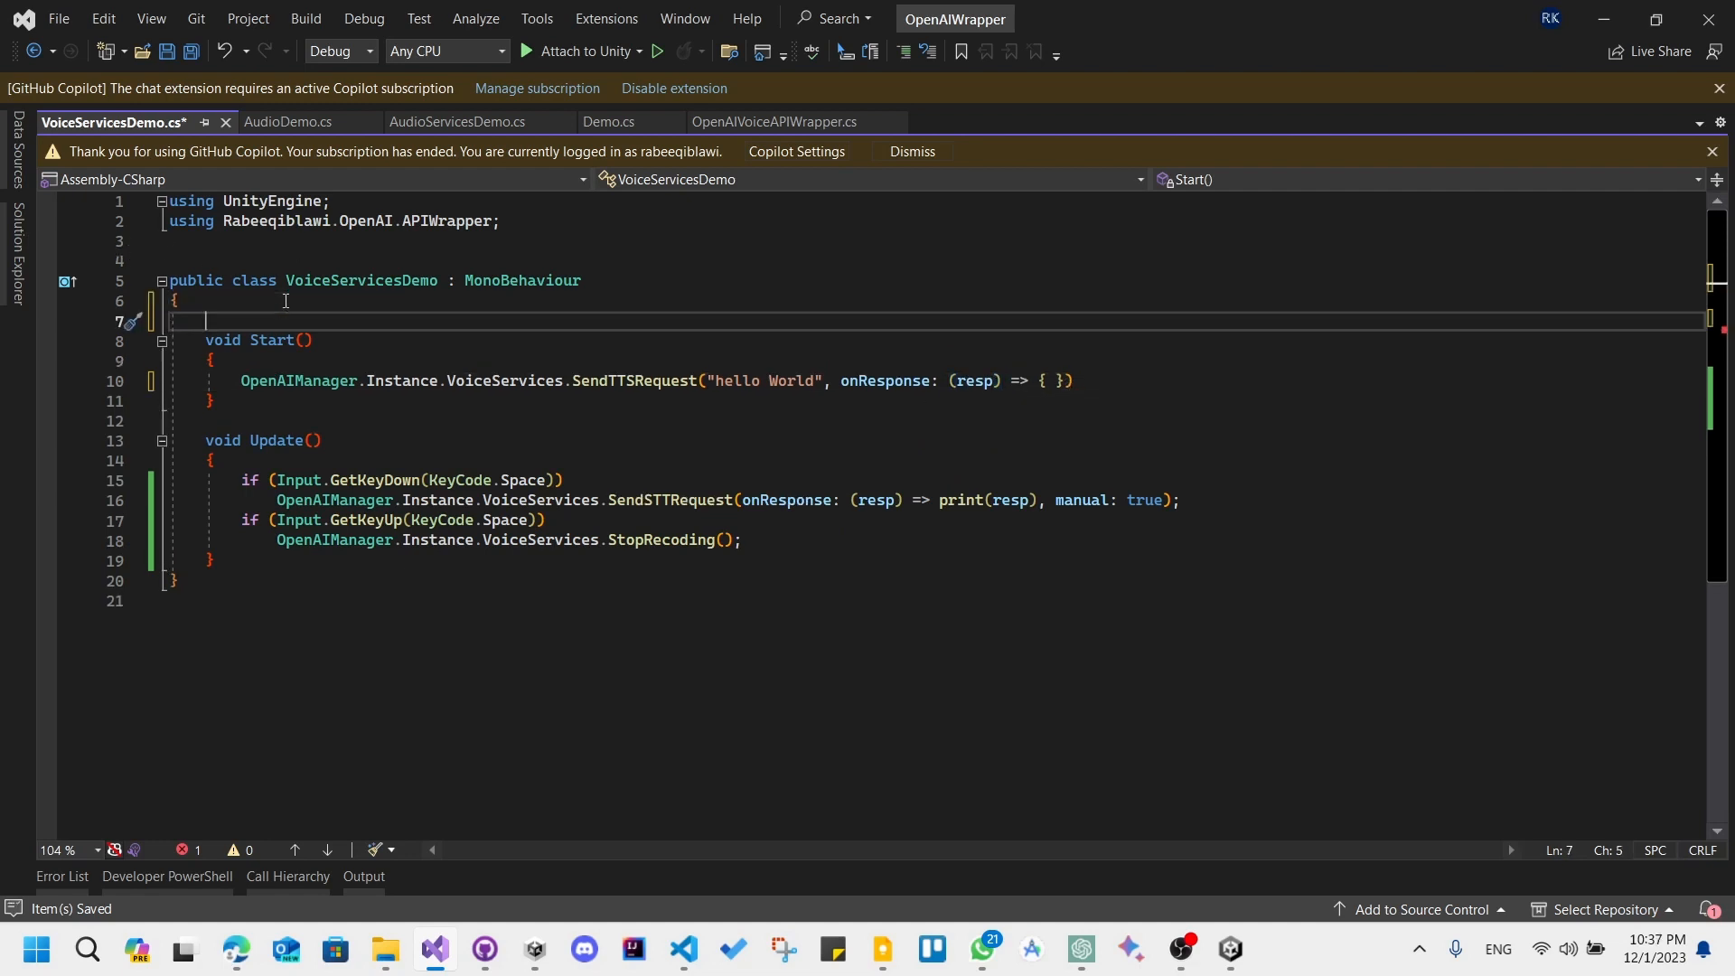
{"action": "type", "text": "AudioSource"}
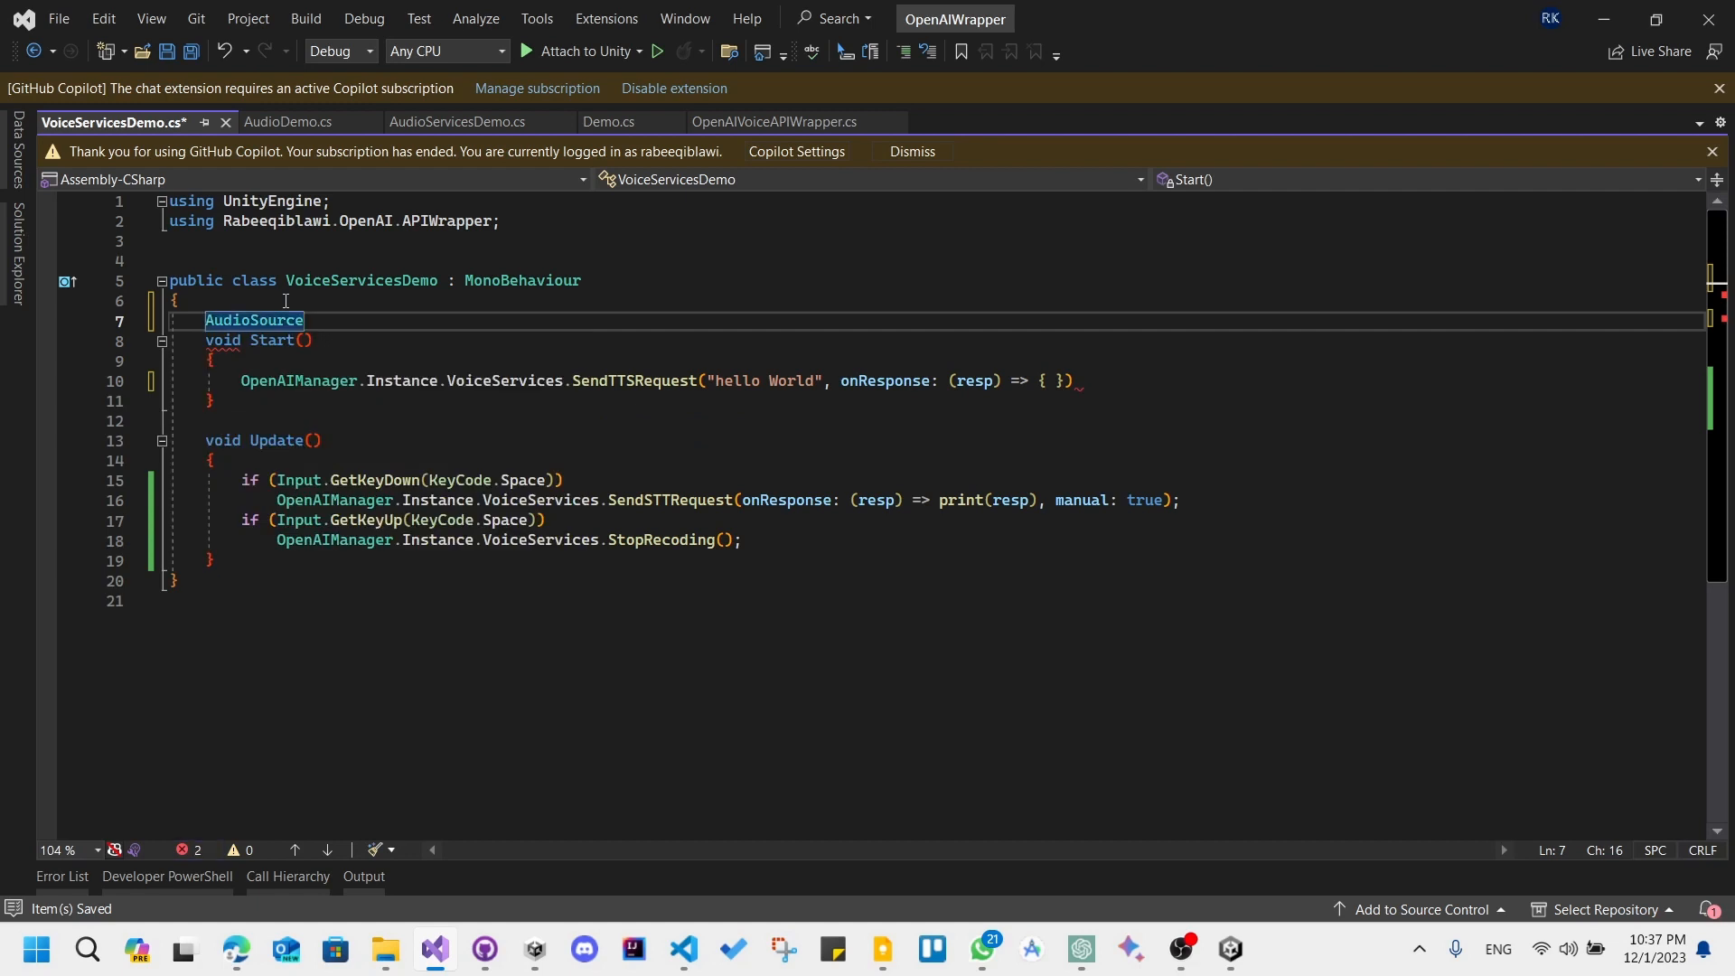
{"action": "type", "text": "AudioSource"}
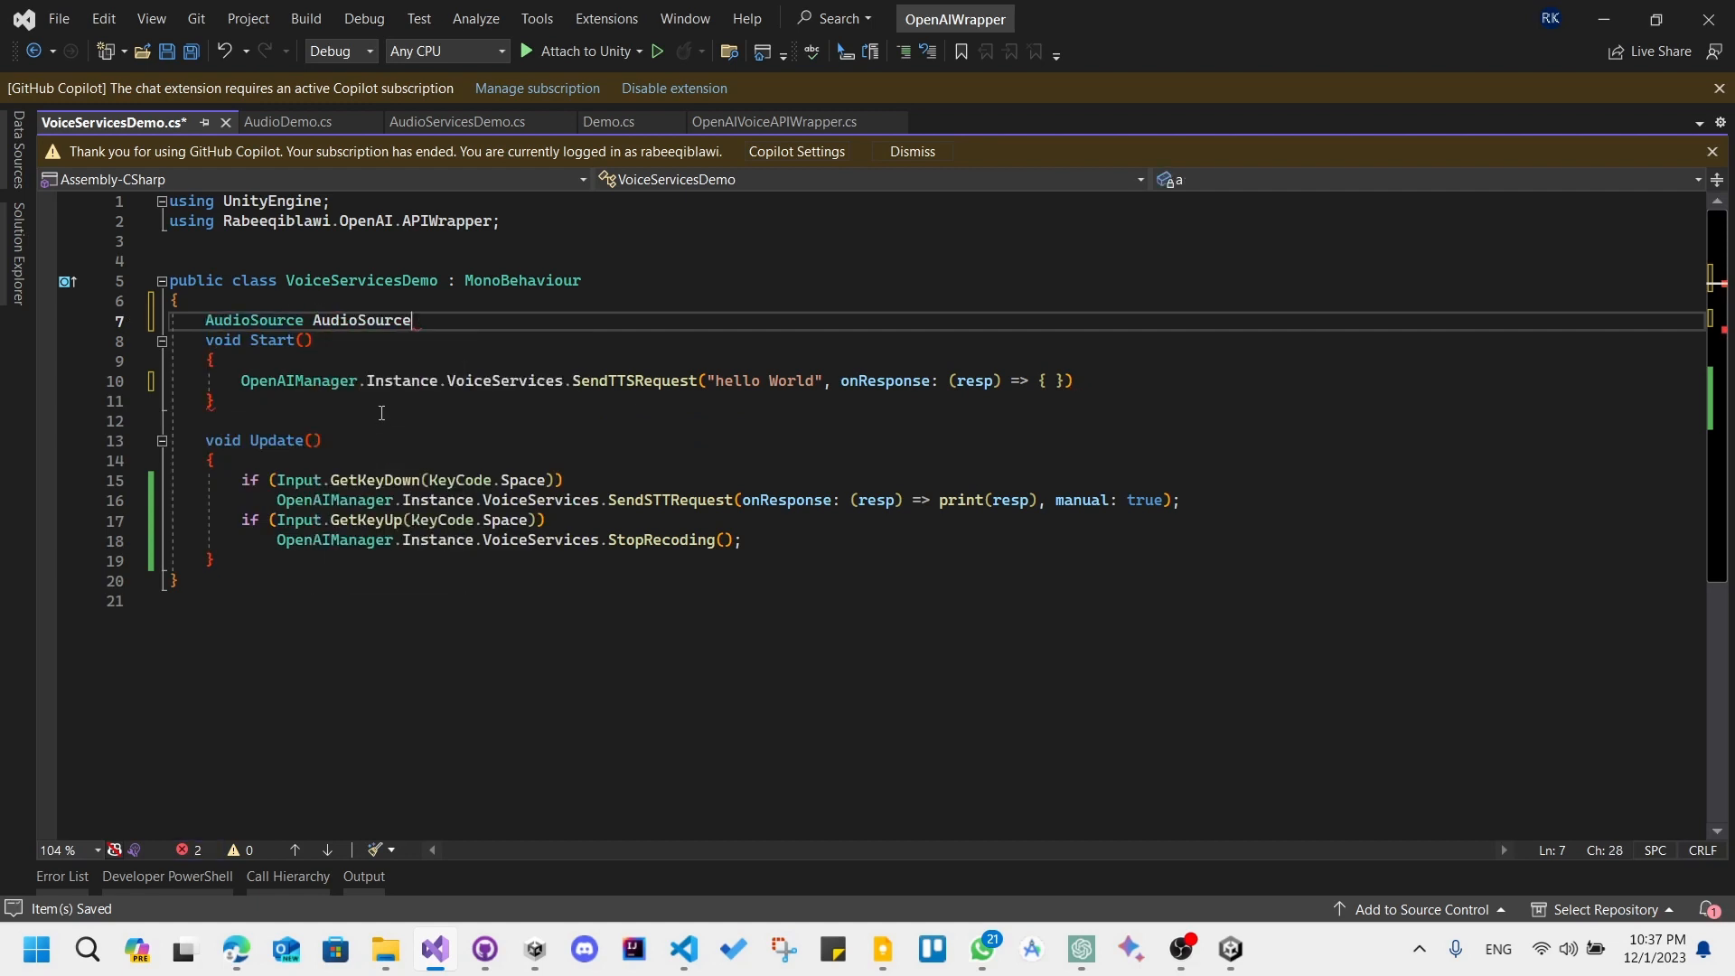
{"action": "type", "text": ";"}
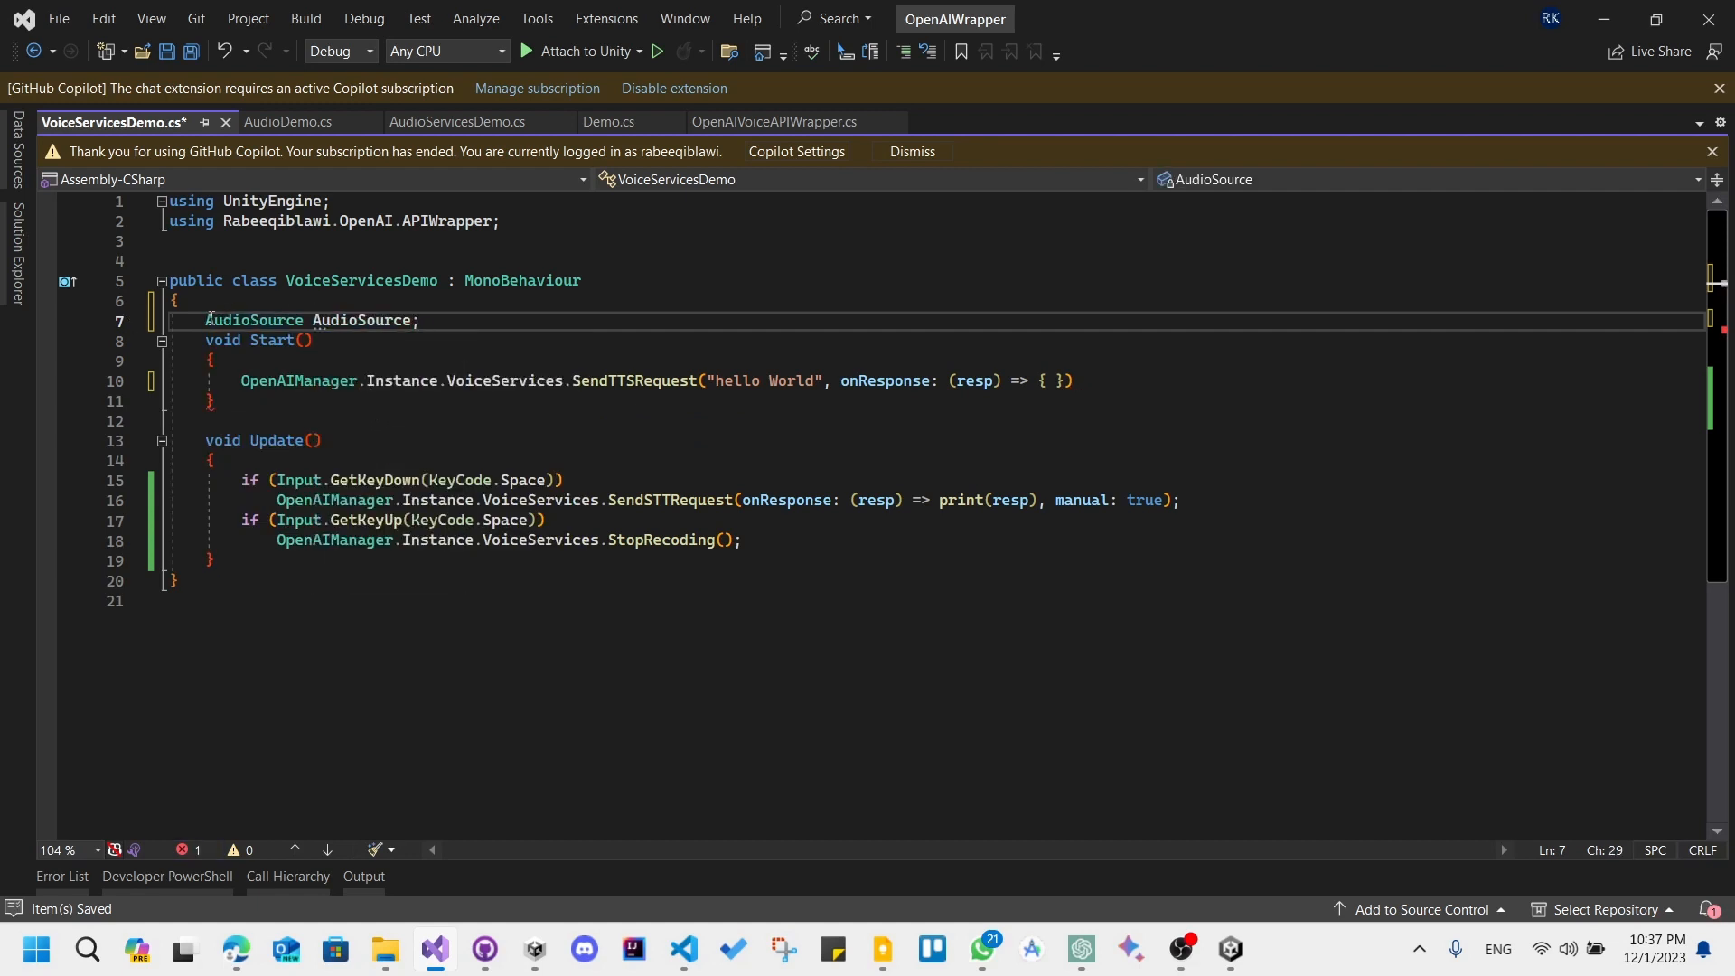
{"action": "type", "text": "public"}
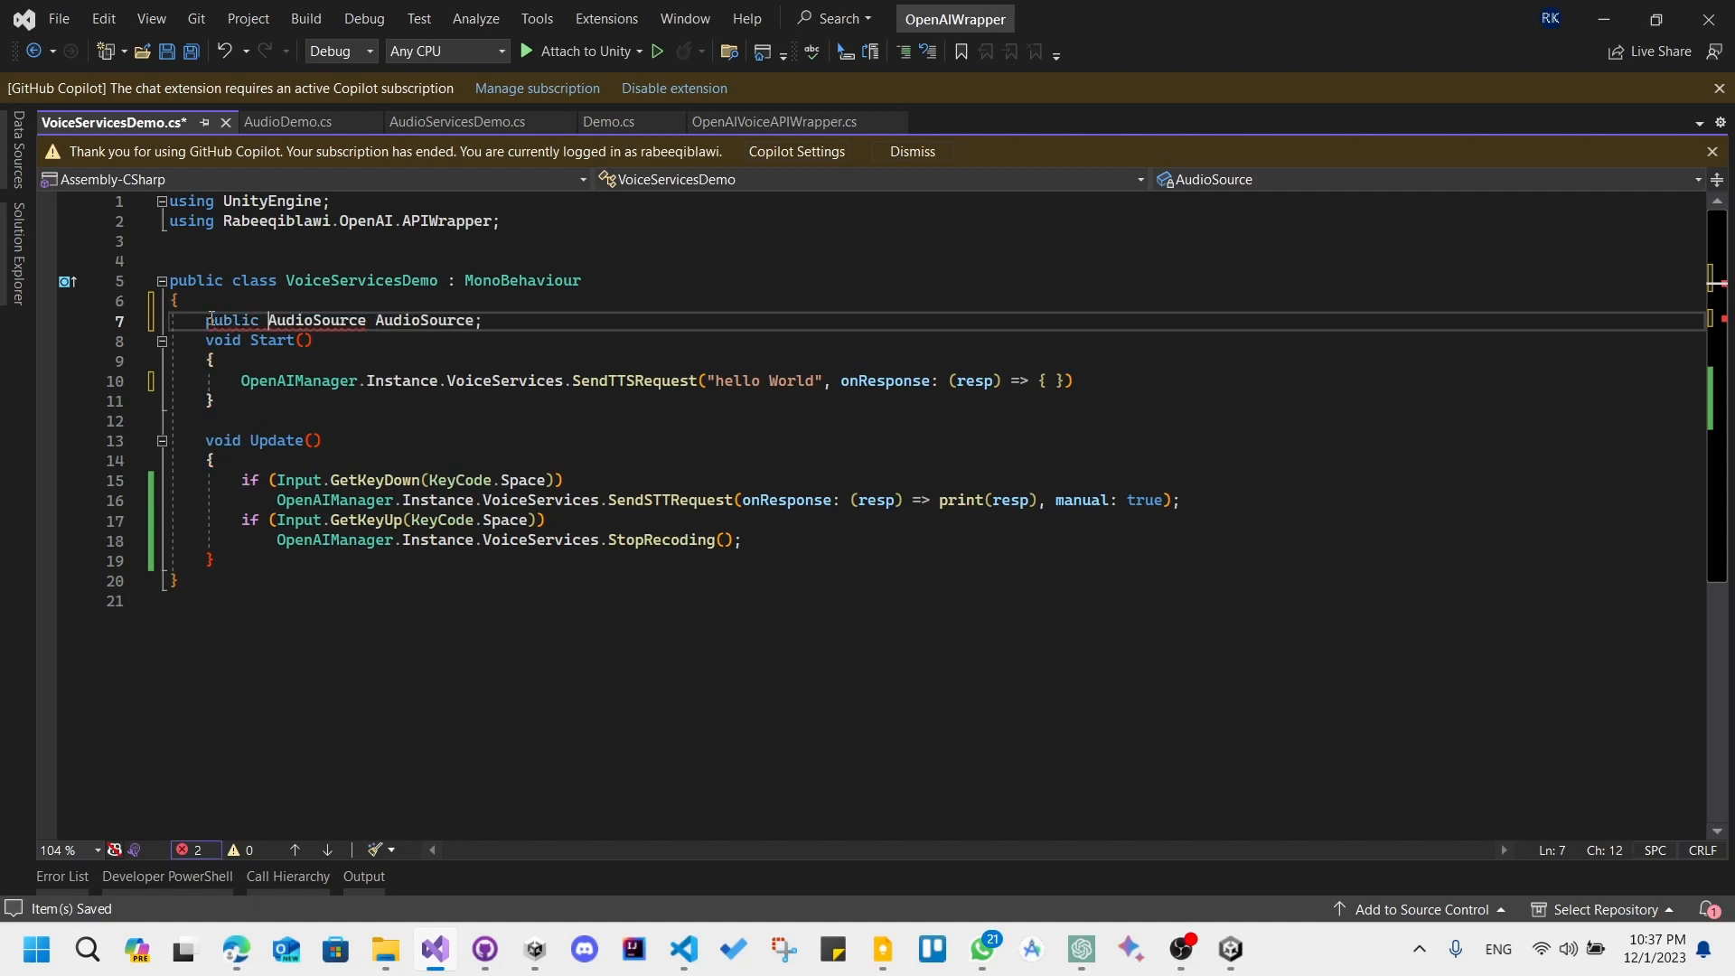
{"action": "type", "text": "public GameObject VoiceService;"}
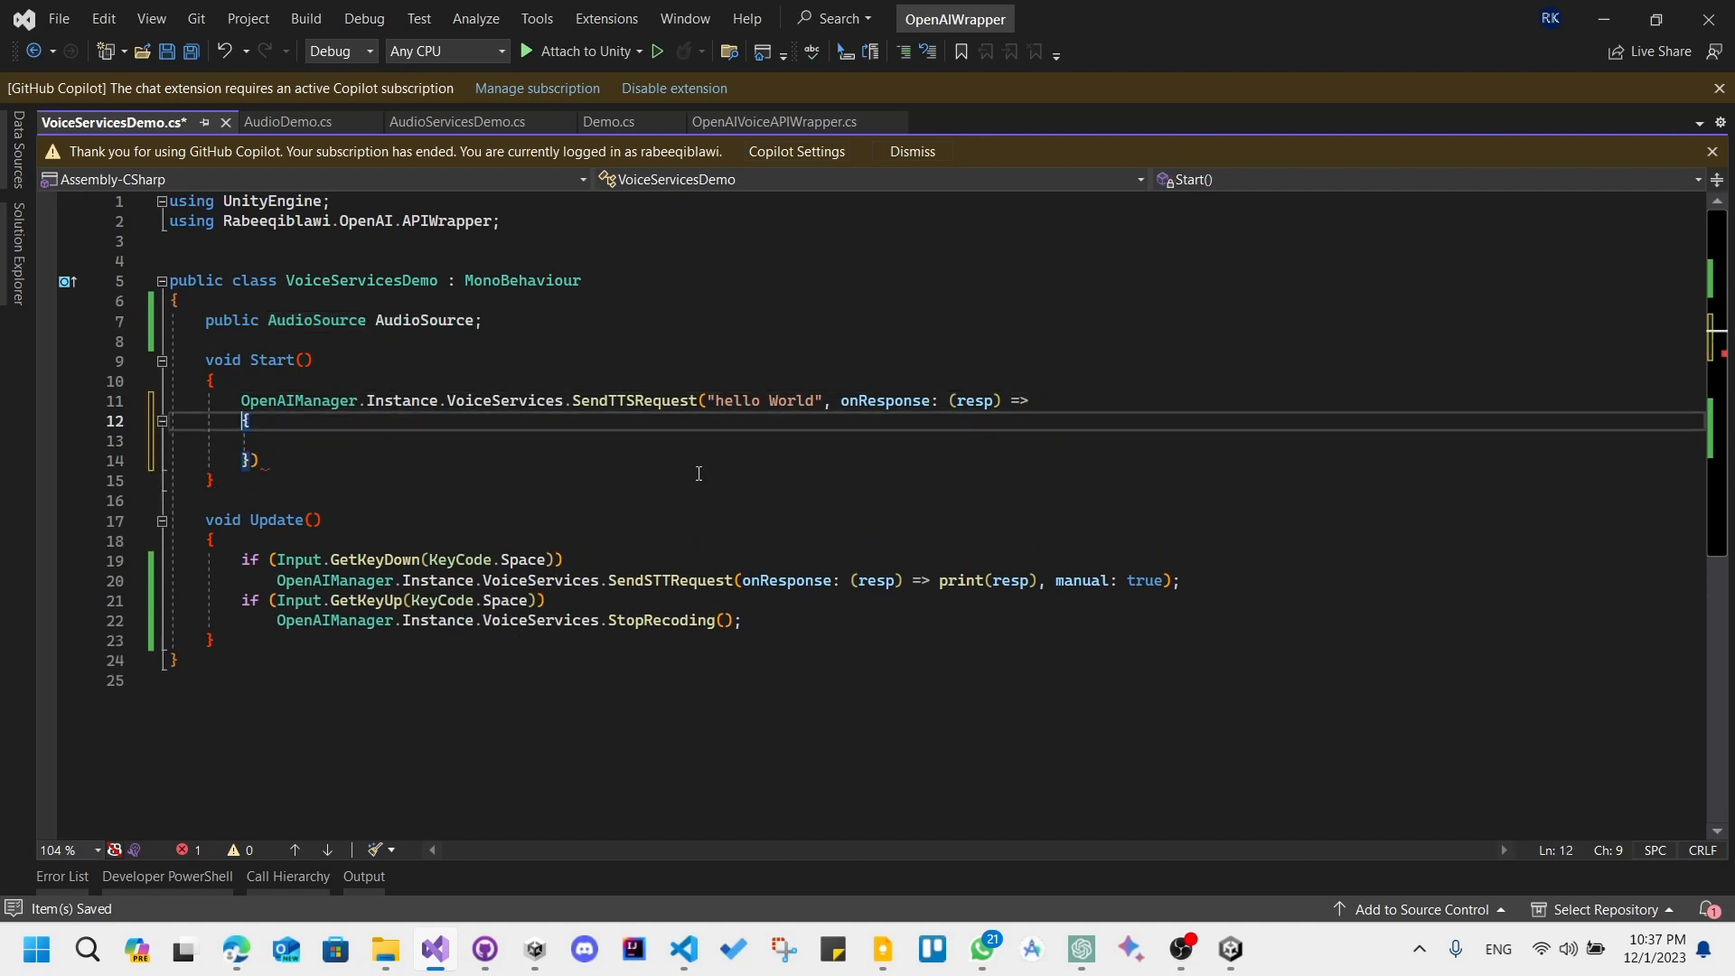
Inside onResponse, set AudioSource.clip = resp and call AudioSource.Play(), then save
{"action": "left_click", "coordinate": [266, 459]}
{"action": "type", "text": ";"}
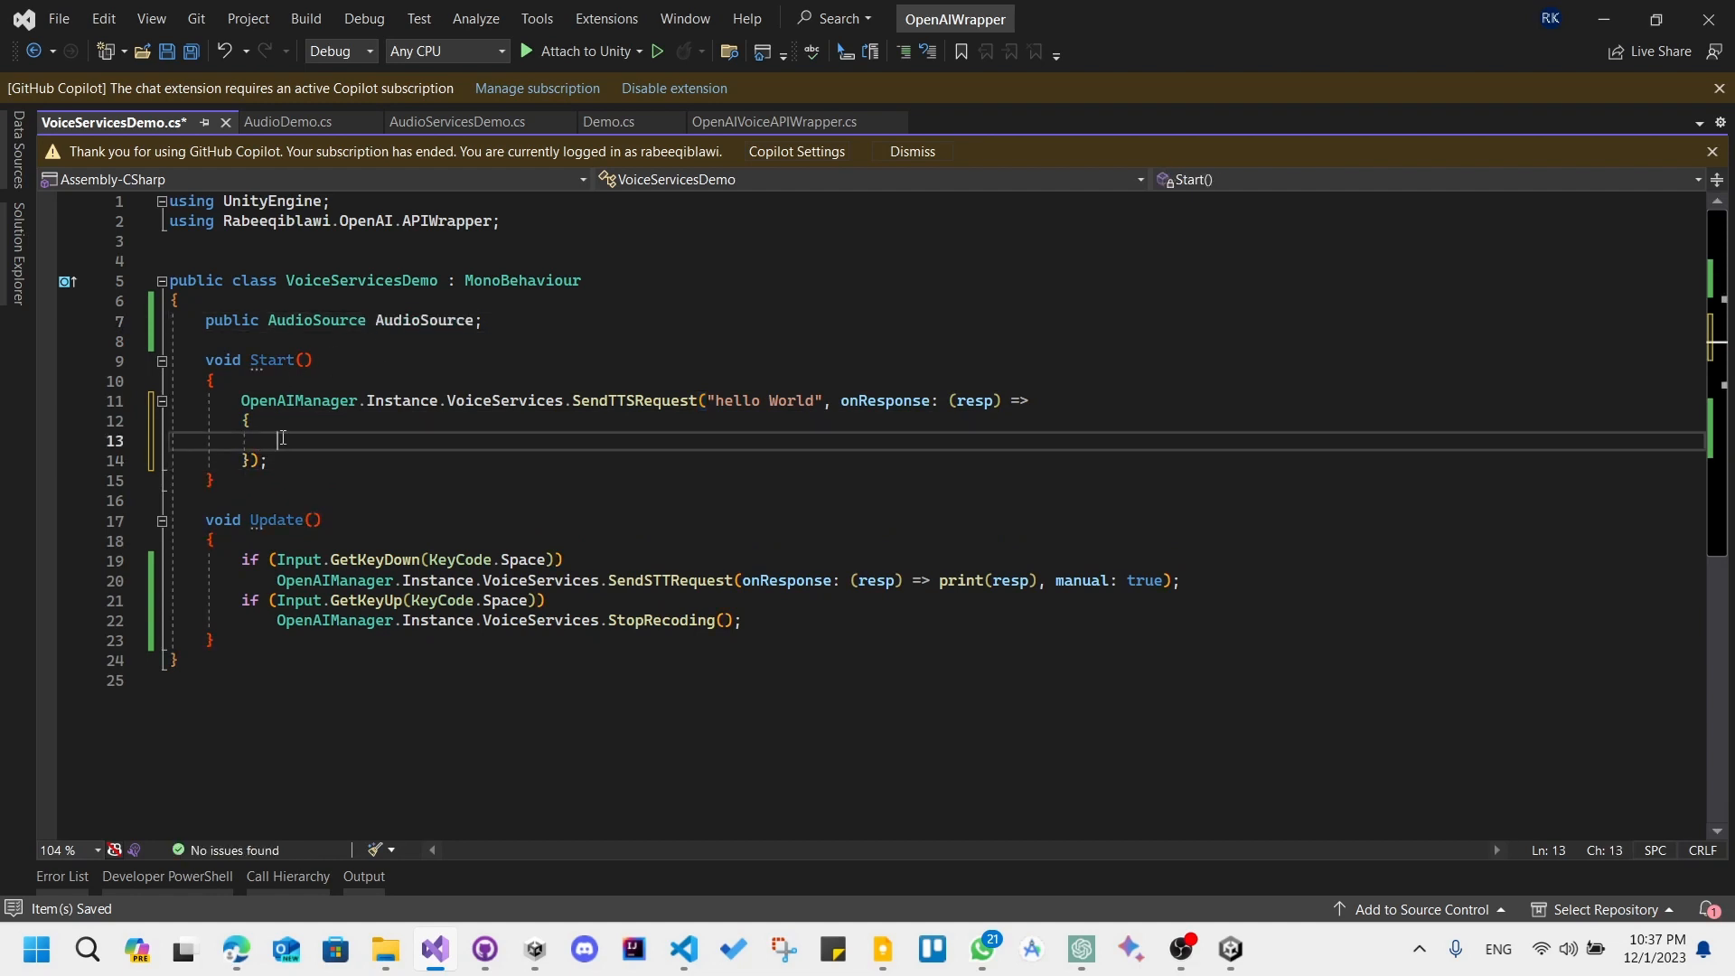
{"action": "type", "text": "AudioSource.clip ="}
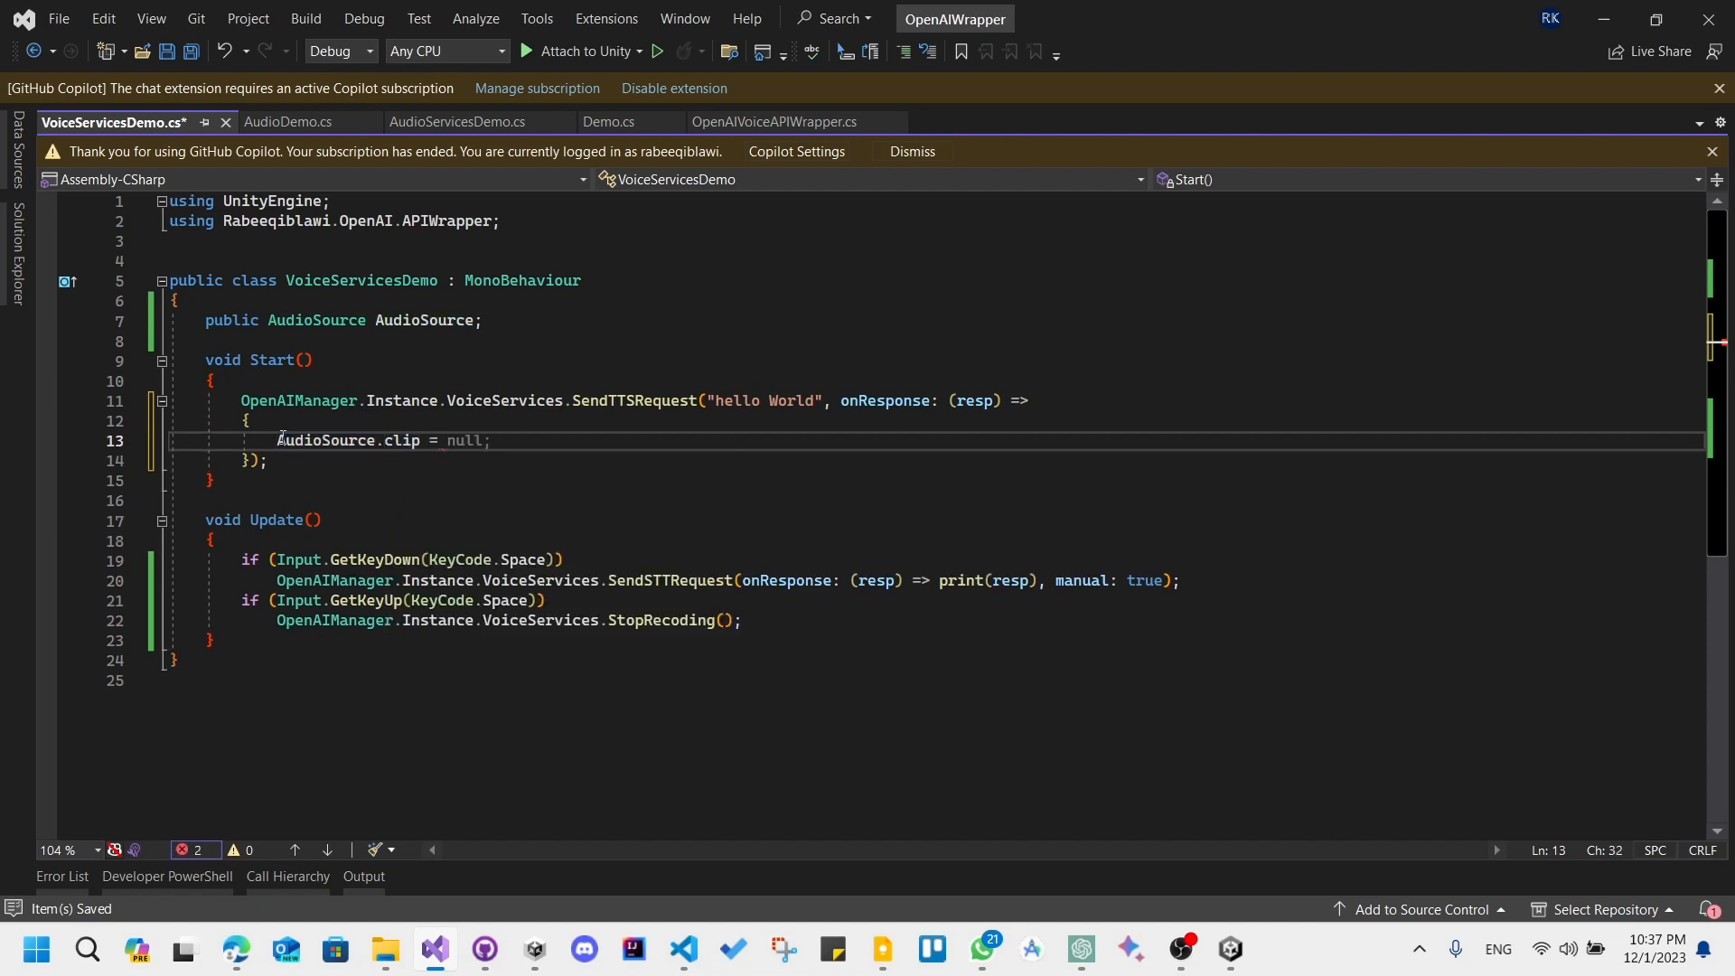
{"action": "type", "text": "resp;"}
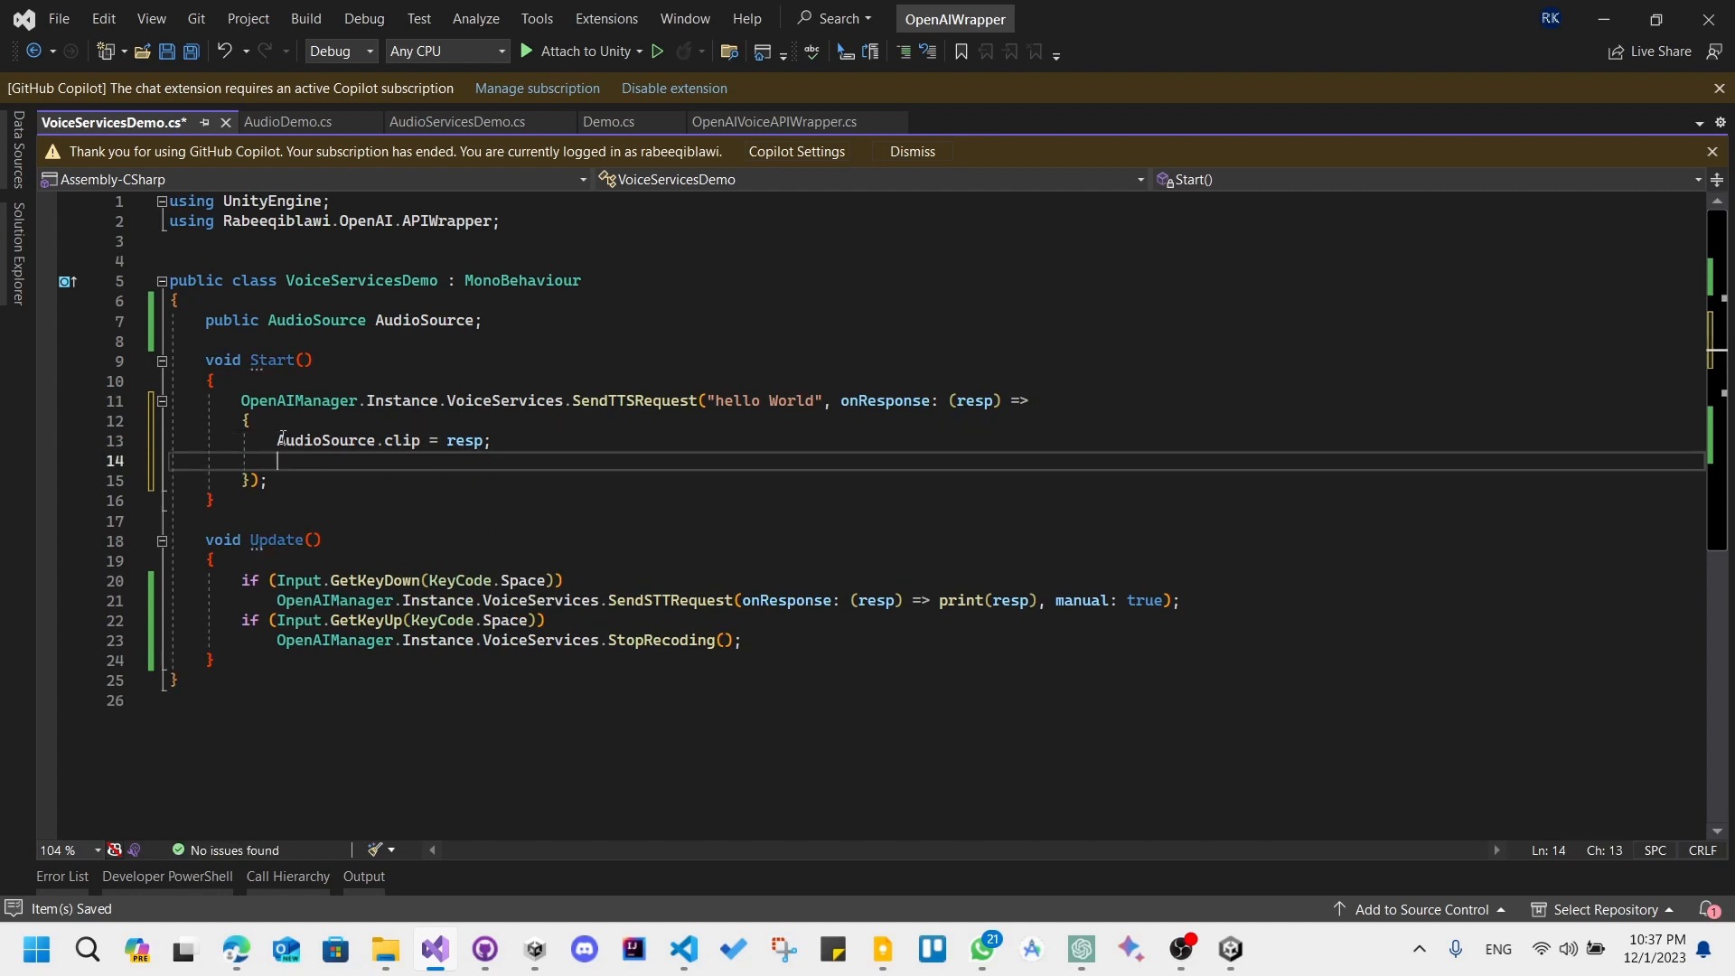
{"action": "type", "text": "AudioSource.Play();"}
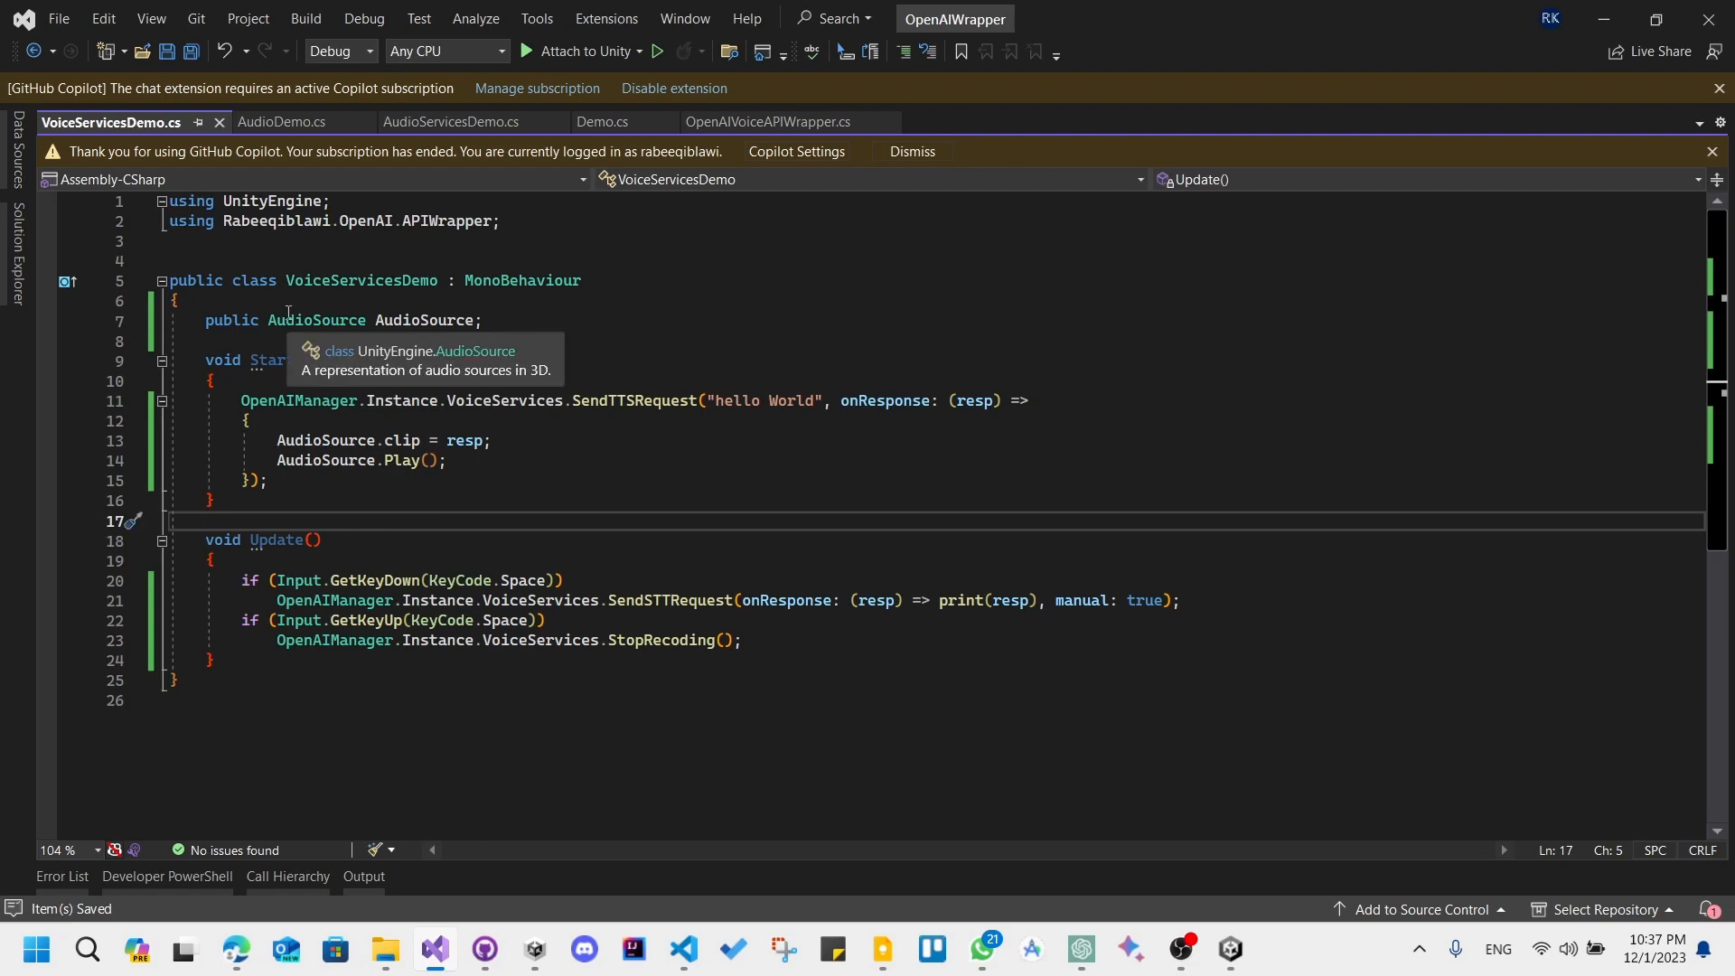
{"action": "left_click", "coordinate": [1228, 948]}
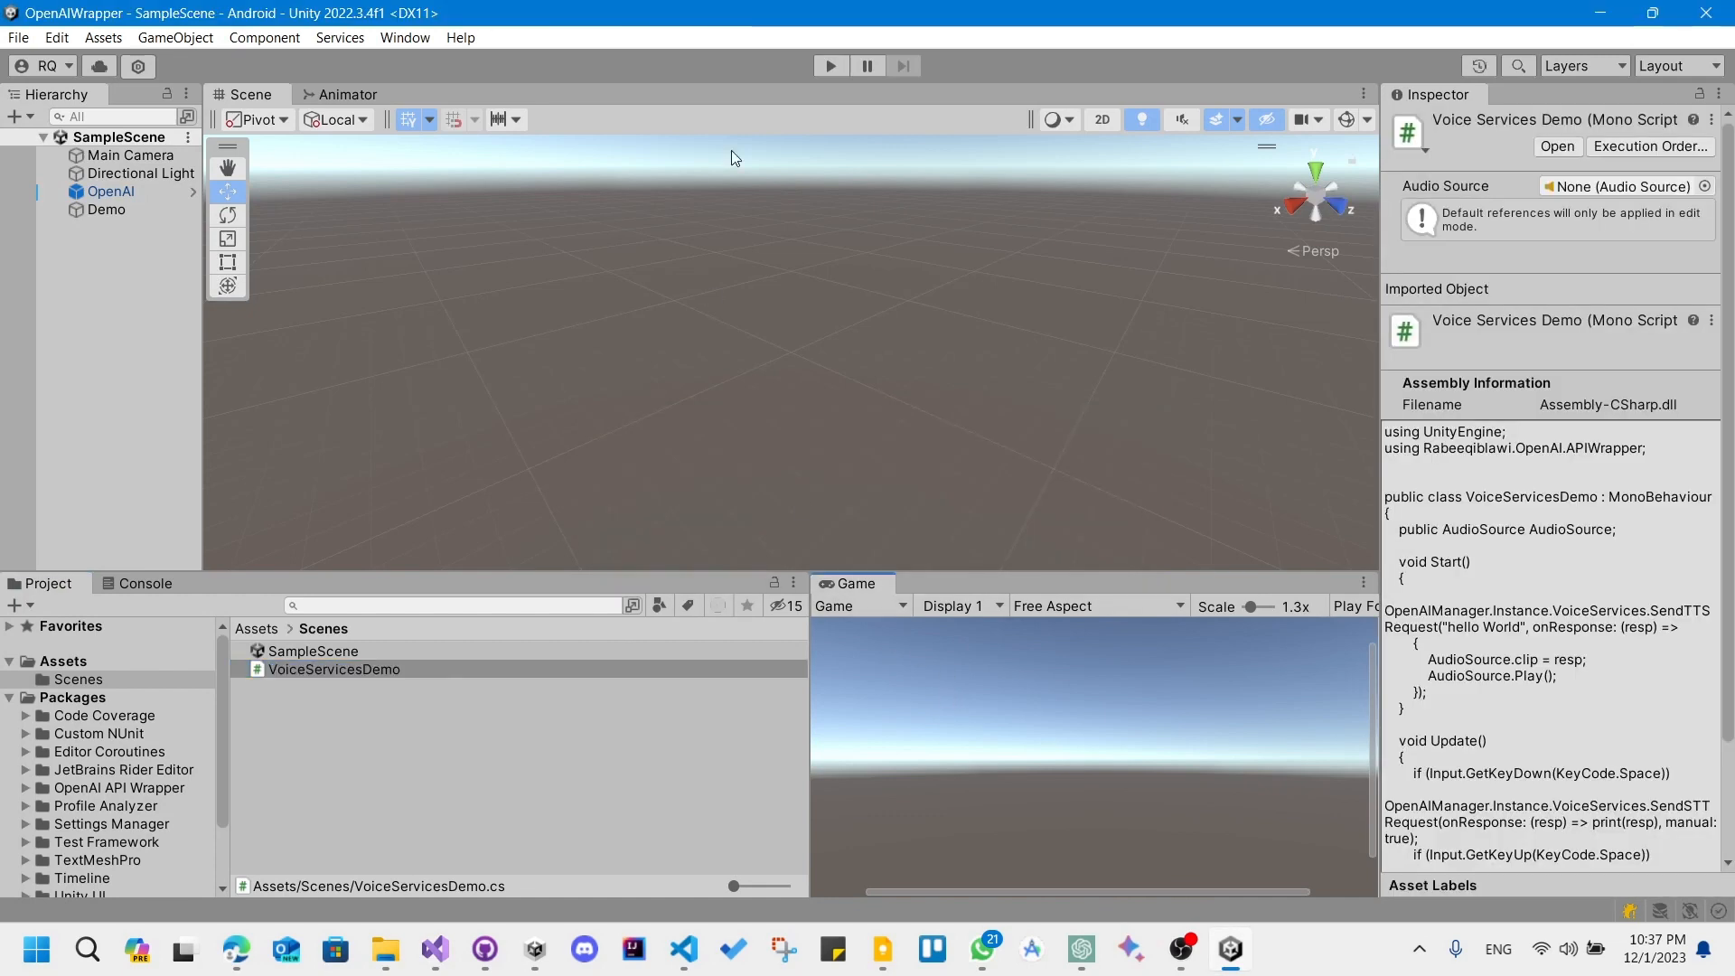
Play SampleScene, add an Audio Source component to Demo, and run the scene again
{"action": "left_click", "coordinate": [828, 65]}
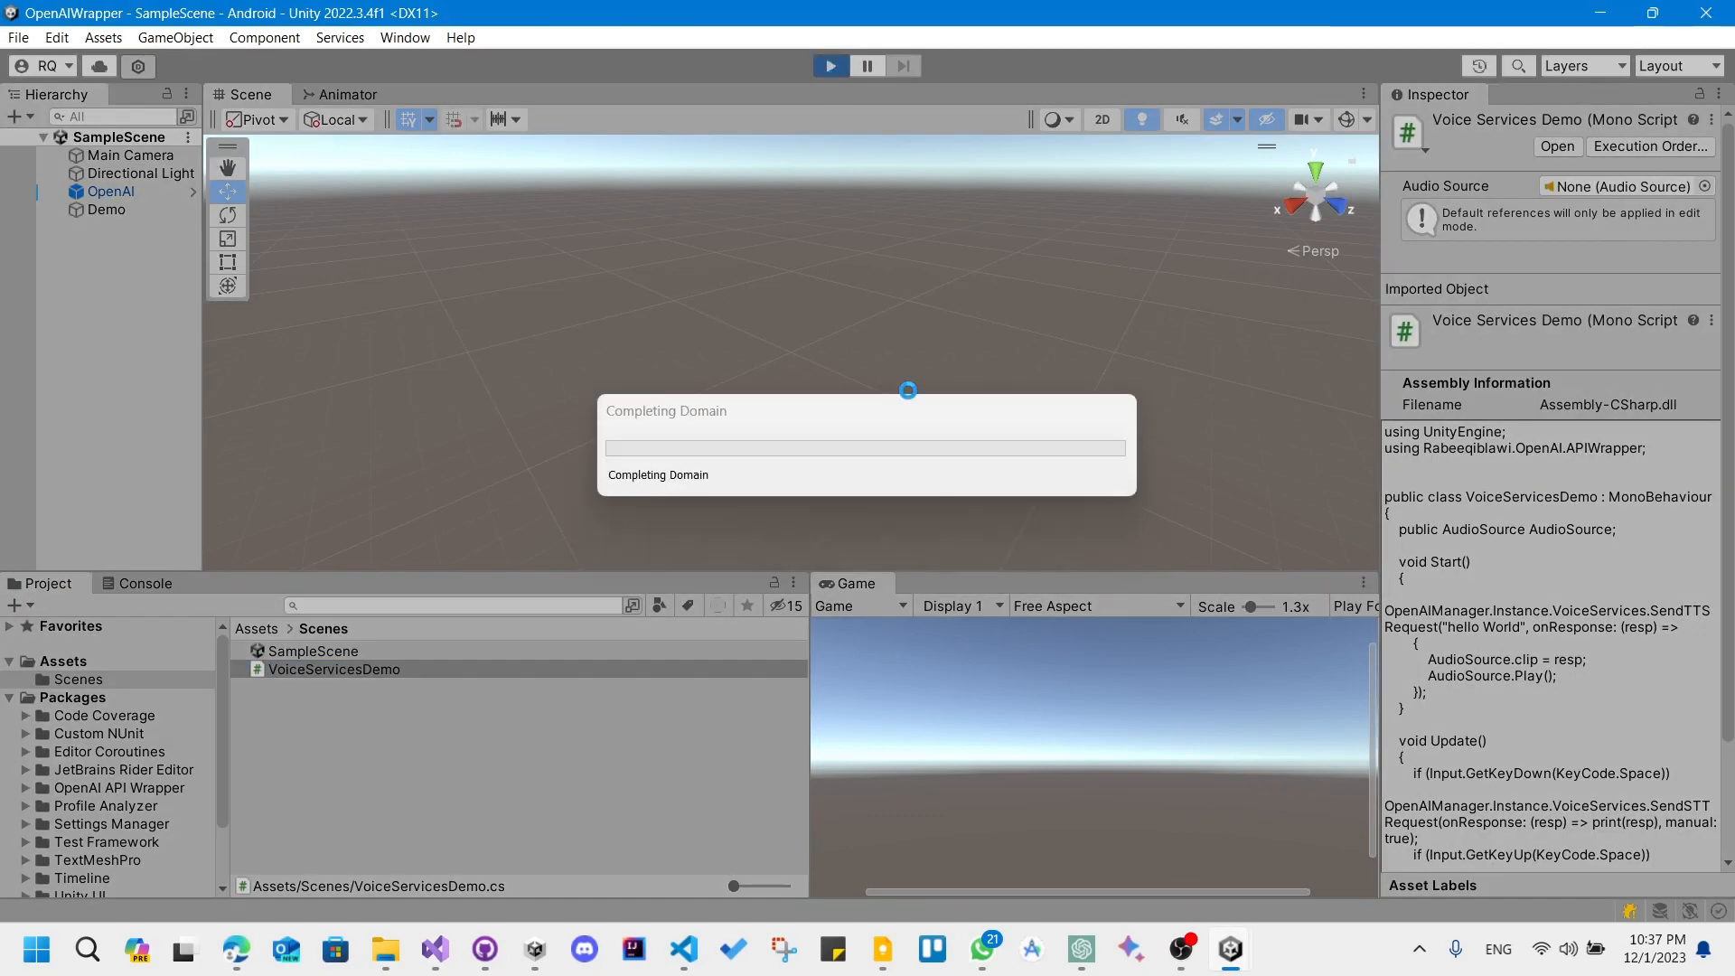
{"action": "left_click", "coordinate": [828, 65]}
{"action": "type", "text": "au"}
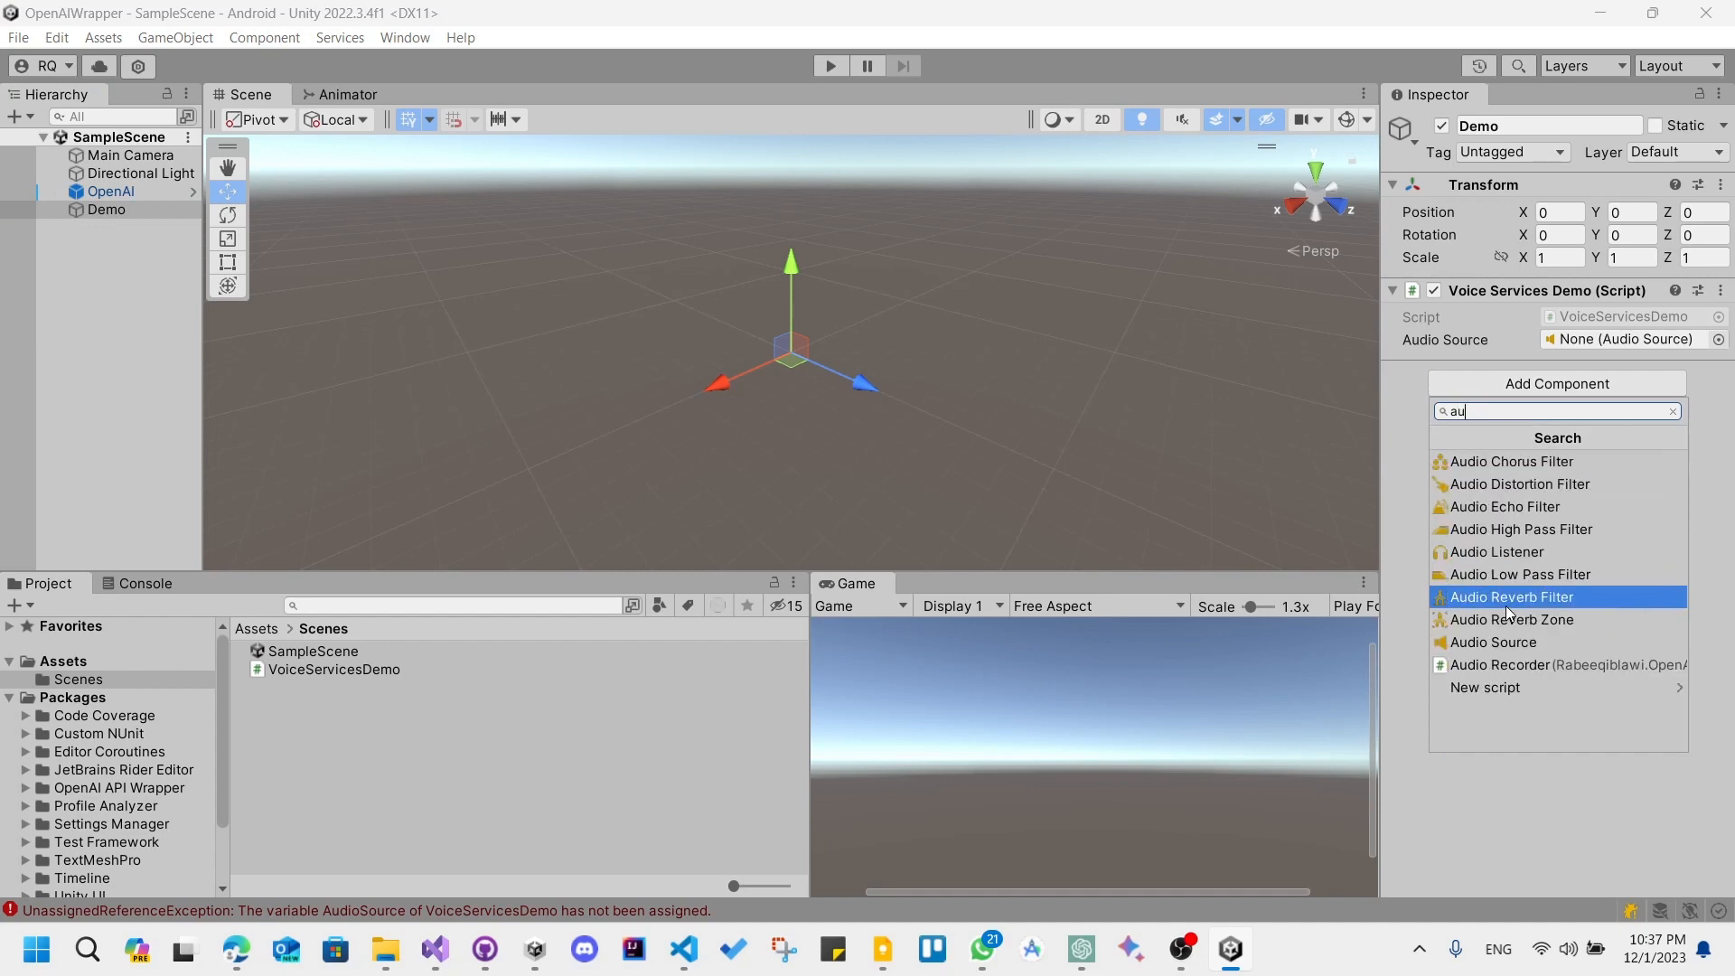
{"action": "left_click", "coordinate": [1493, 642]}
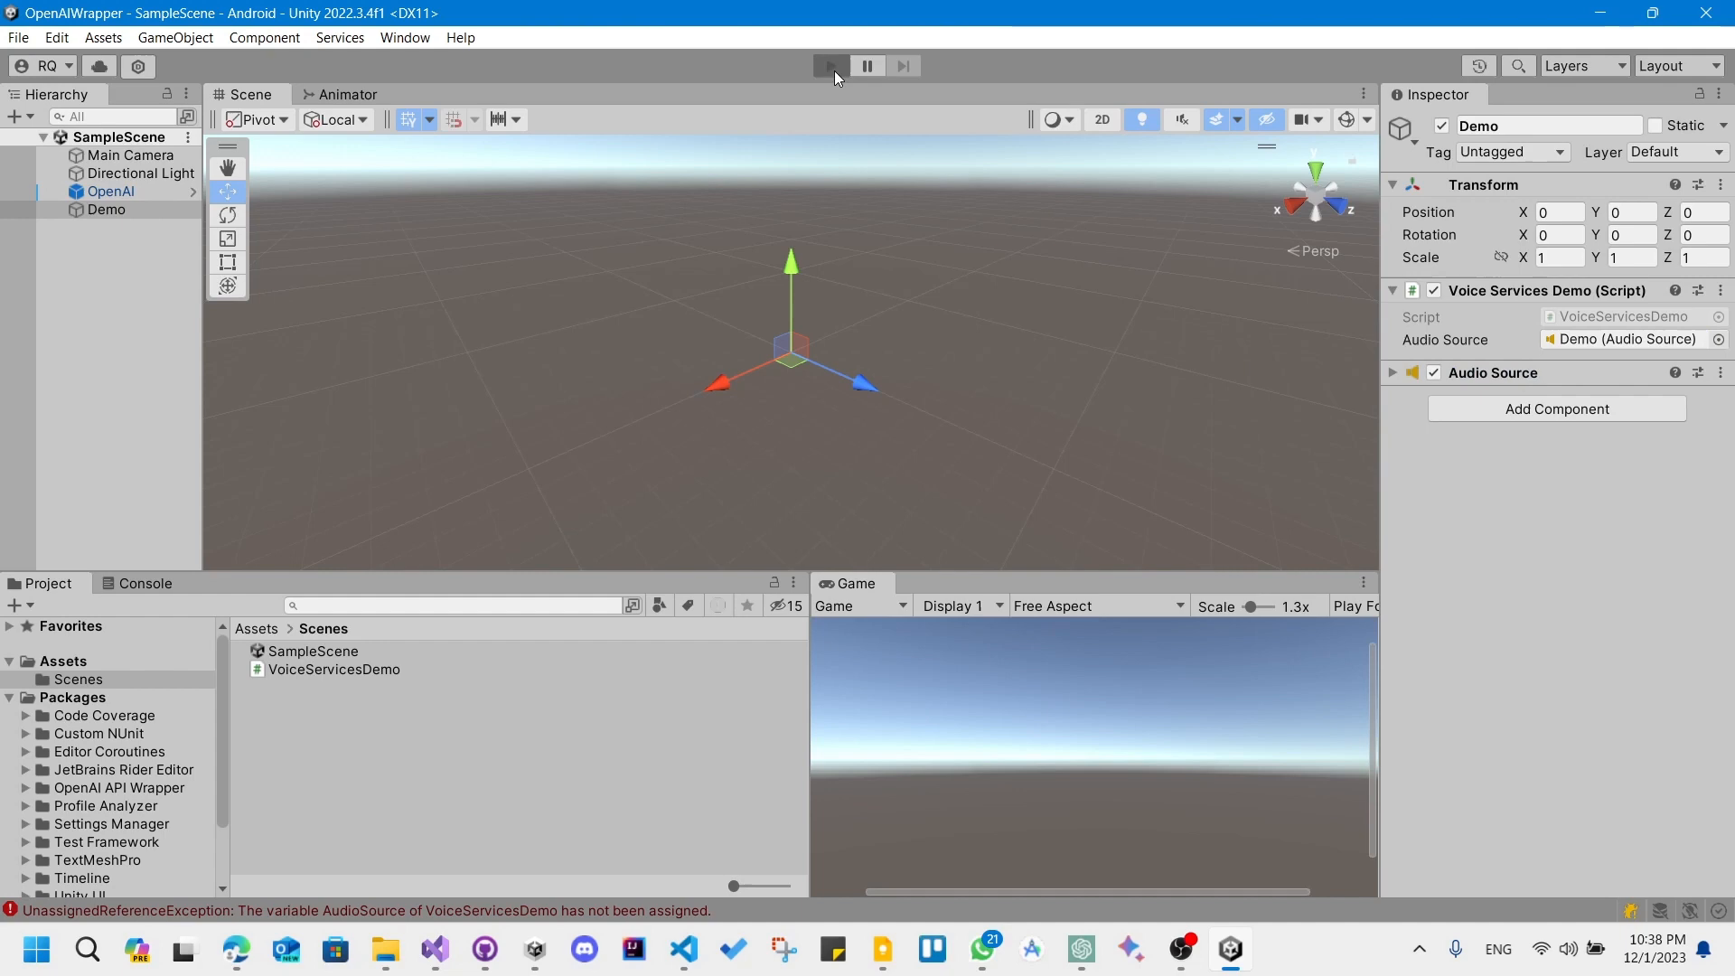
{"action": "left_click", "coordinate": [830, 65]}
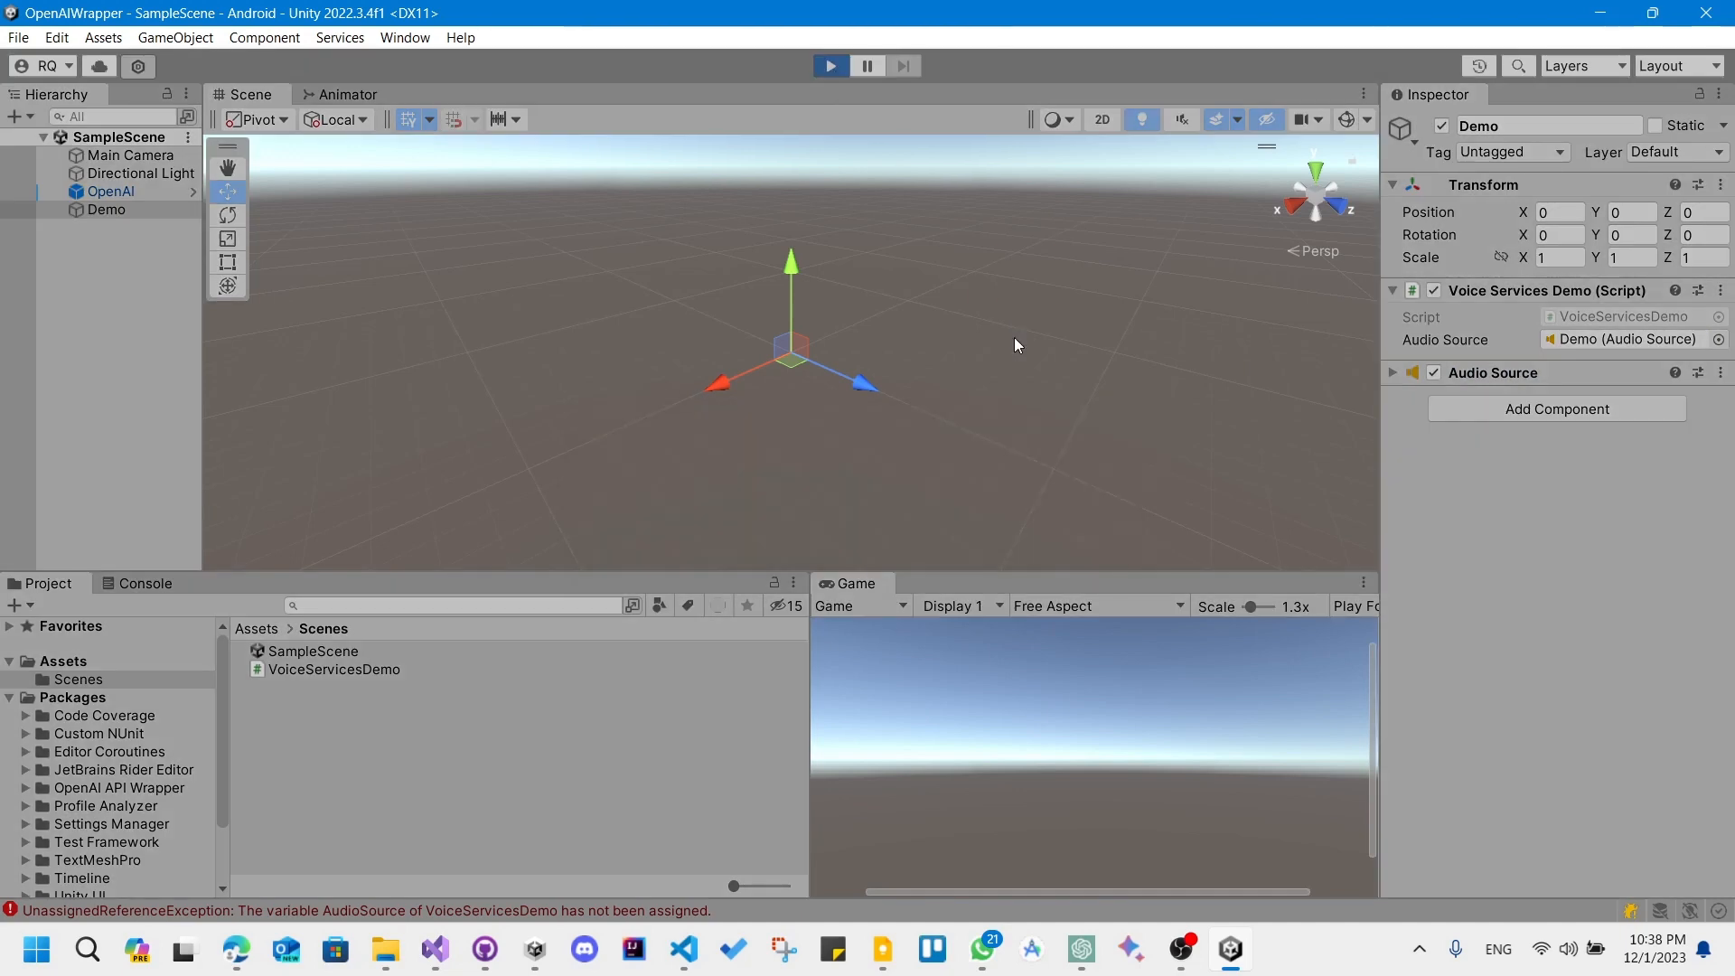
{"action": "left_click", "coordinate": [829, 65]}
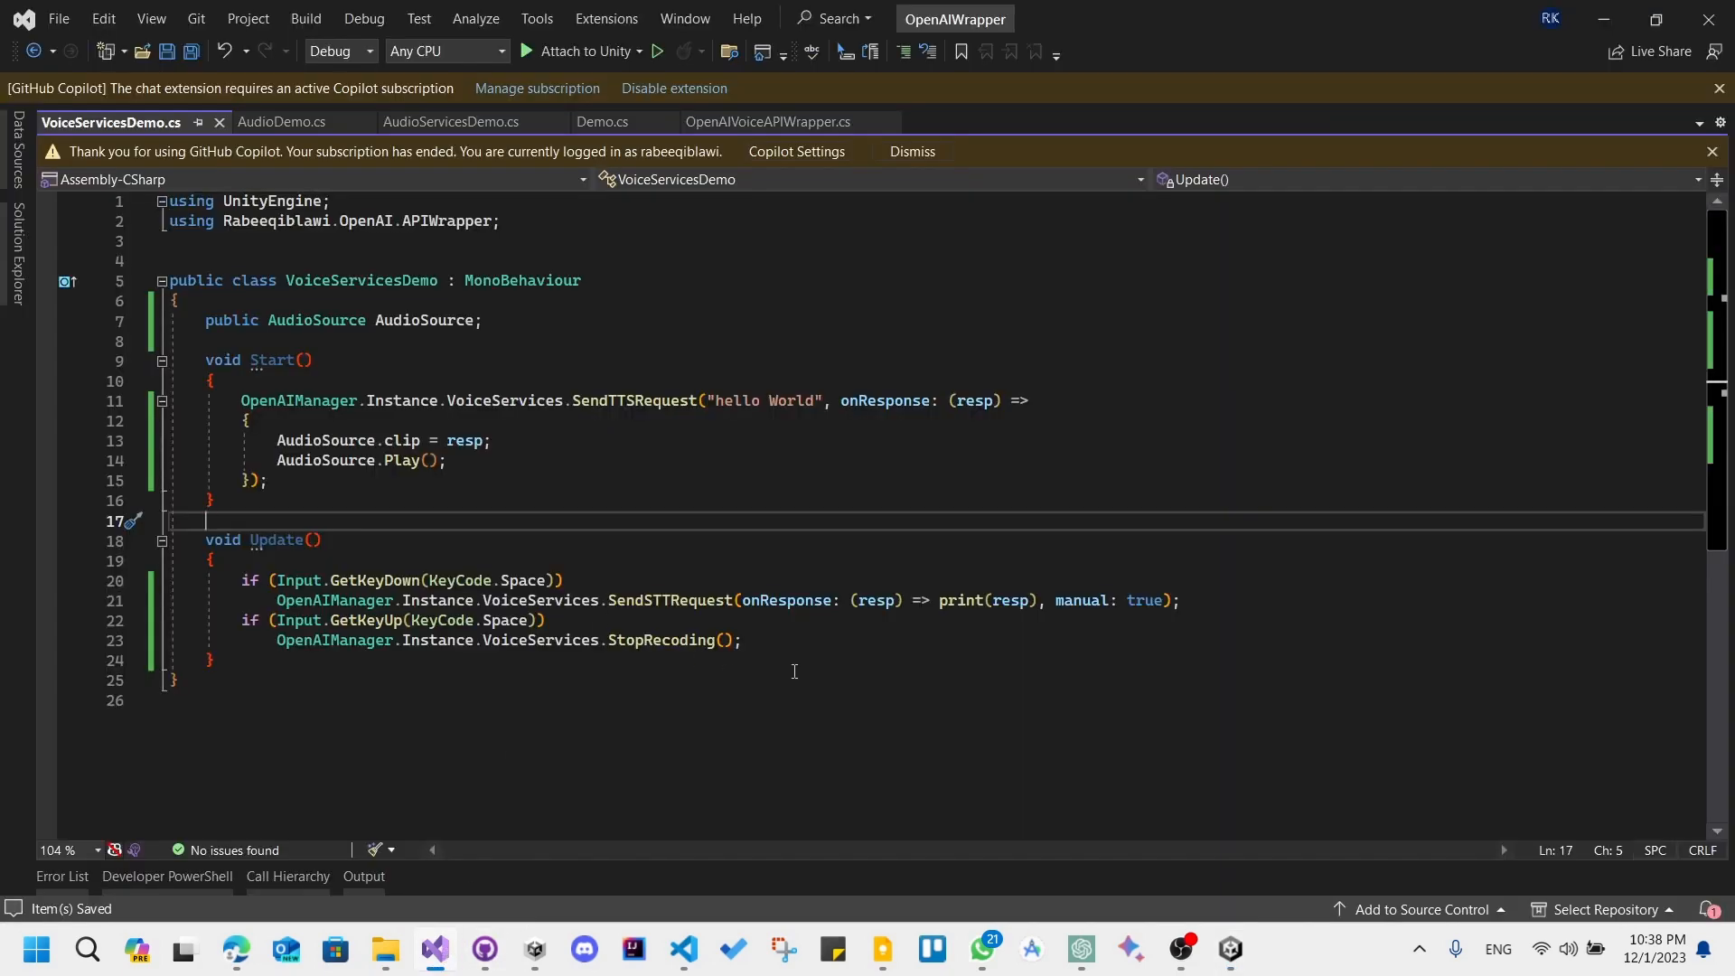
{"action": "mouse_move", "coordinate": [716, 478]}
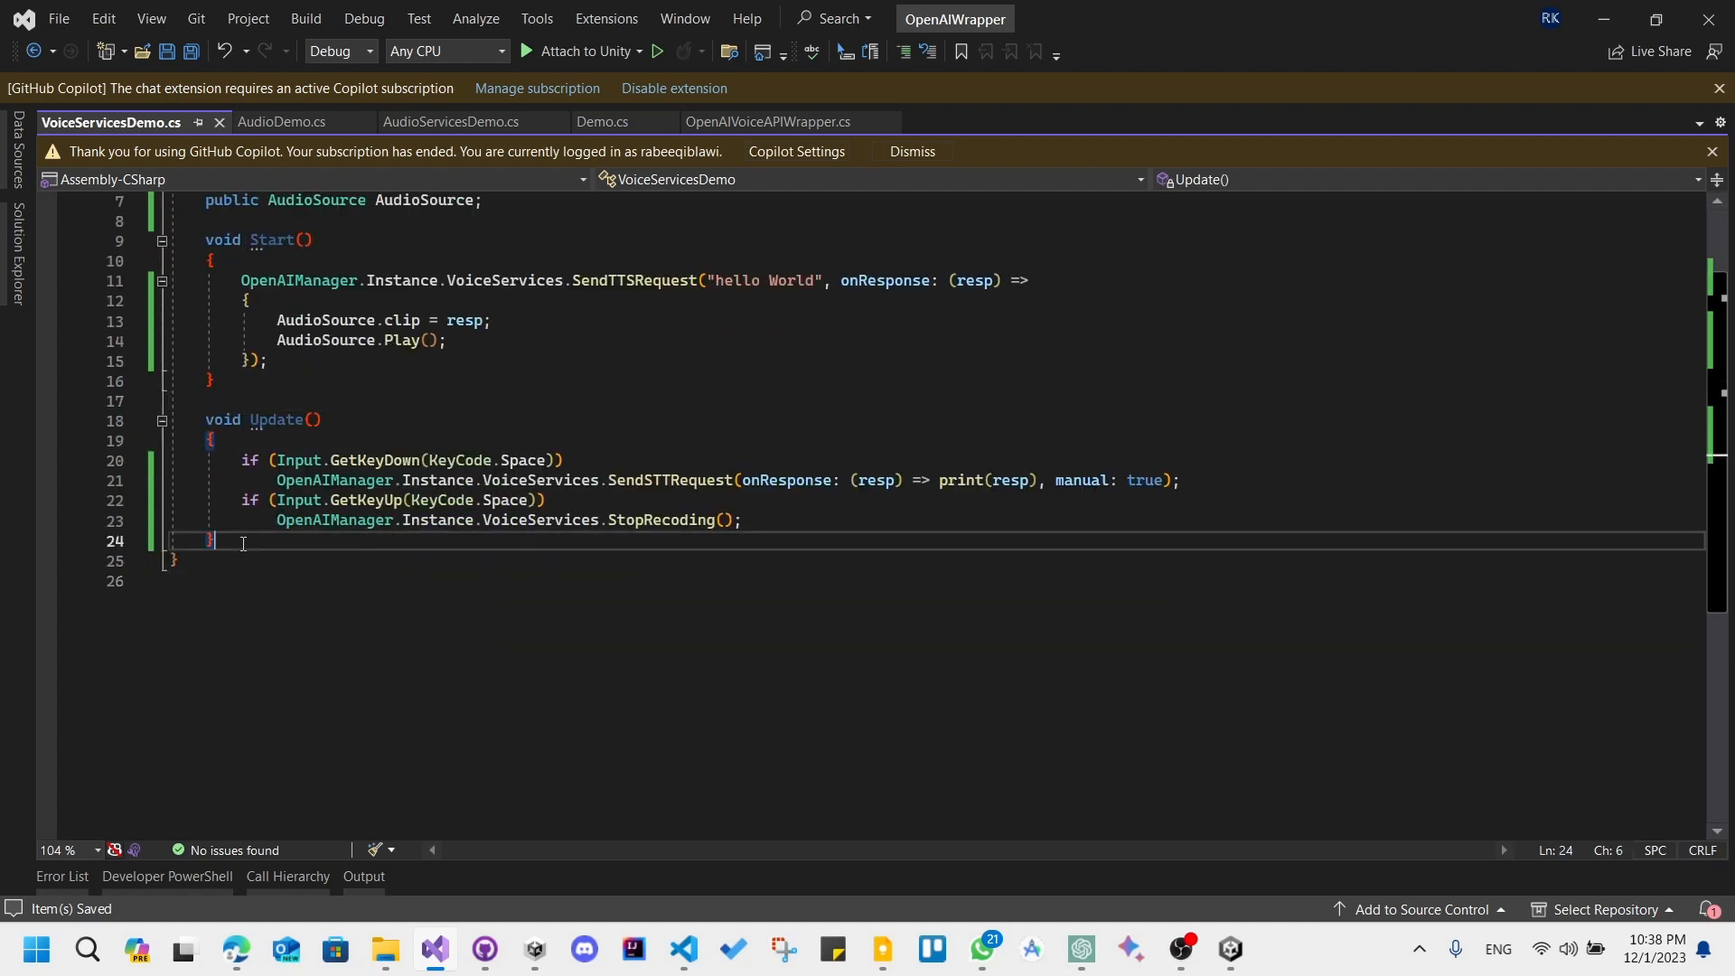
Below Update, declare private void HandleResponceFromSTT()
{"action": "key", "text": "Enter"}
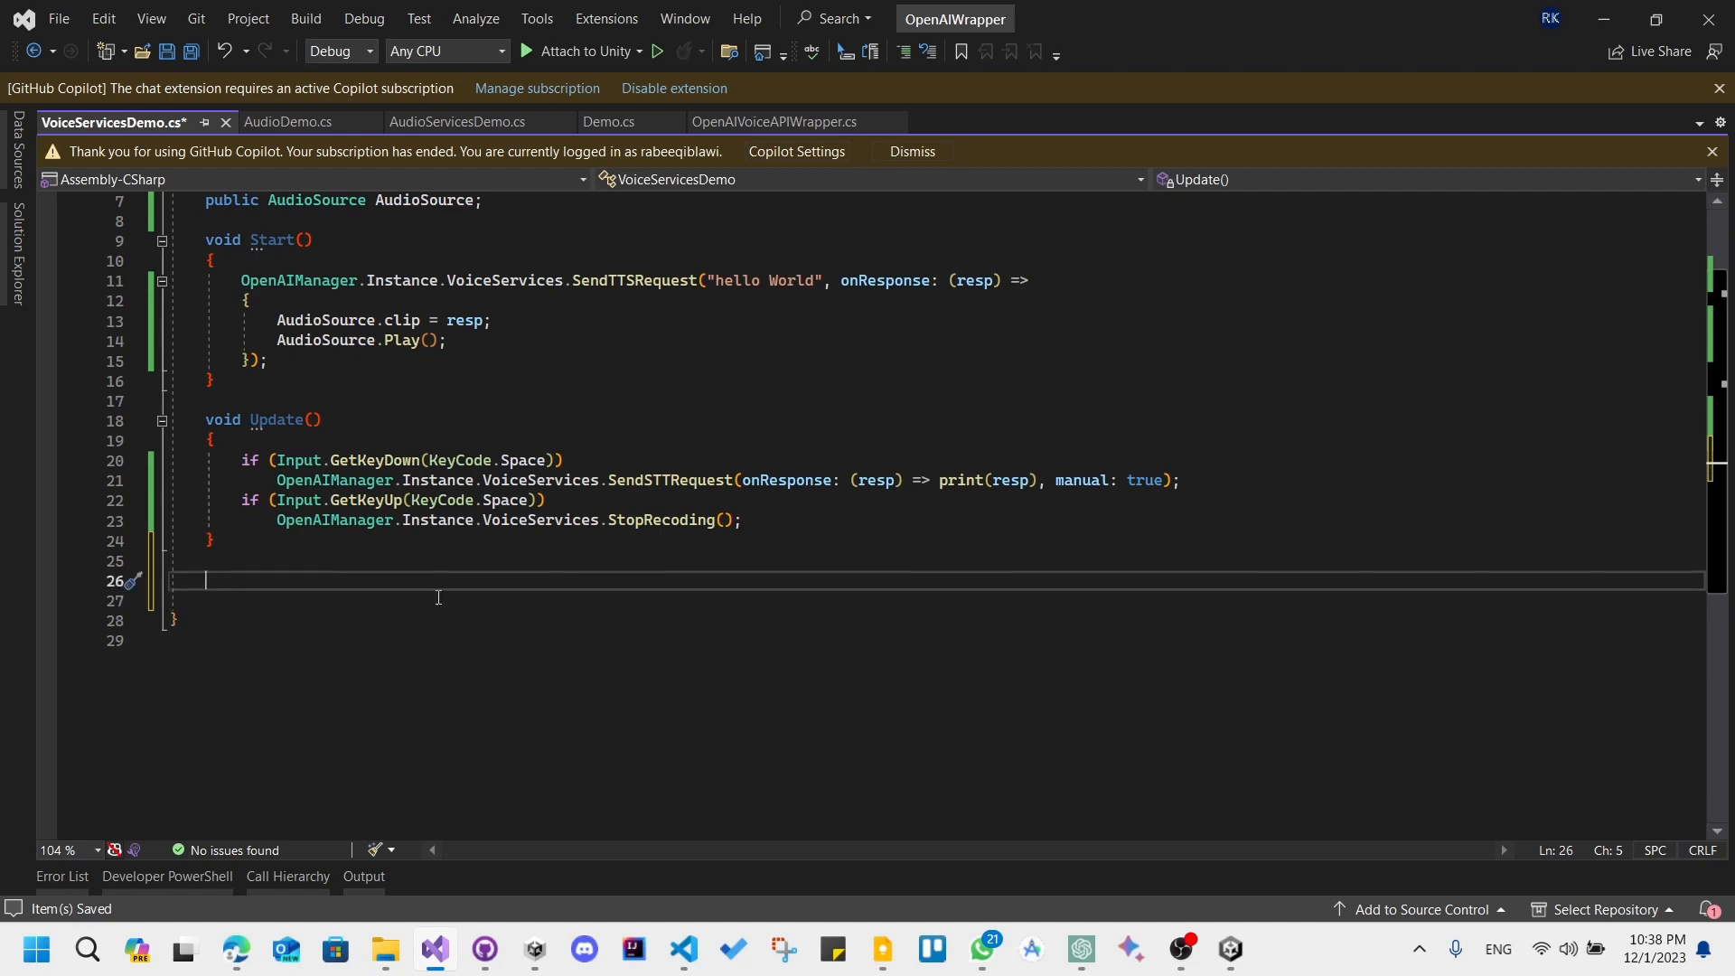
{"action": "mouse_move", "coordinate": [261, 578]}
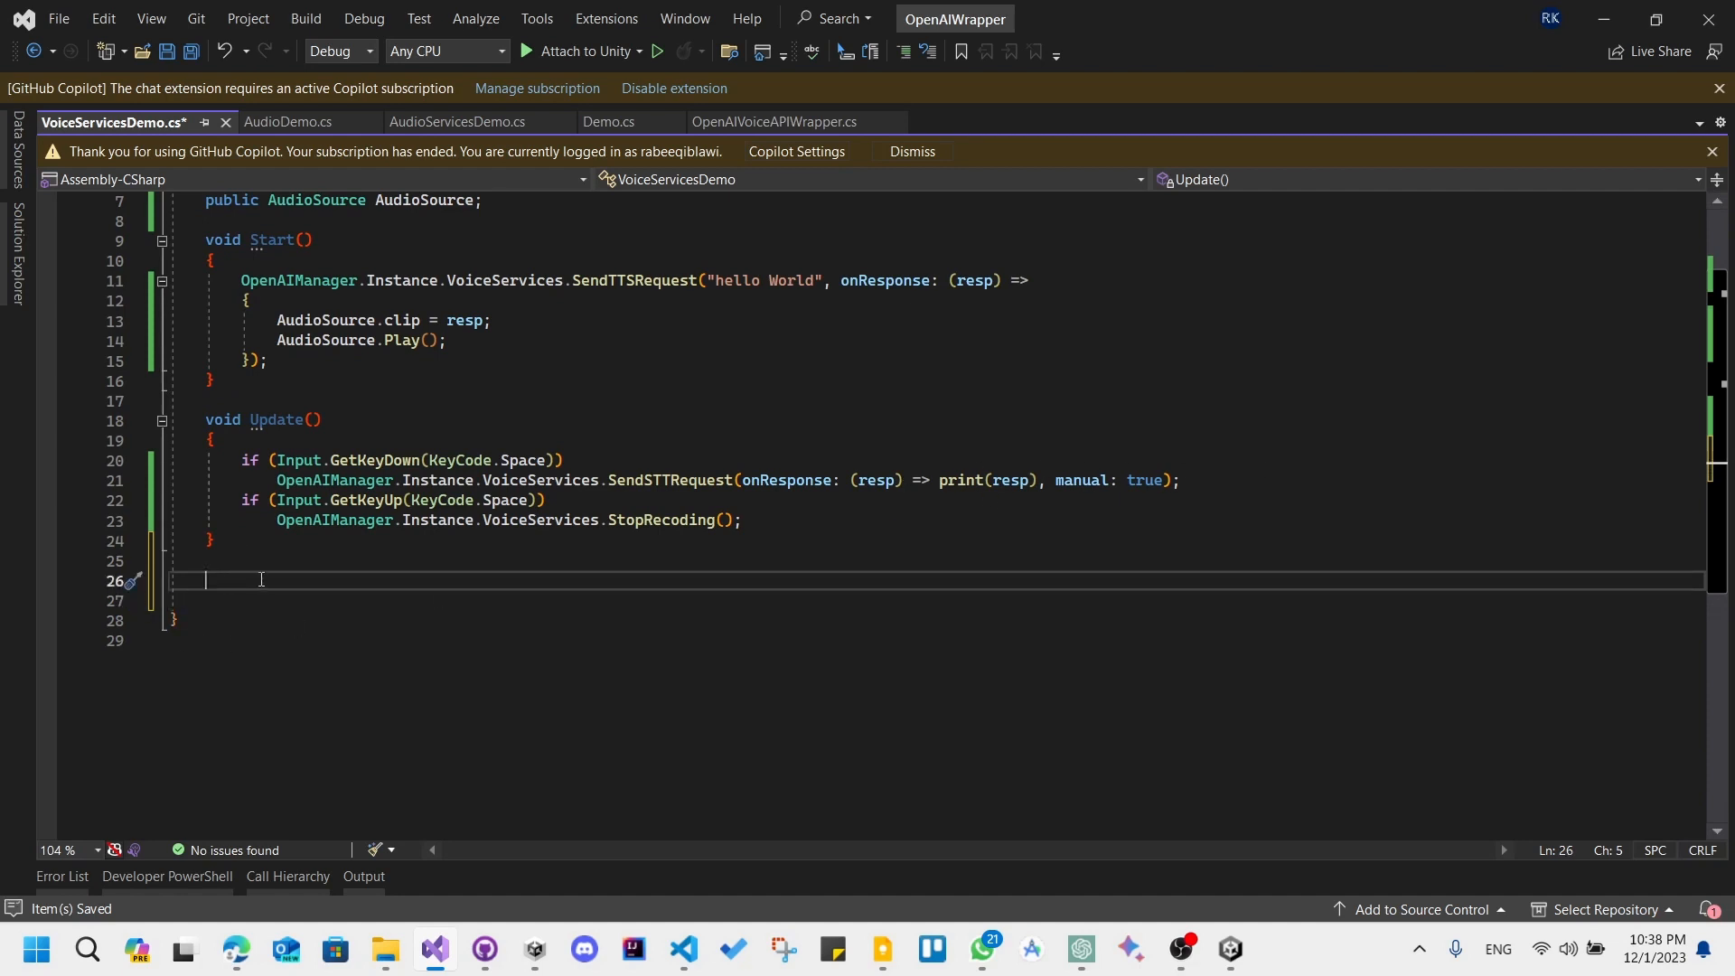
{"action": "type", "text": "private"}
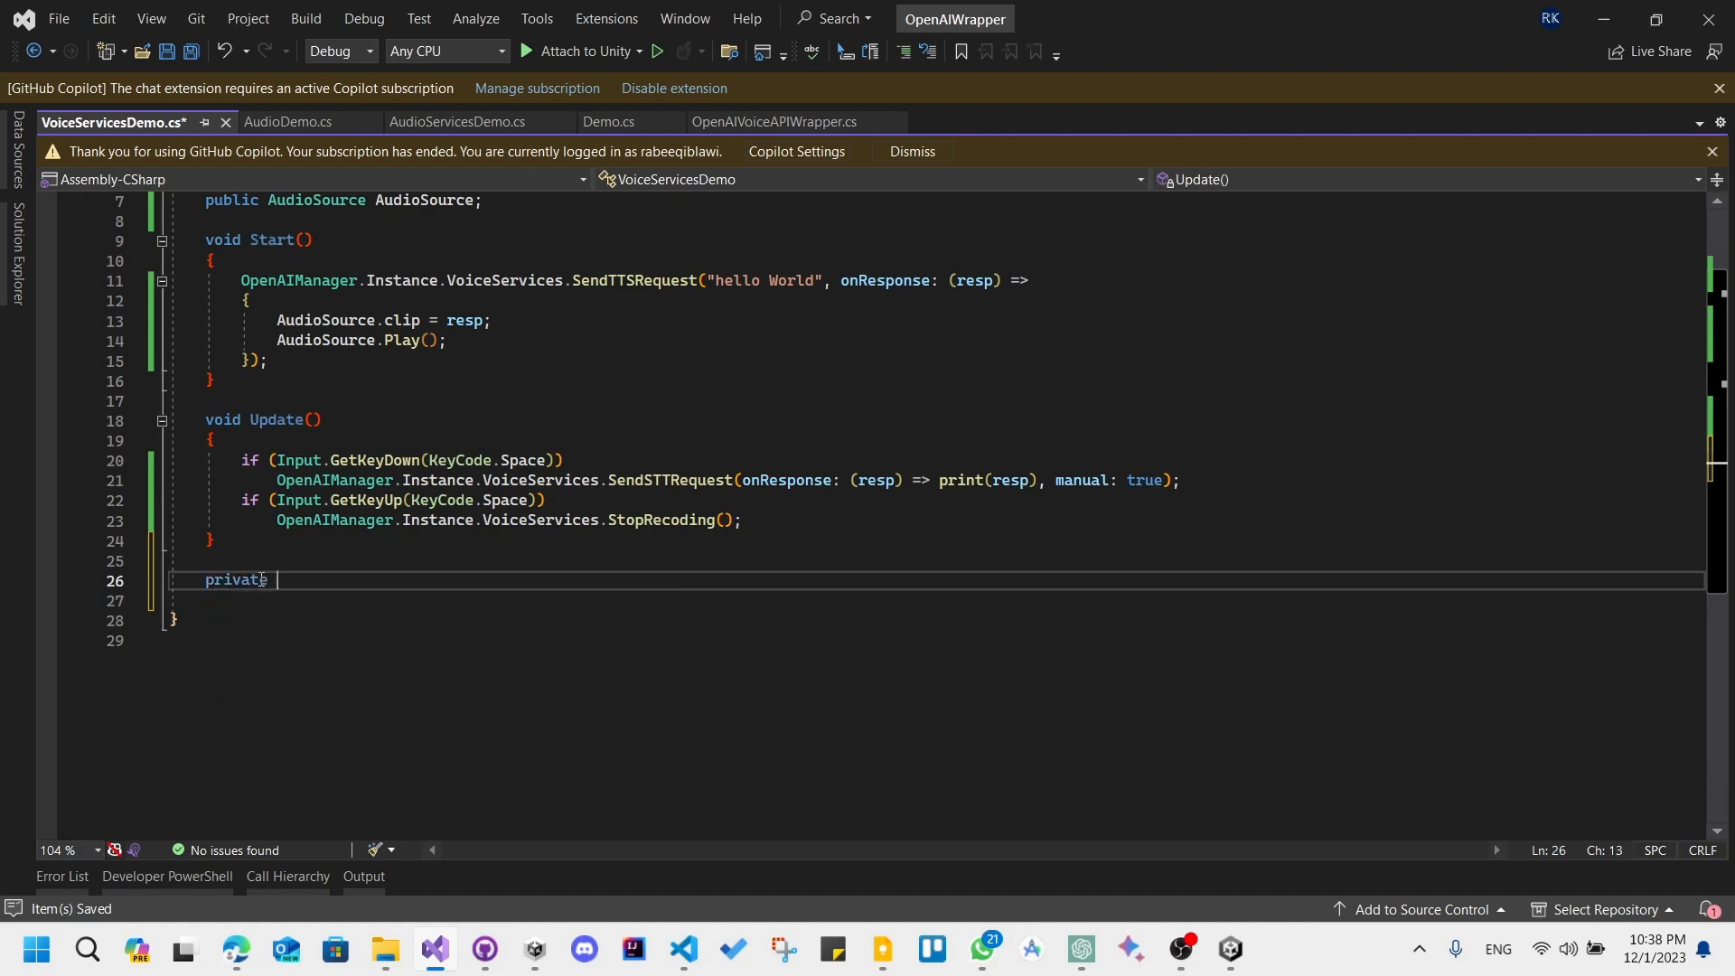
{"action": "type", "text": "void"}
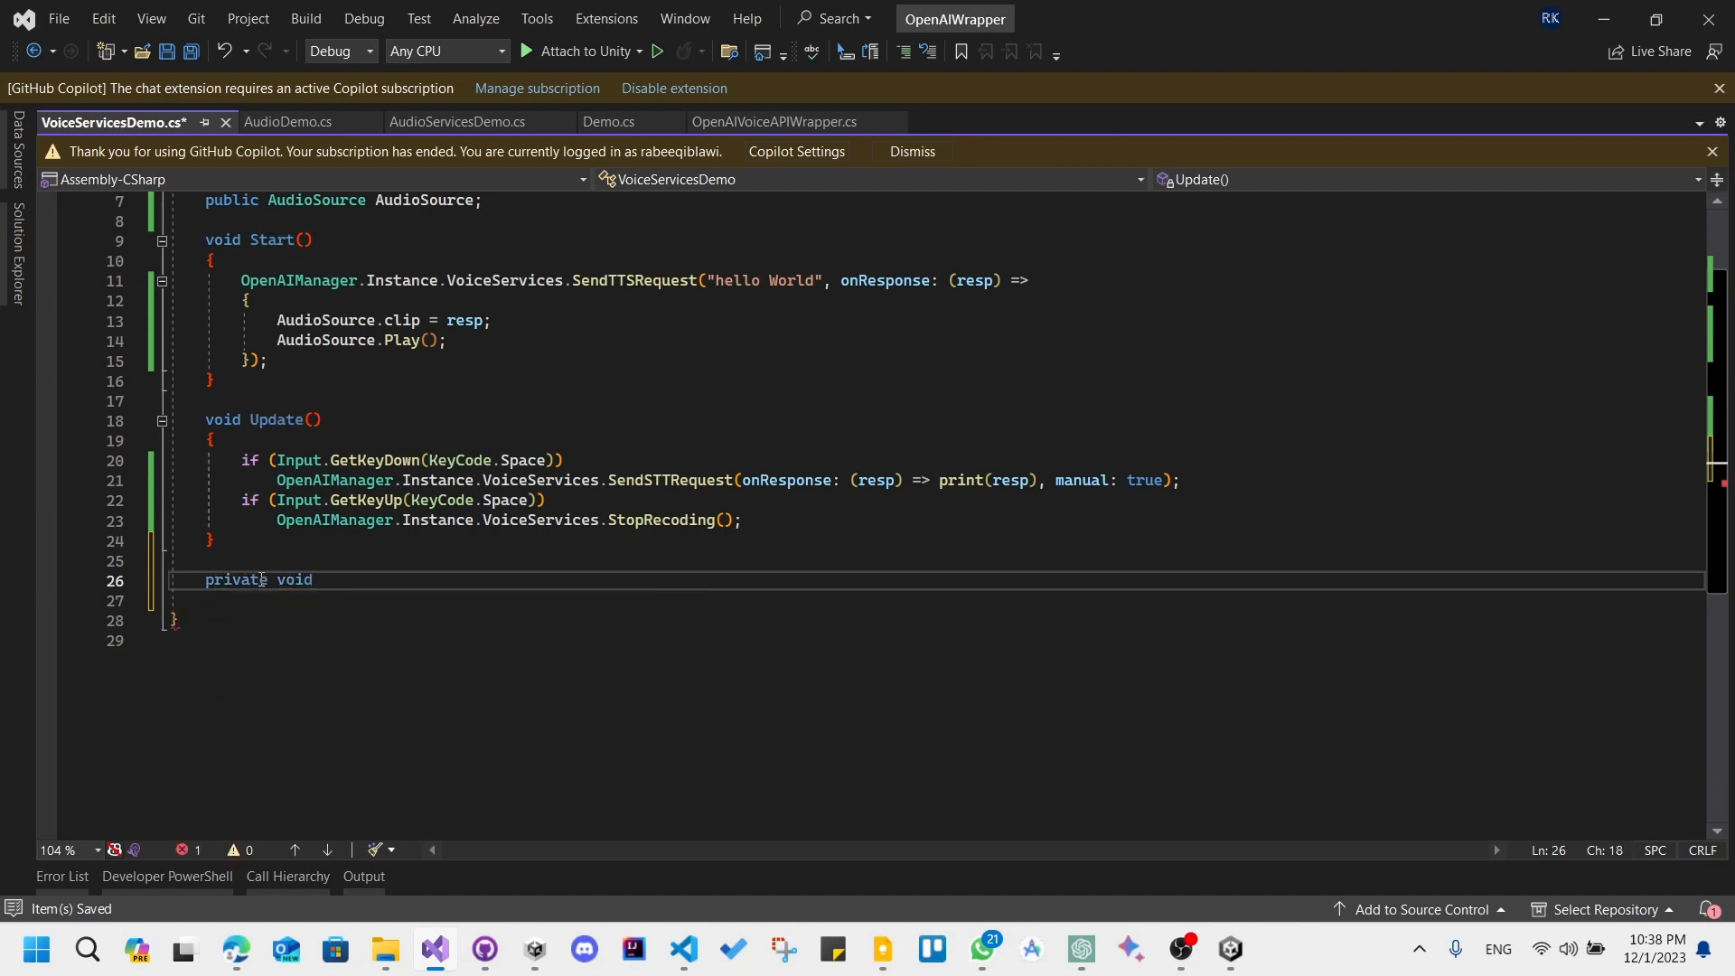
{"action": "type", "text": "HandleResponce"}
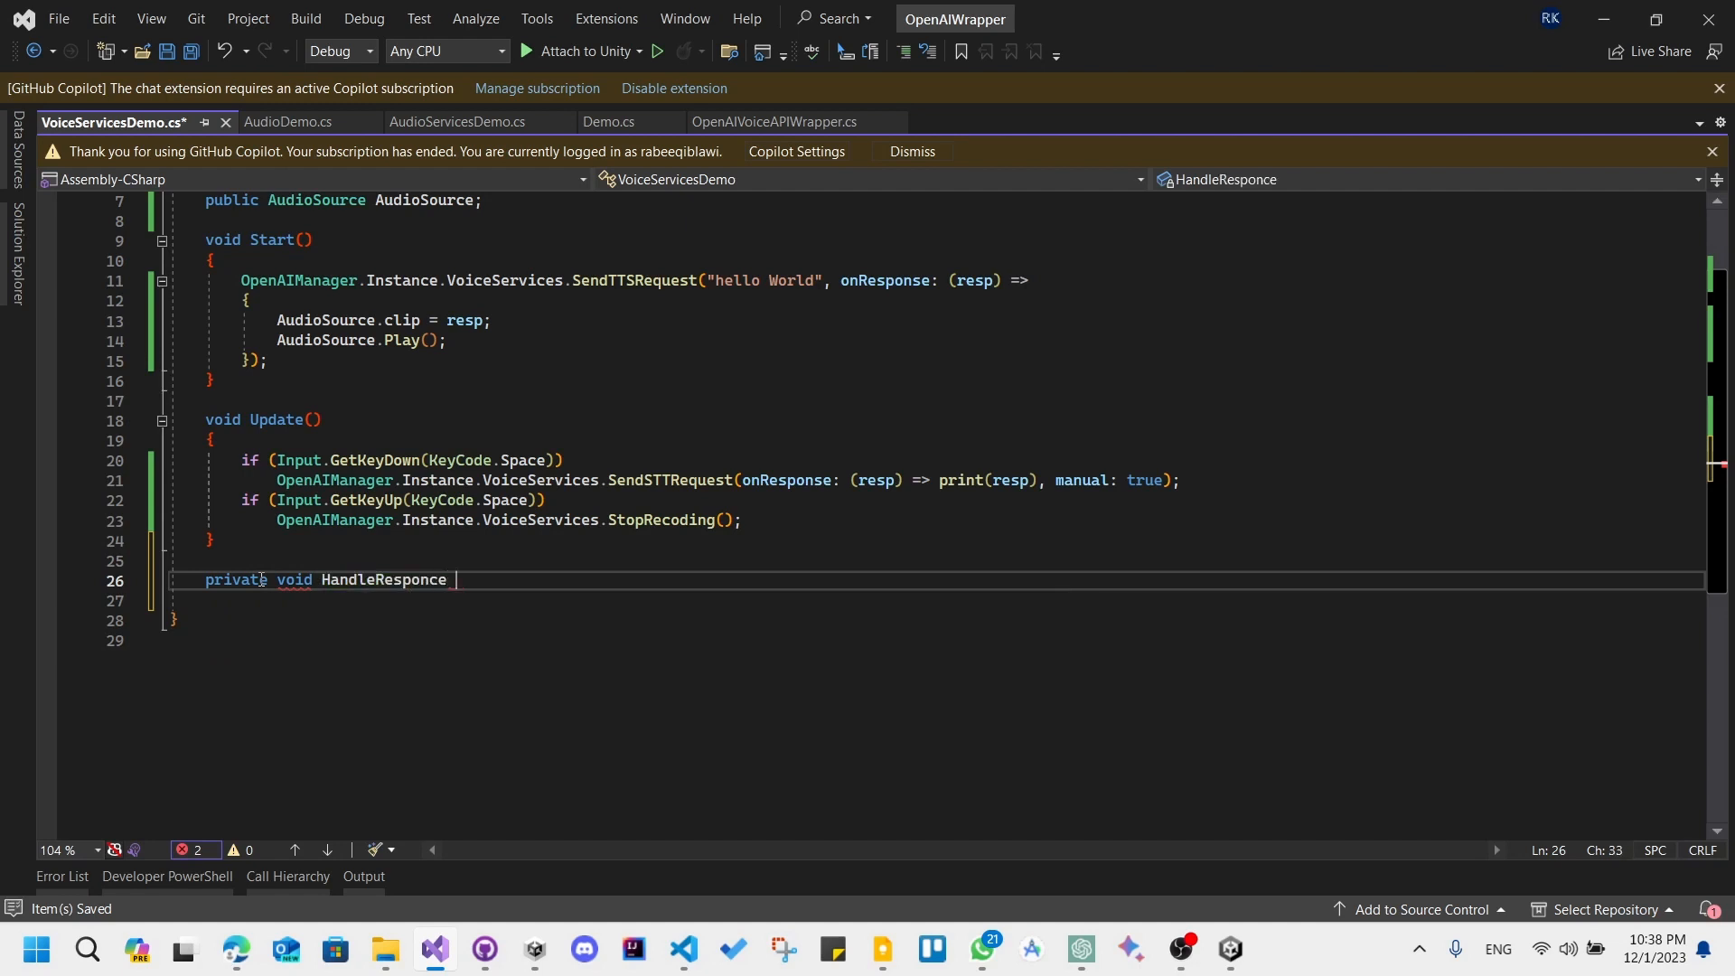
{"action": "type", "text": "FromS"}
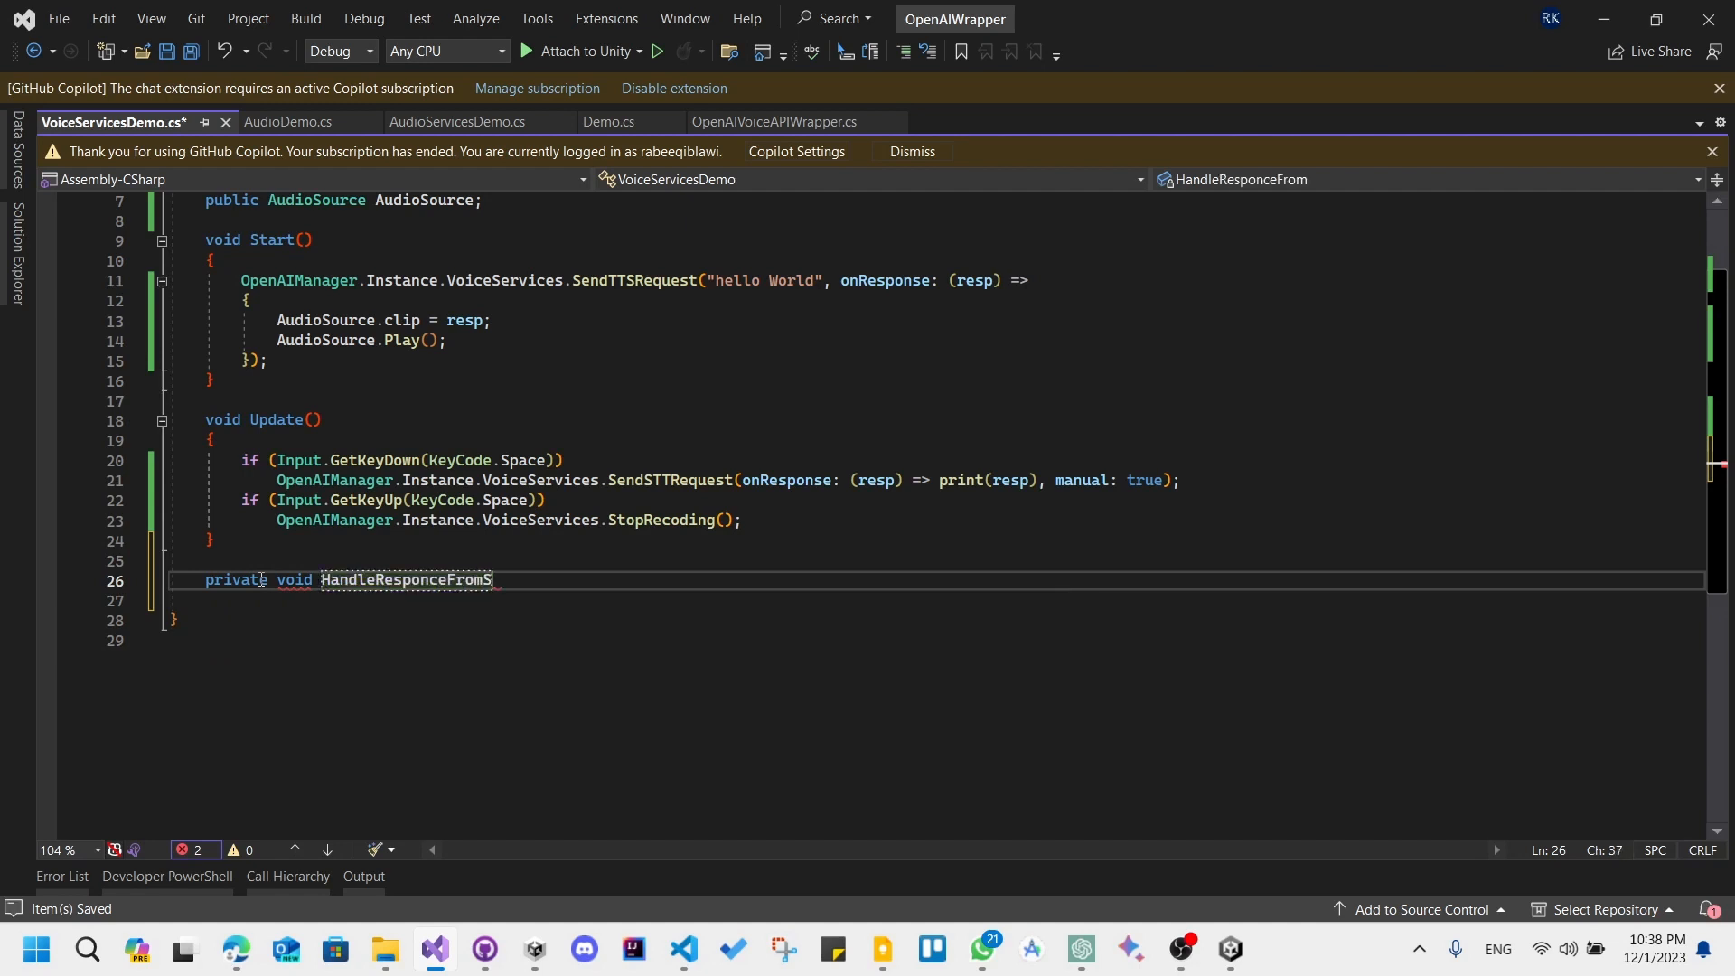
{"action": "type", "text": "TT()"}
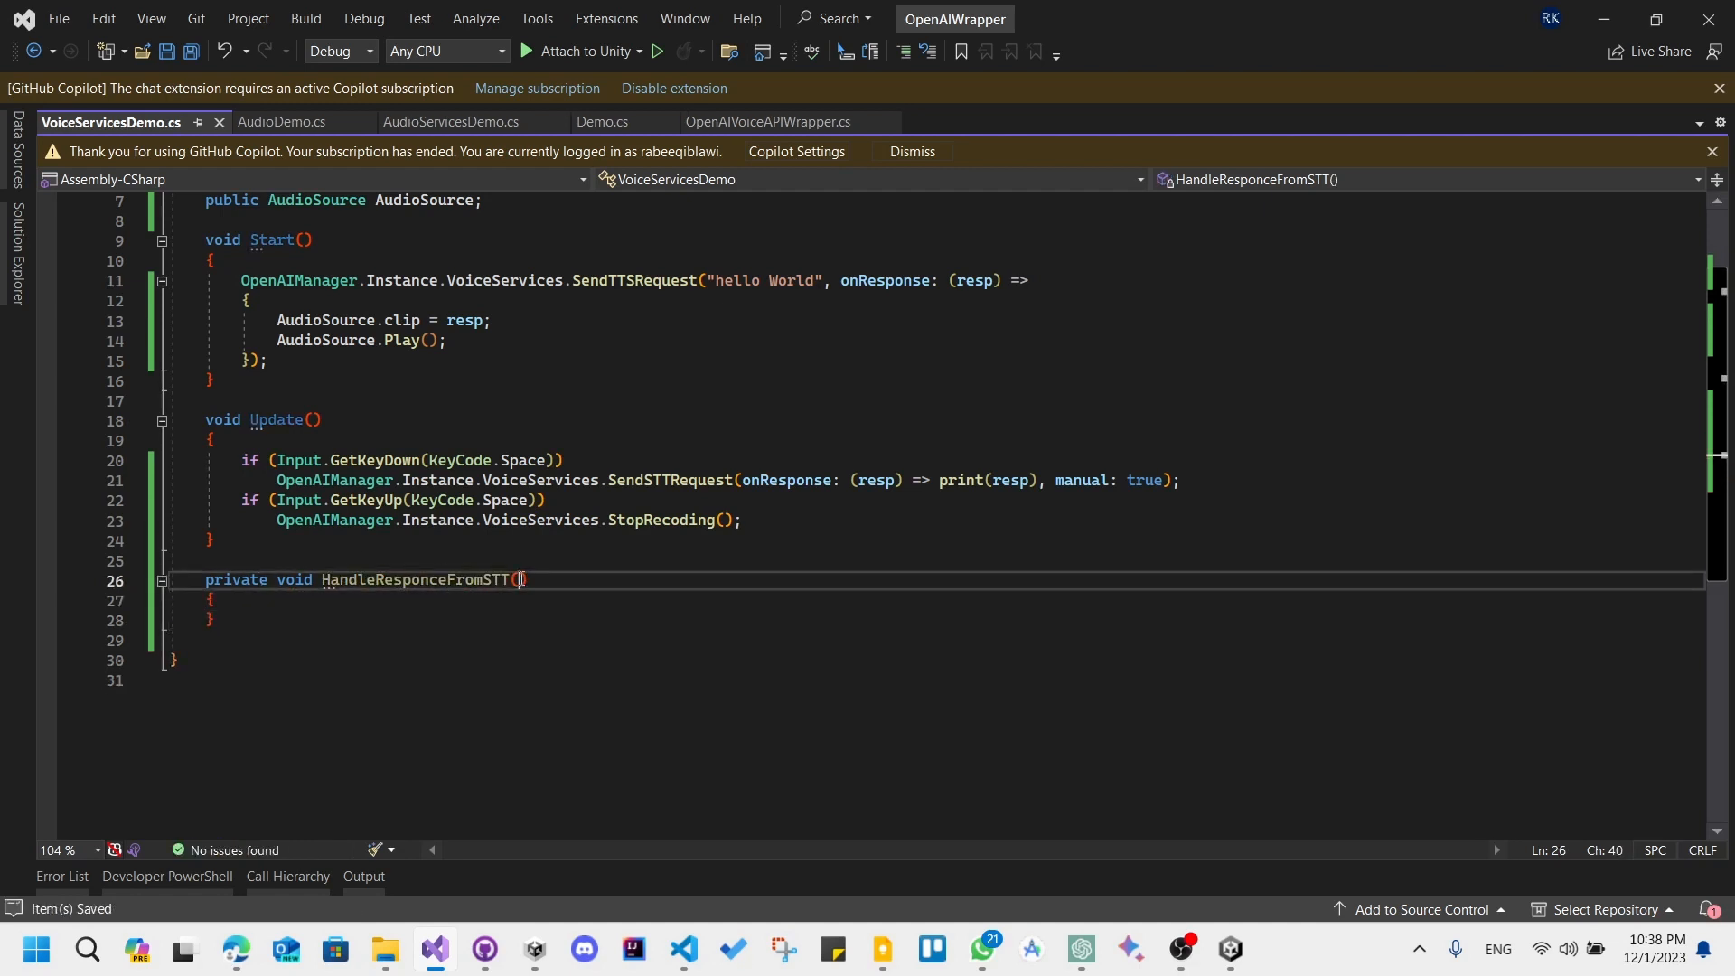
Give the method a string tts_response parameter and an empty body
{"action": "type", "text": "string"}
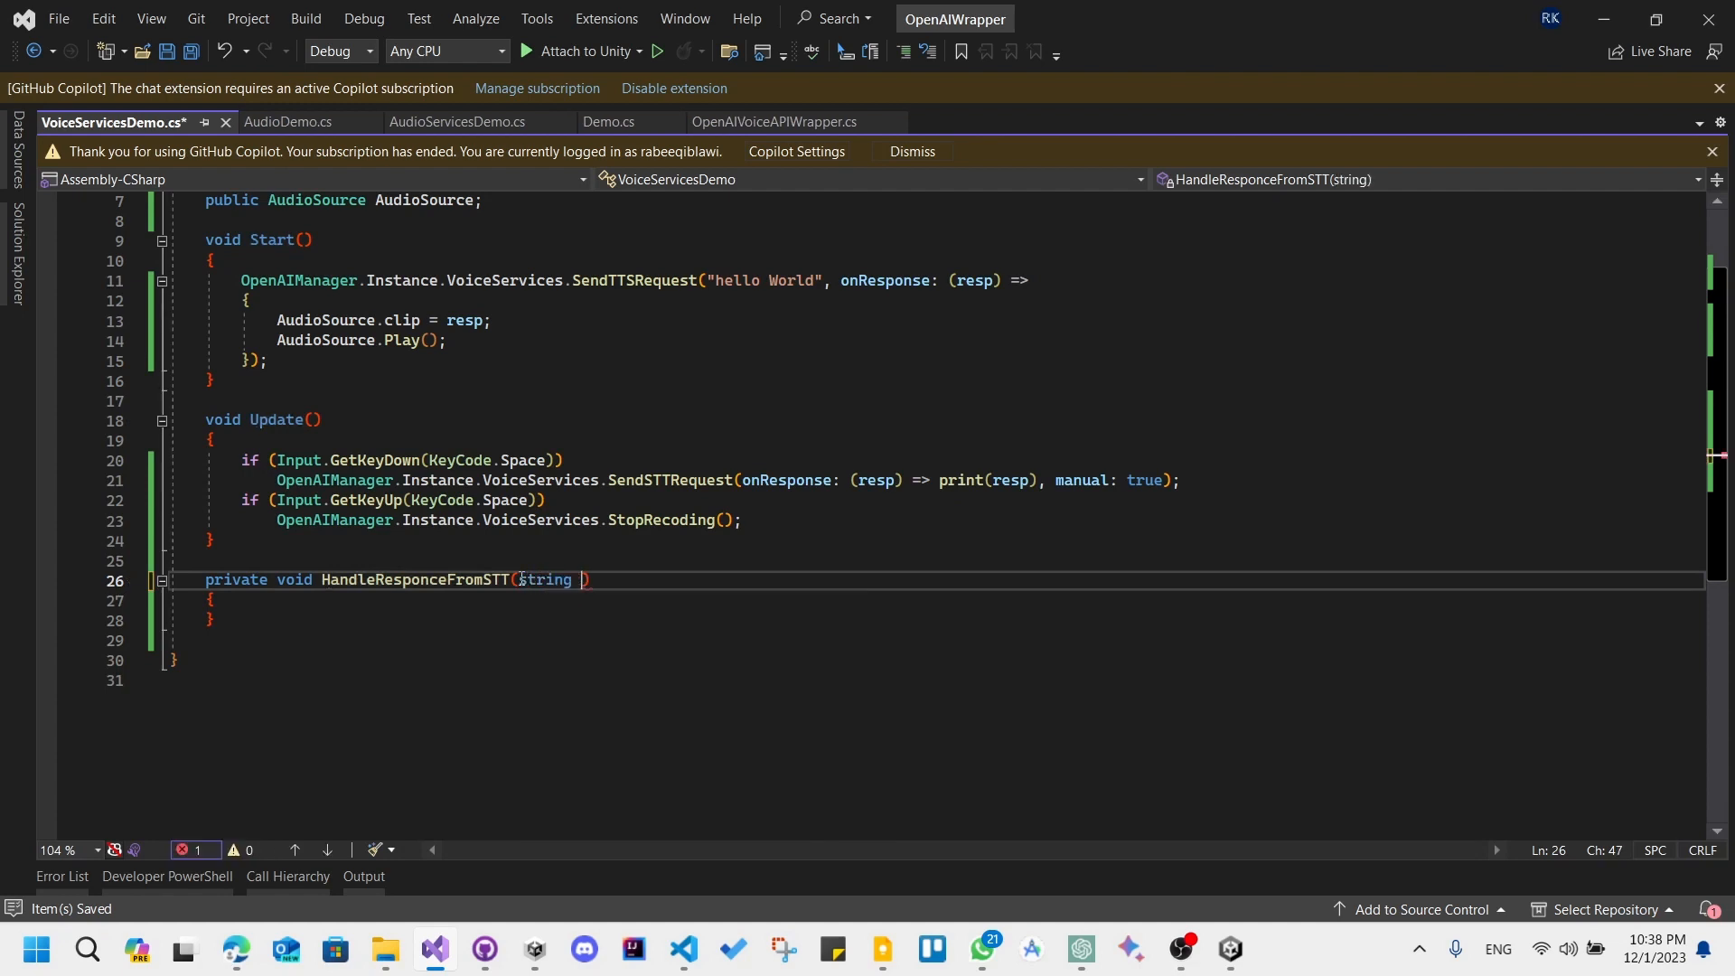
{"action": "type", "text": "tts_response"}
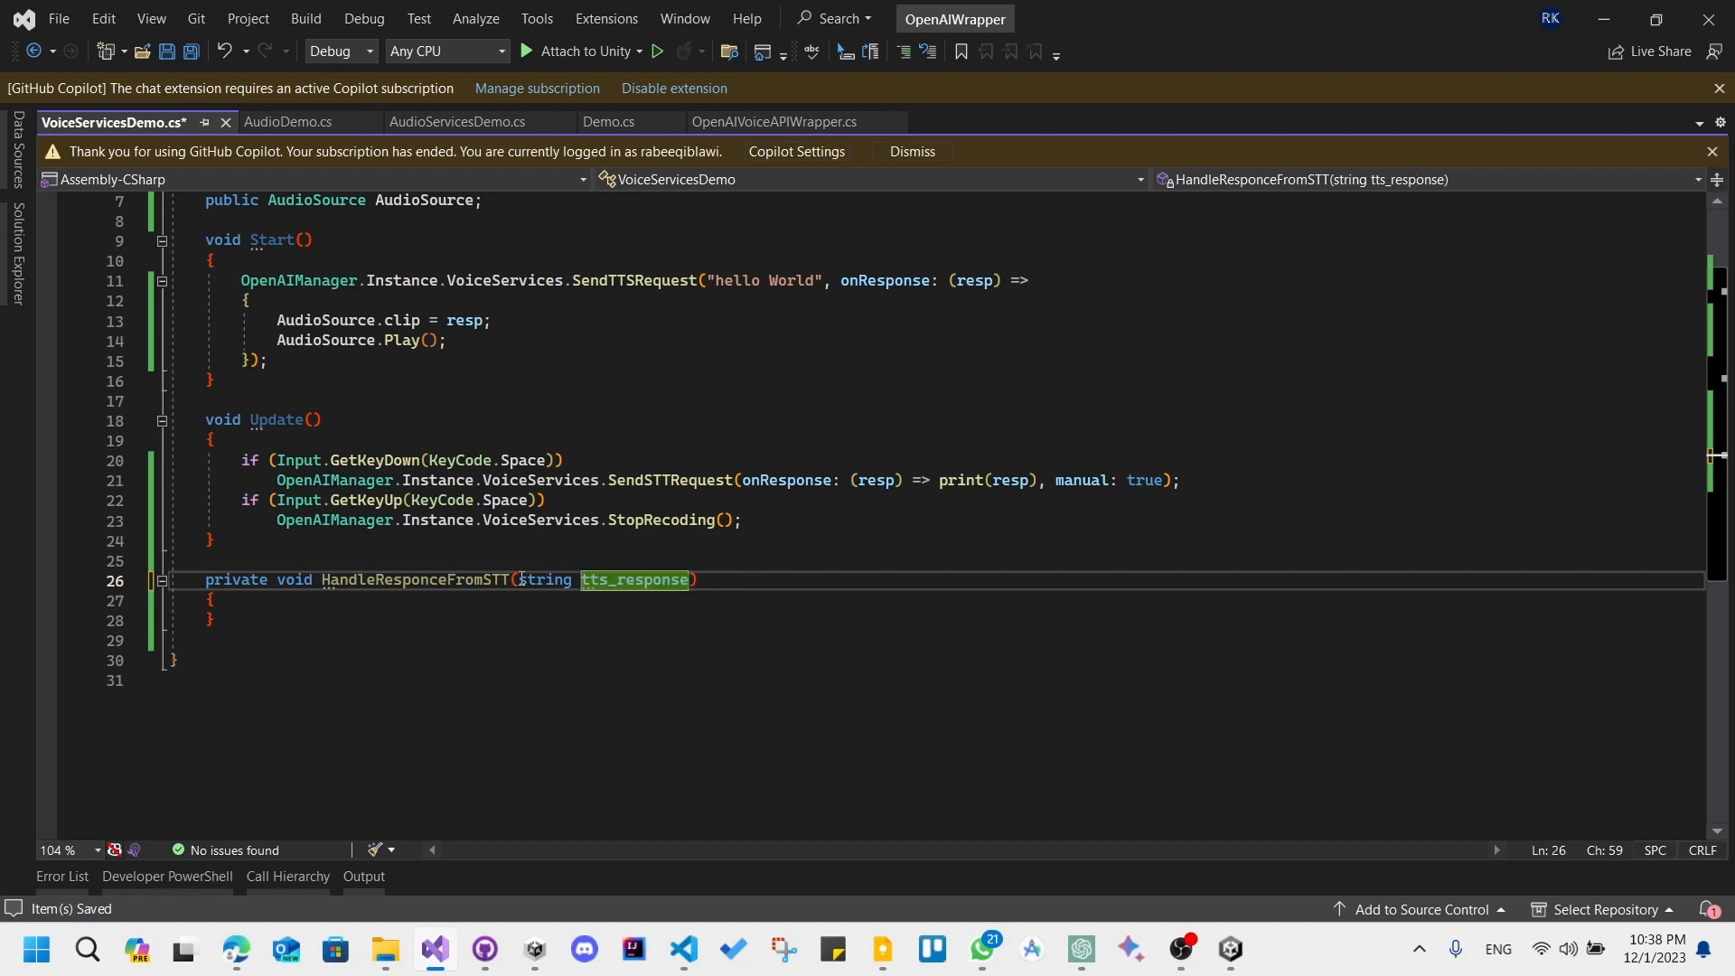
{"action": "left_click", "coordinate": [296, 598]}
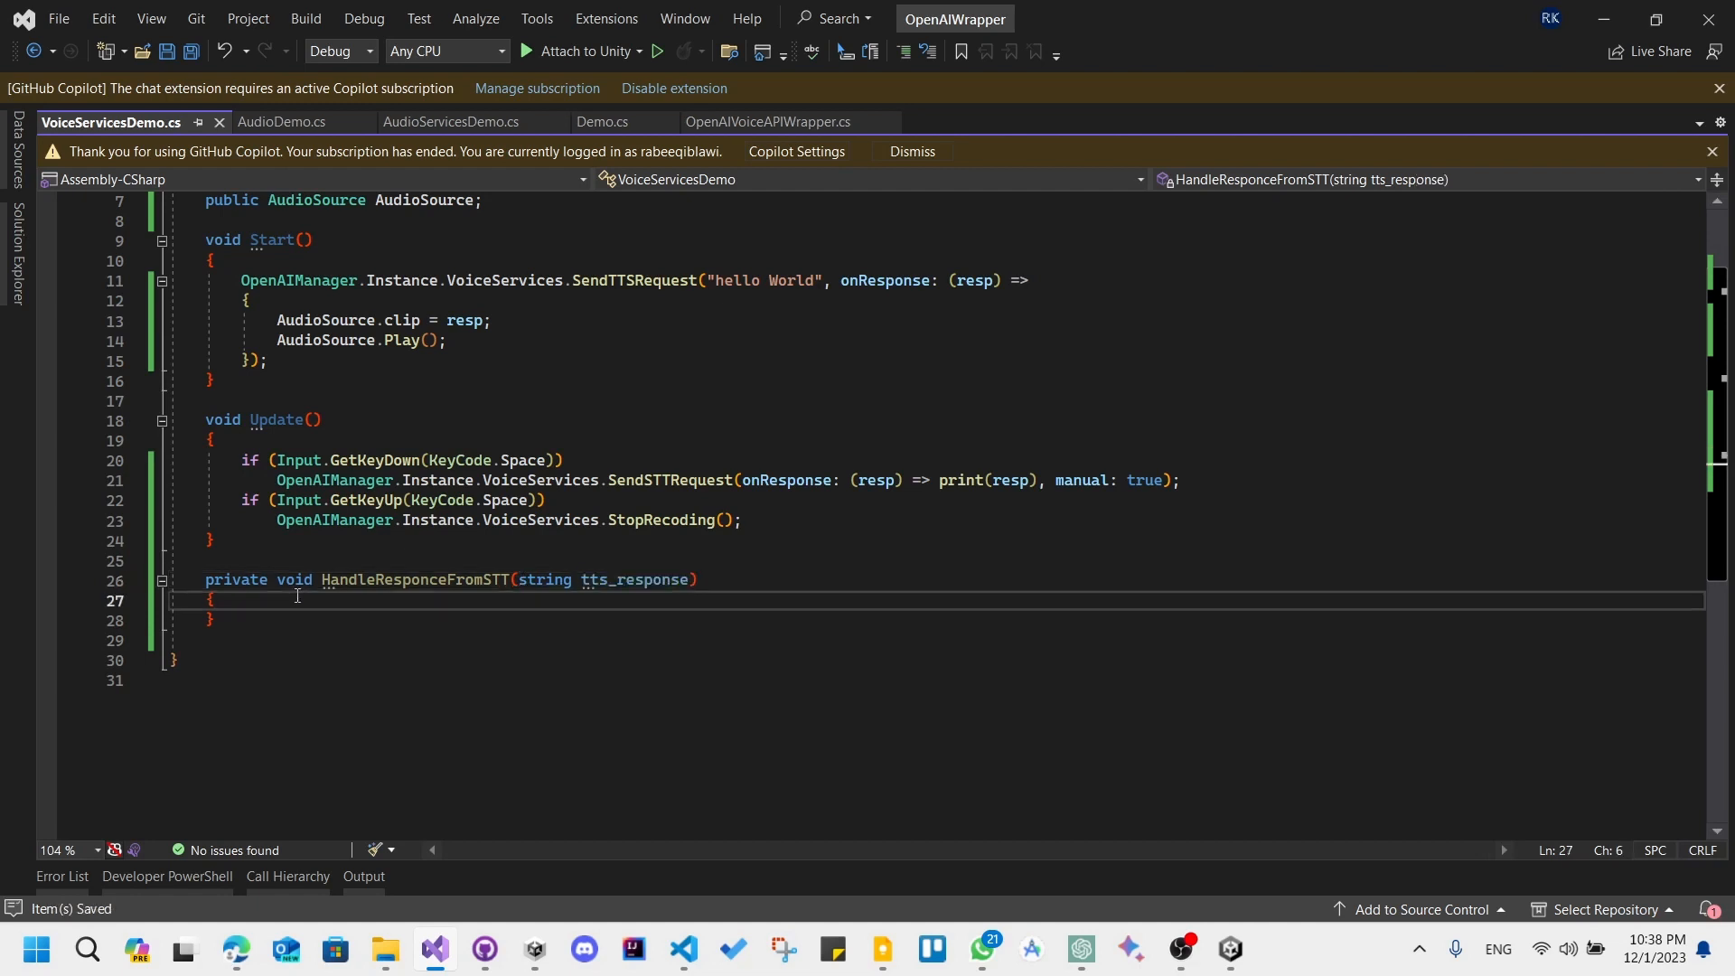
{"action": "key", "text": "Return"}
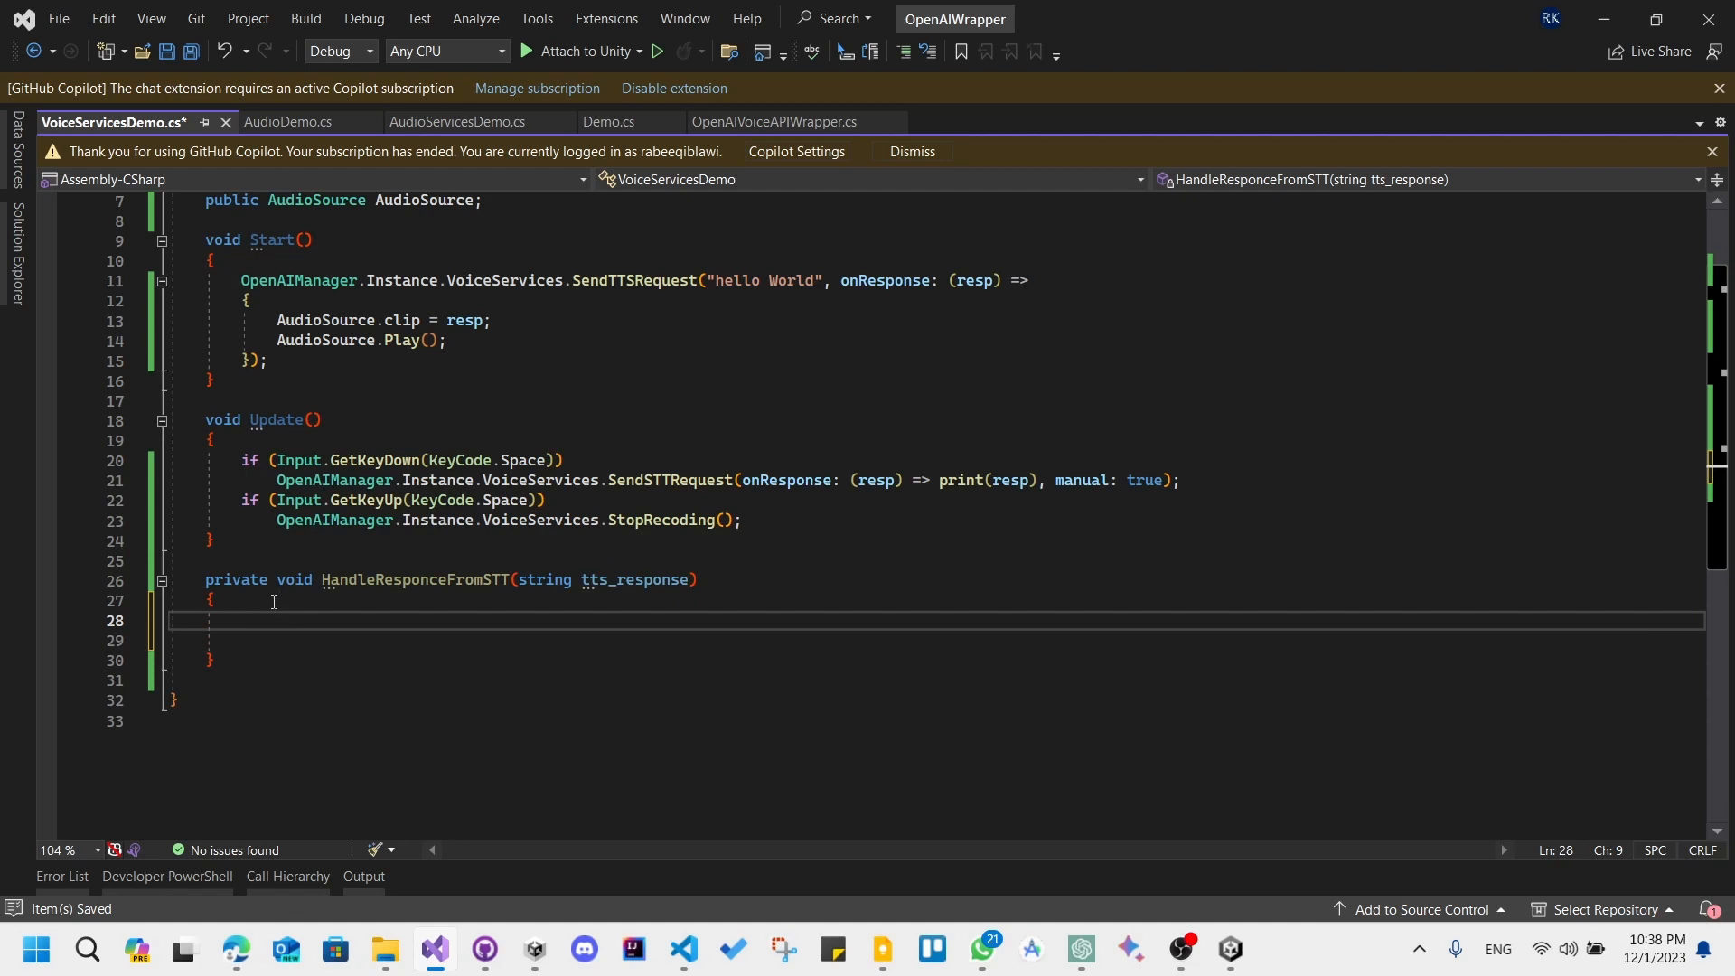
{"action": "mouse_move", "coordinate": [498, 622]}
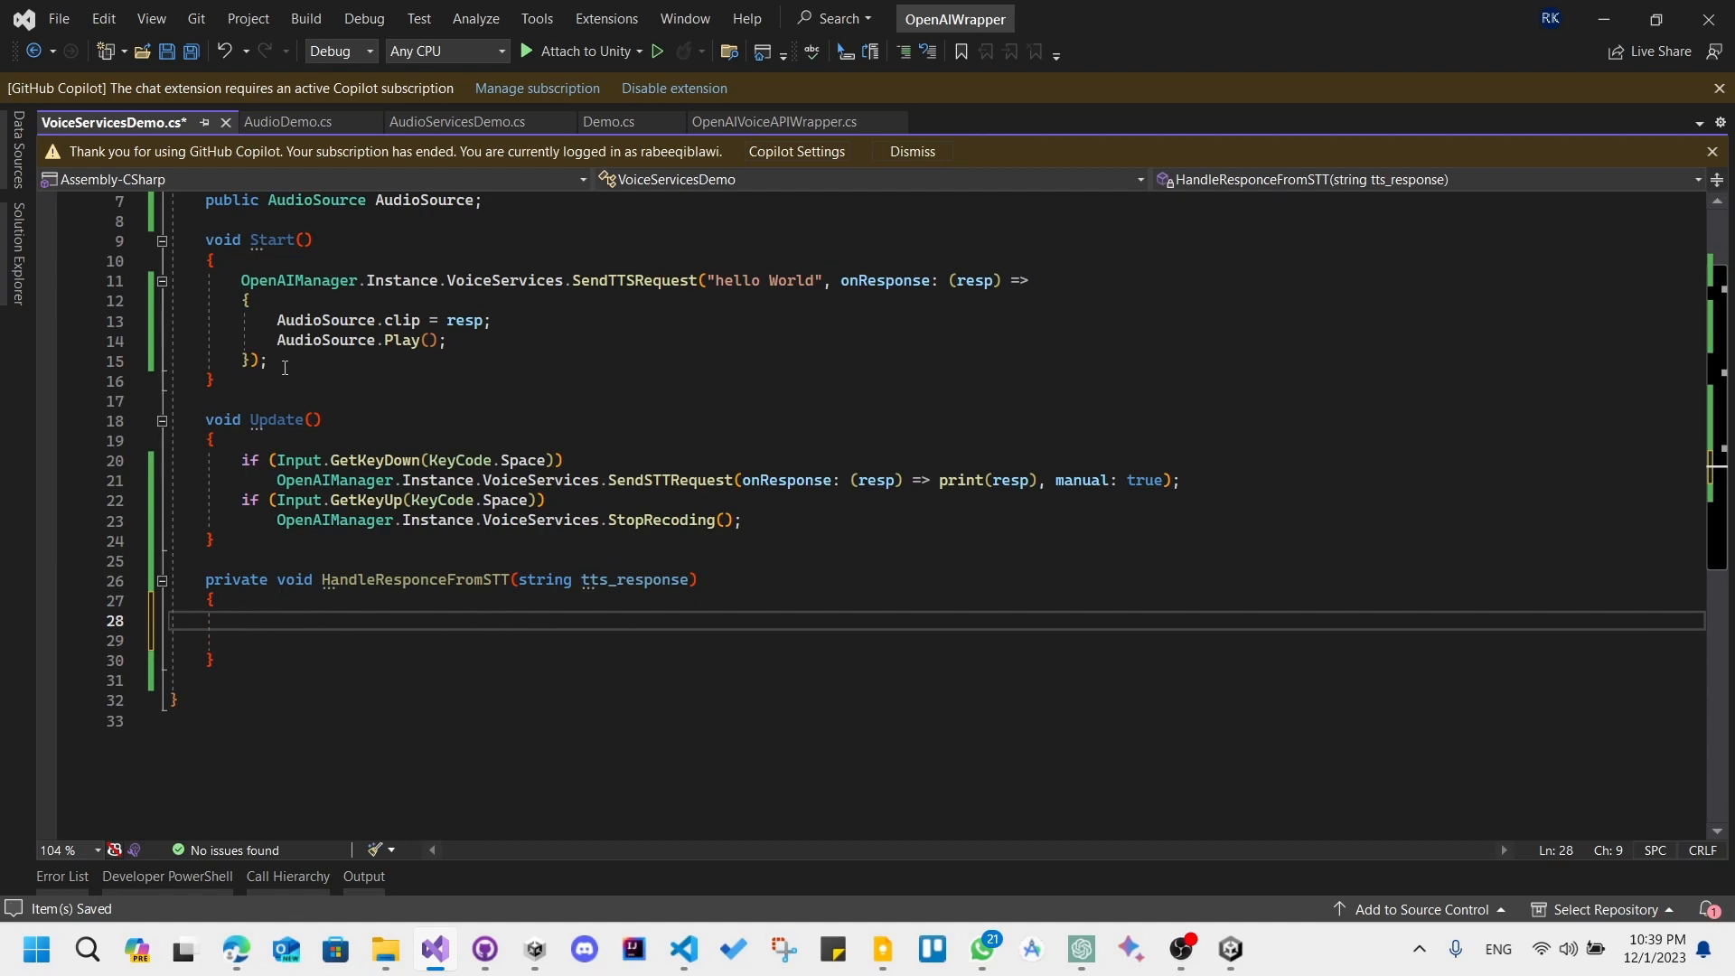
In HandleResponceFromSTT, send the TTS request for tts_response instead of "hello World"
{"action": "left_click", "coordinate": [251, 617]}
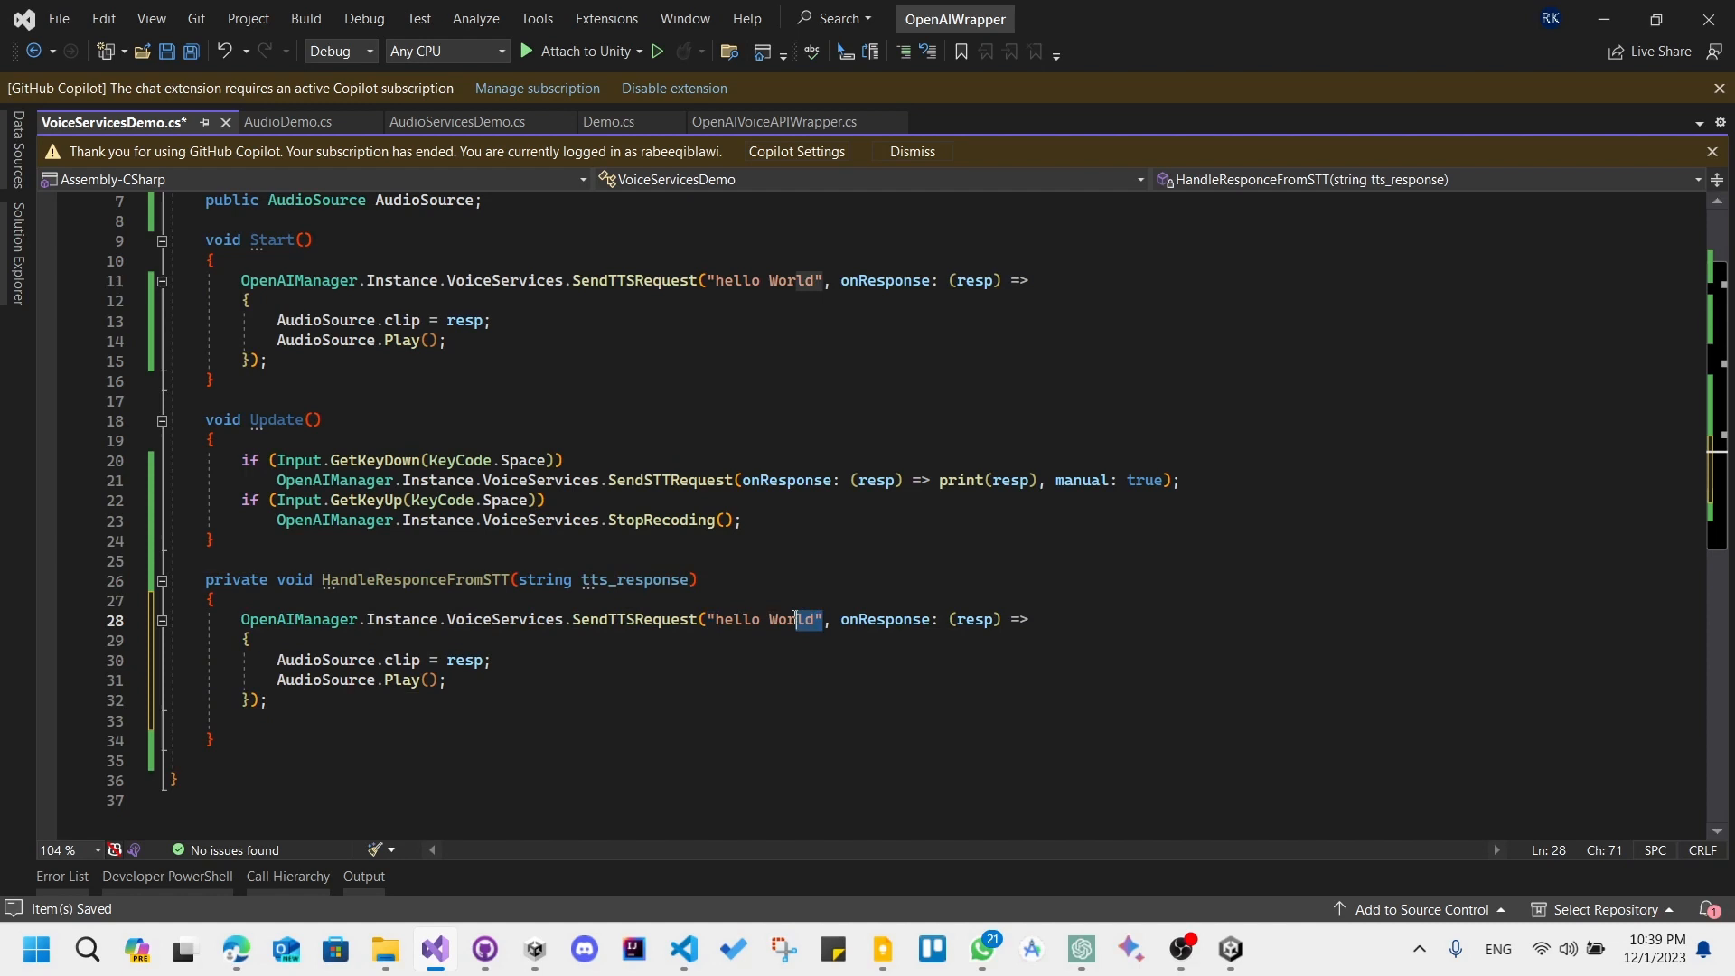
{"action": "type", "text": "tts_response"}
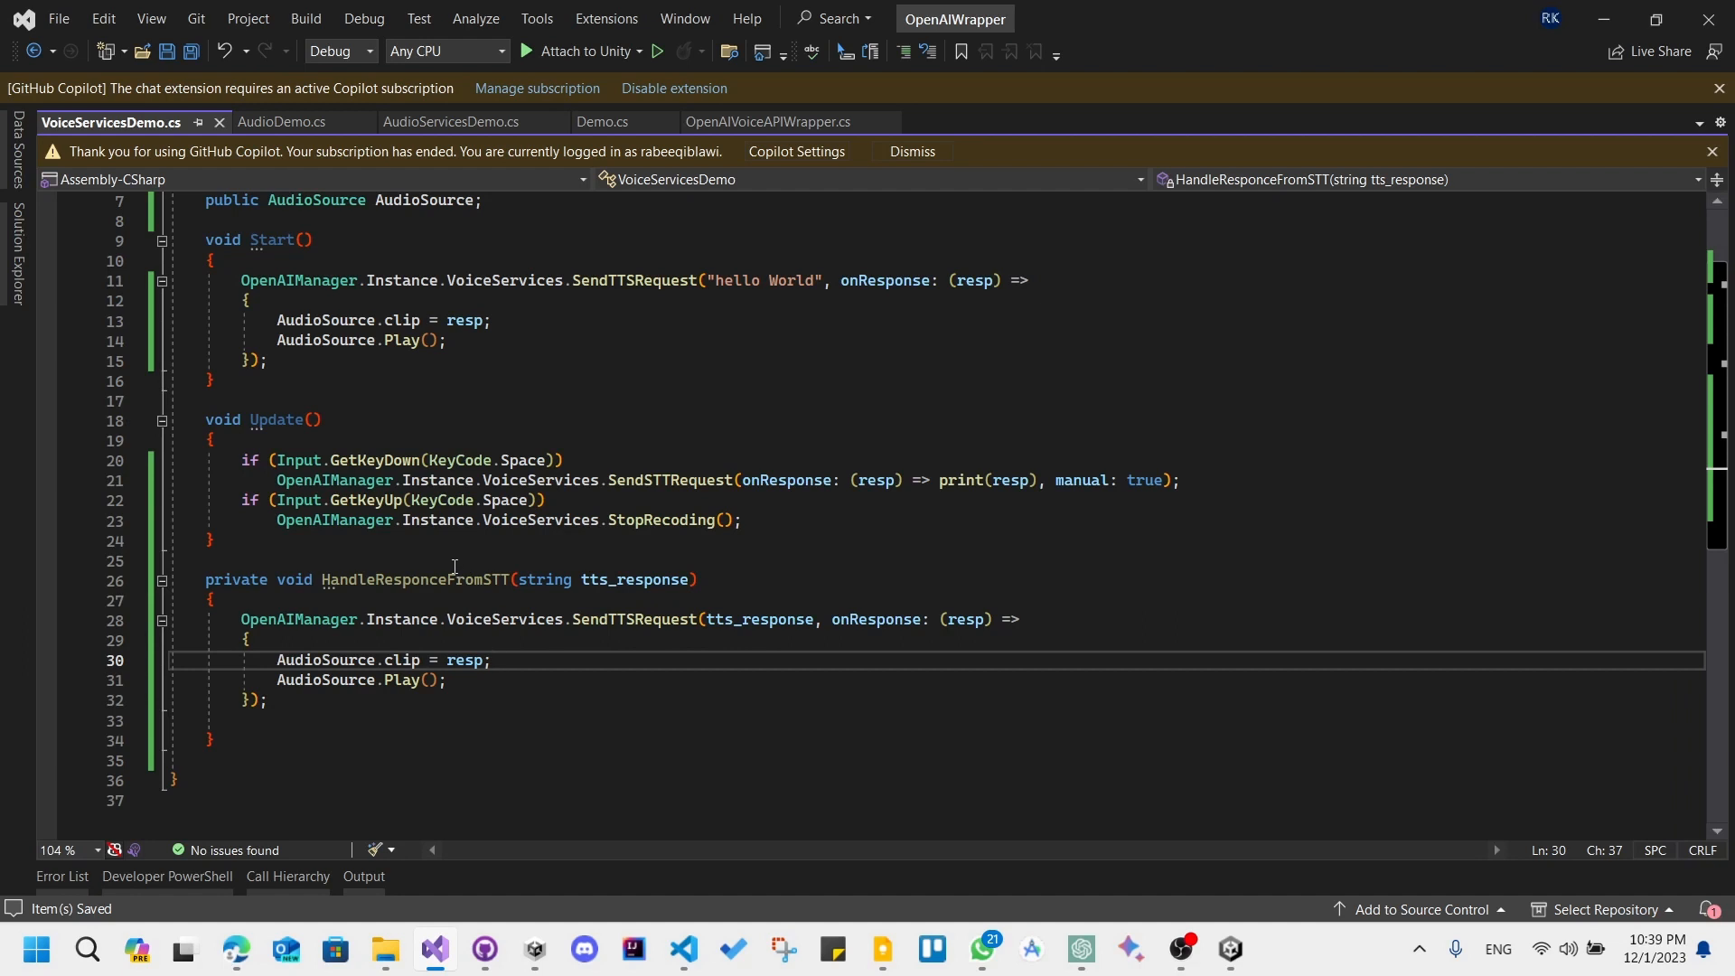
{"action": "double_click", "coordinate": [416, 578]}
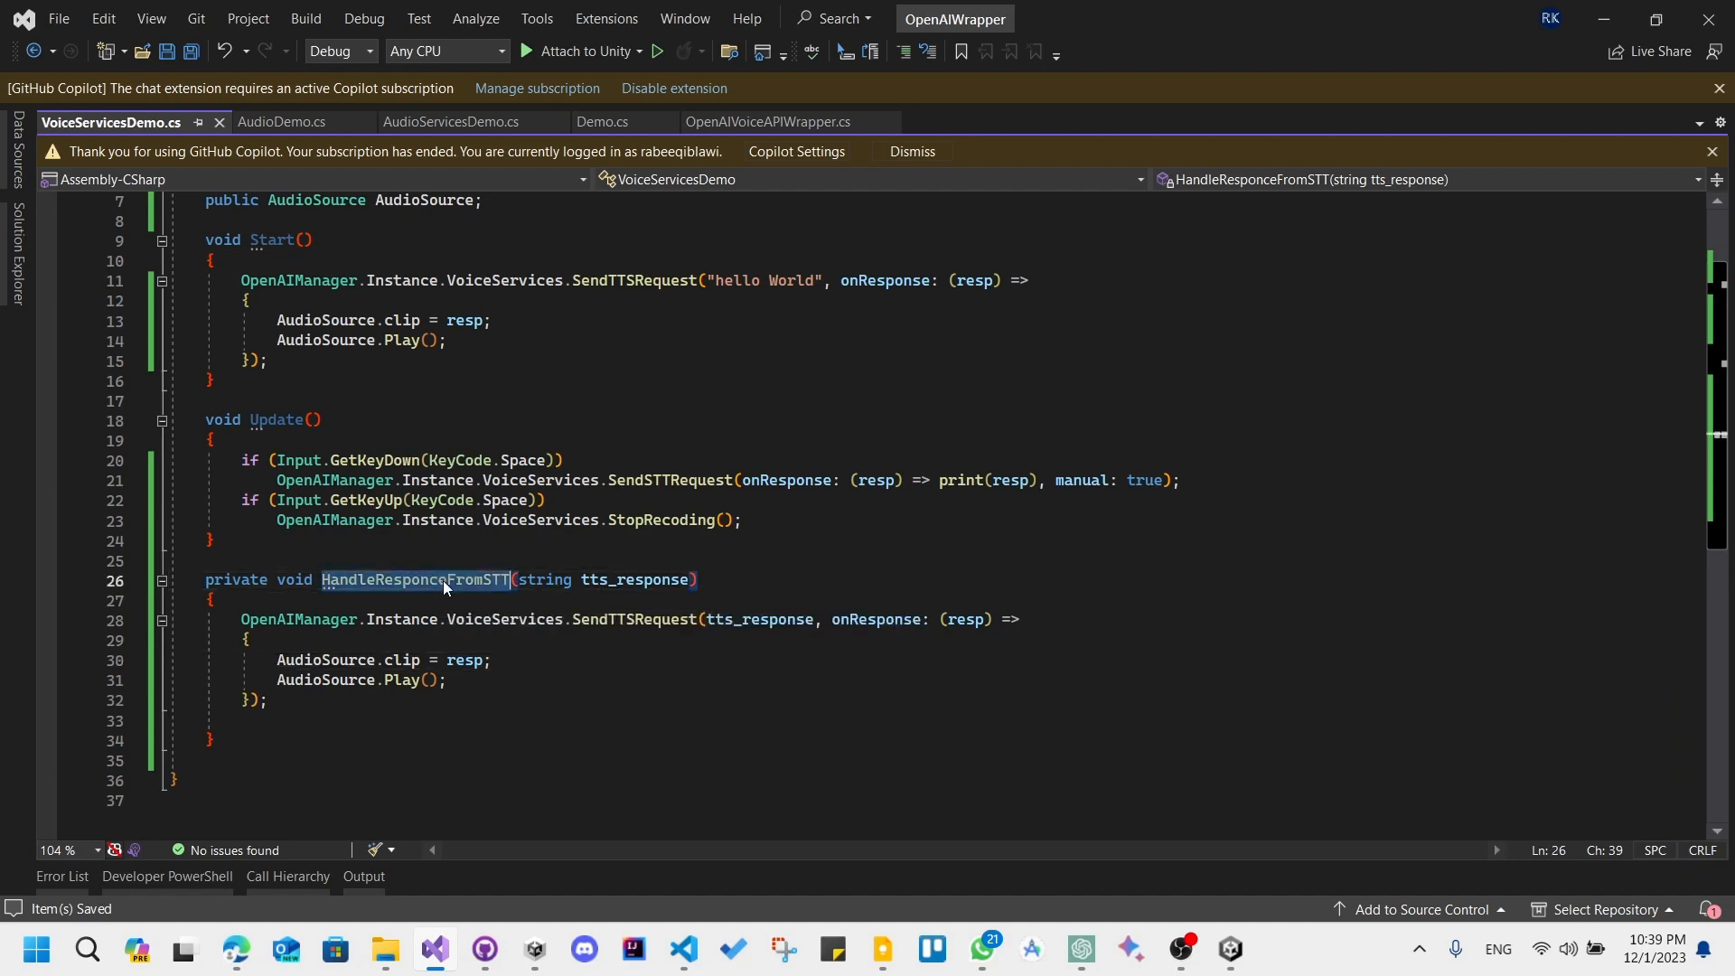
Use HandleResponceFromSTT as the STT callback in Update, empty Start, and save
{"action": "left_click", "coordinate": [850, 480]}
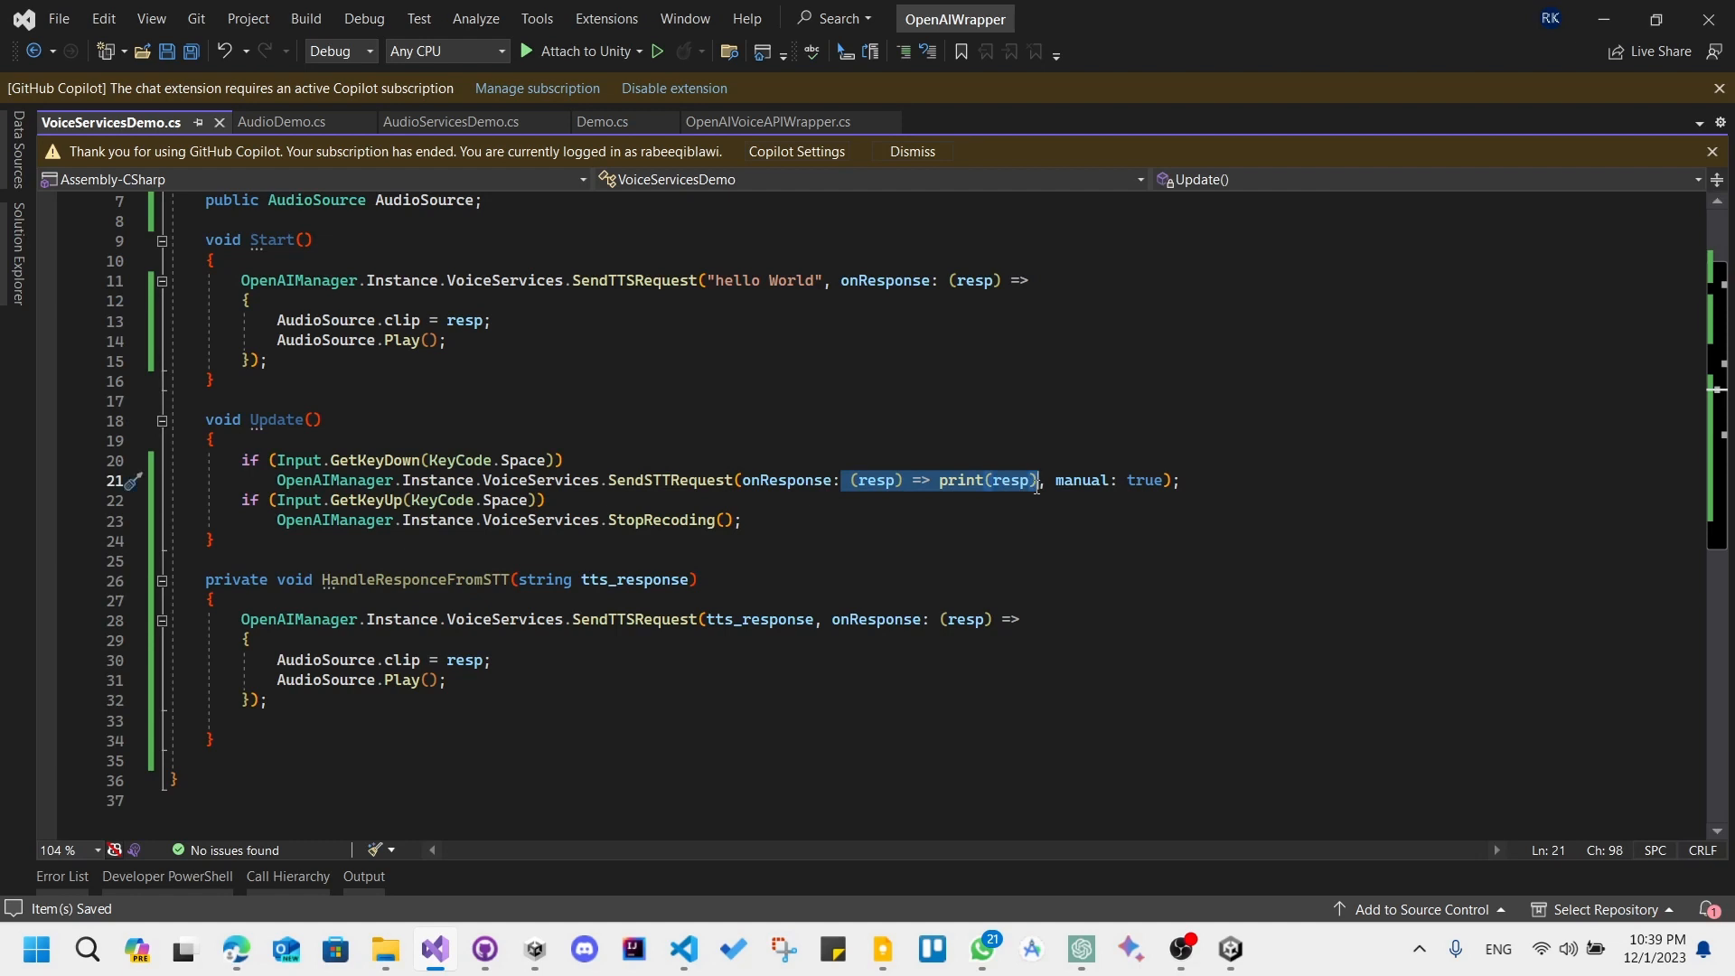
{"action": "type", "text": "HandleResponceFromSTT"}
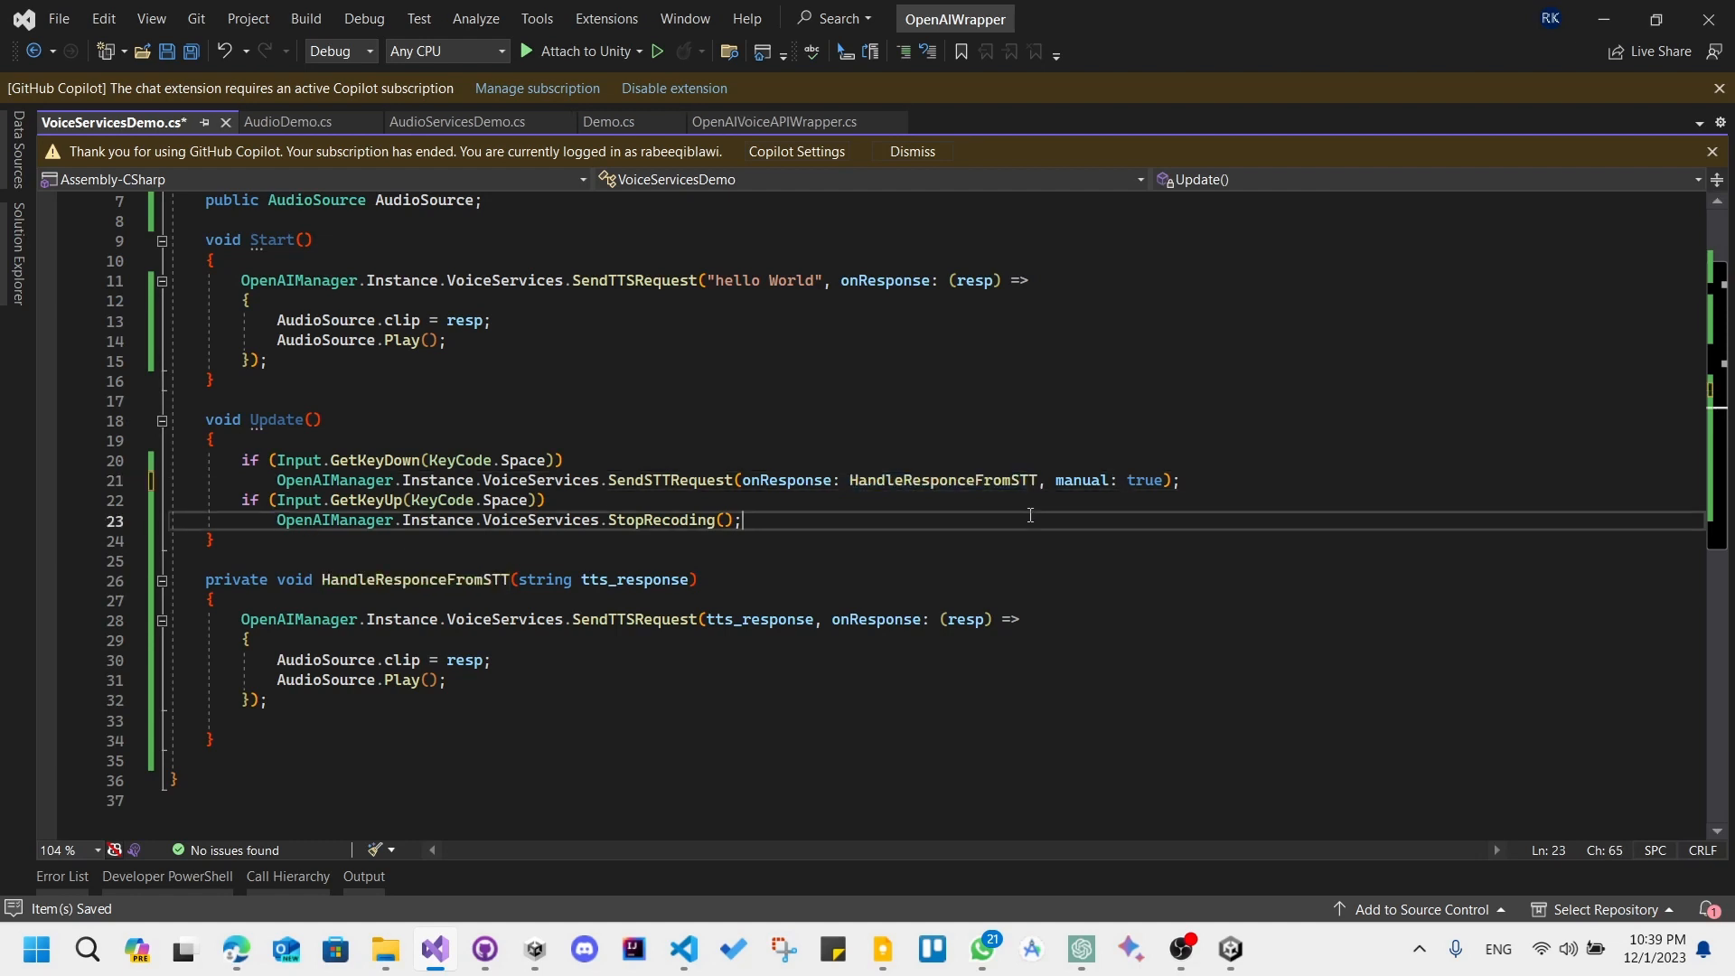
{"action": "key", "text": "ctrl+s"}
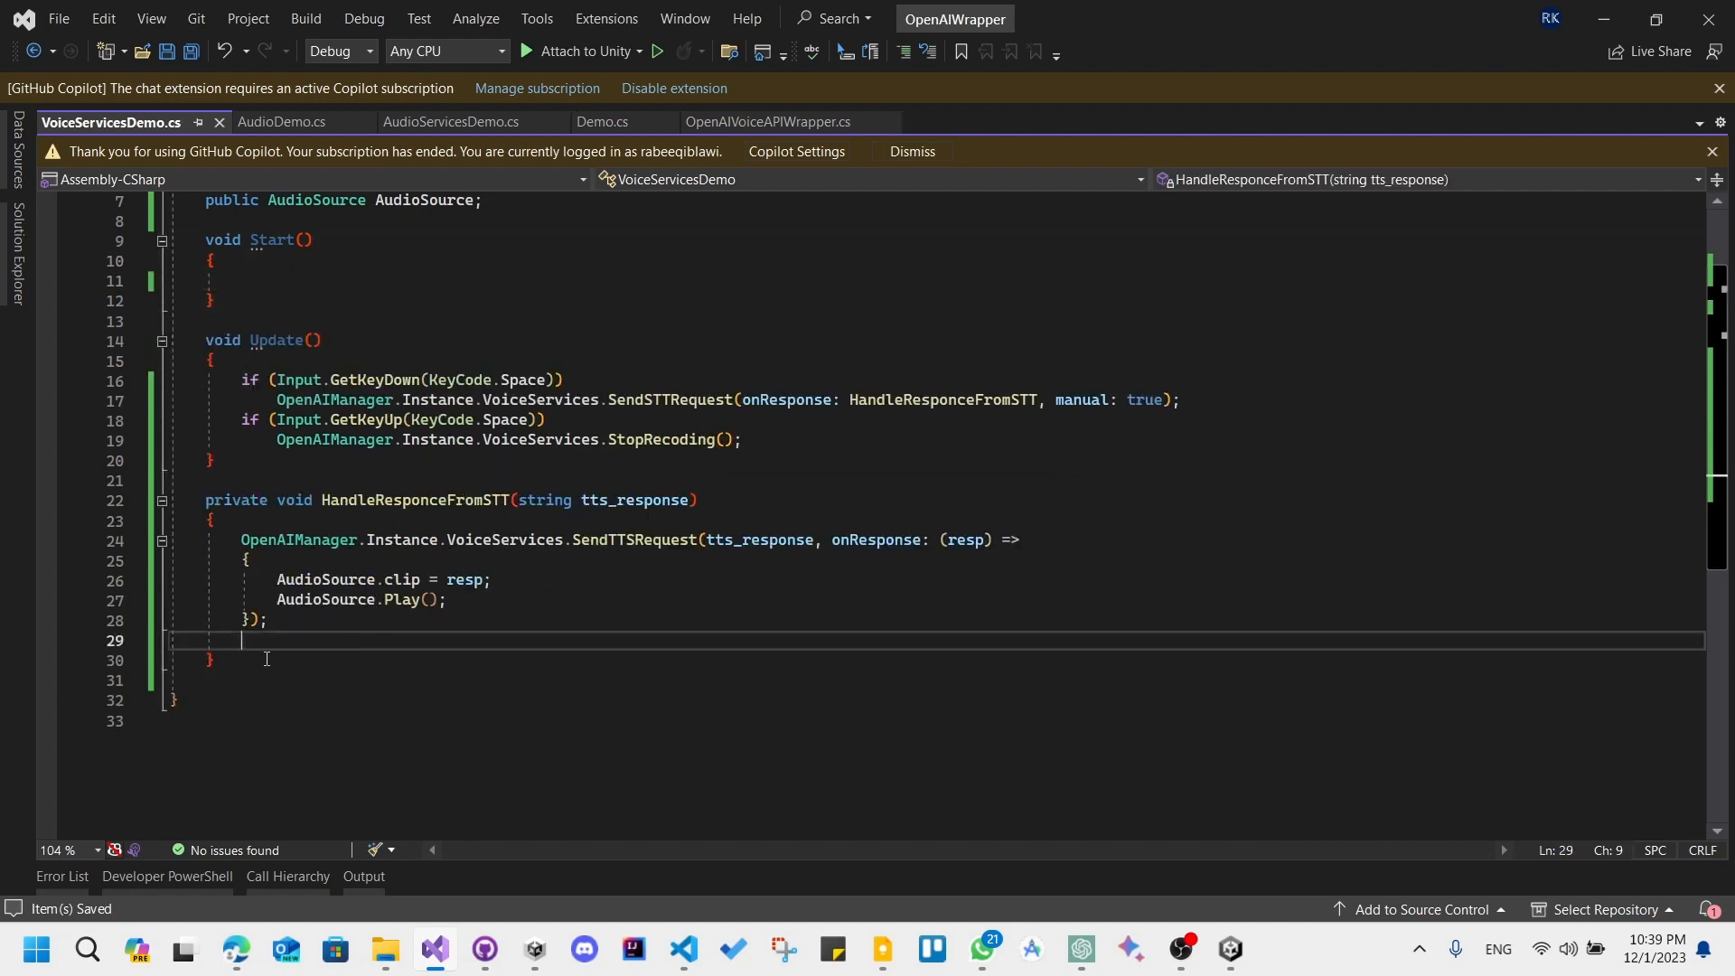
{"action": "key", "text": "Backspace"}
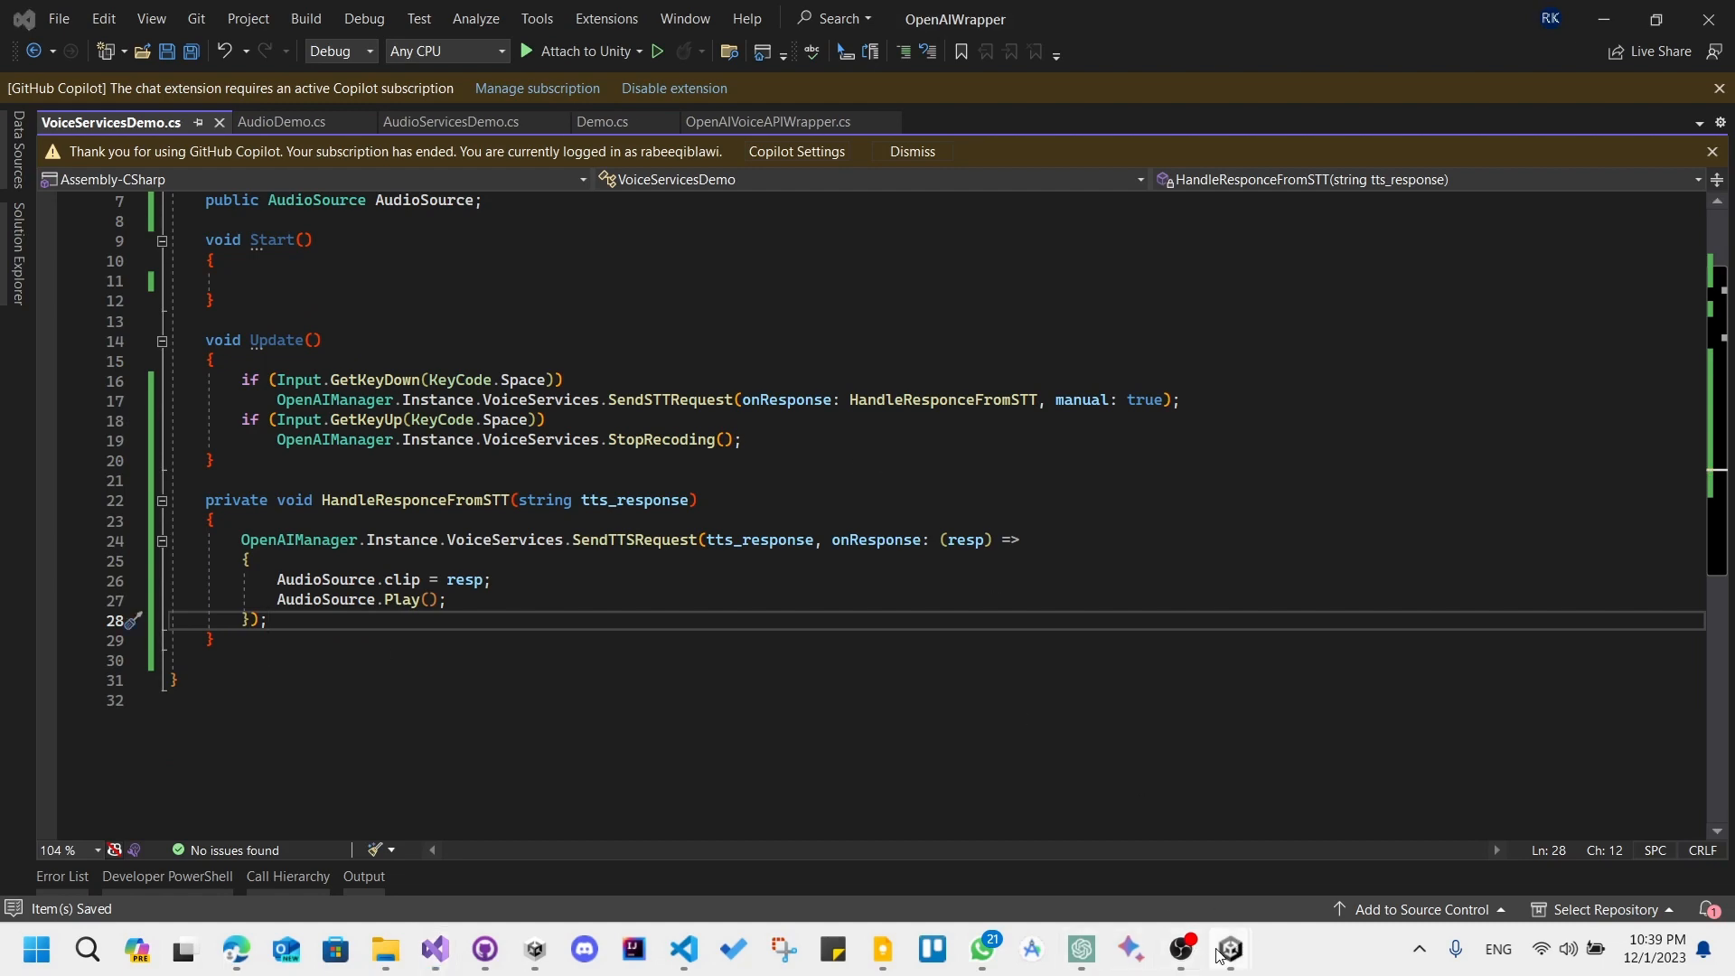
Run the scene in Unity play mode to try the space-key speech flow, then return to Visual Studio
{"action": "left_click", "coordinate": [1227, 948]}
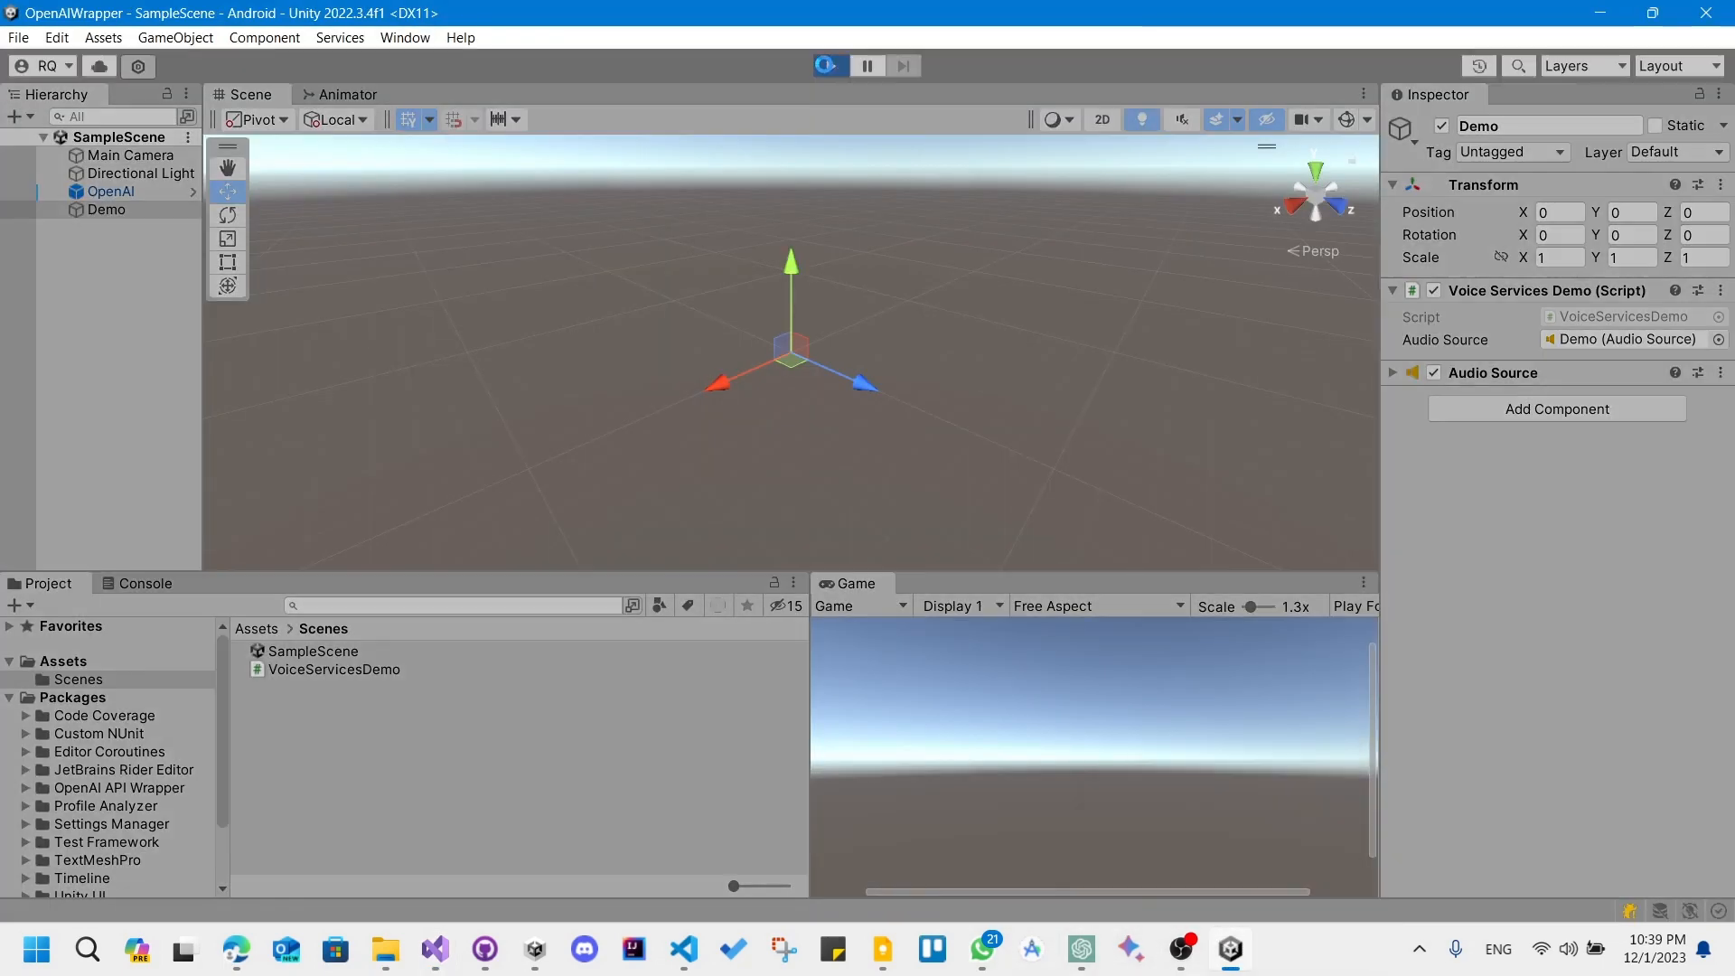
{"action": "left_click", "coordinate": [829, 66]}
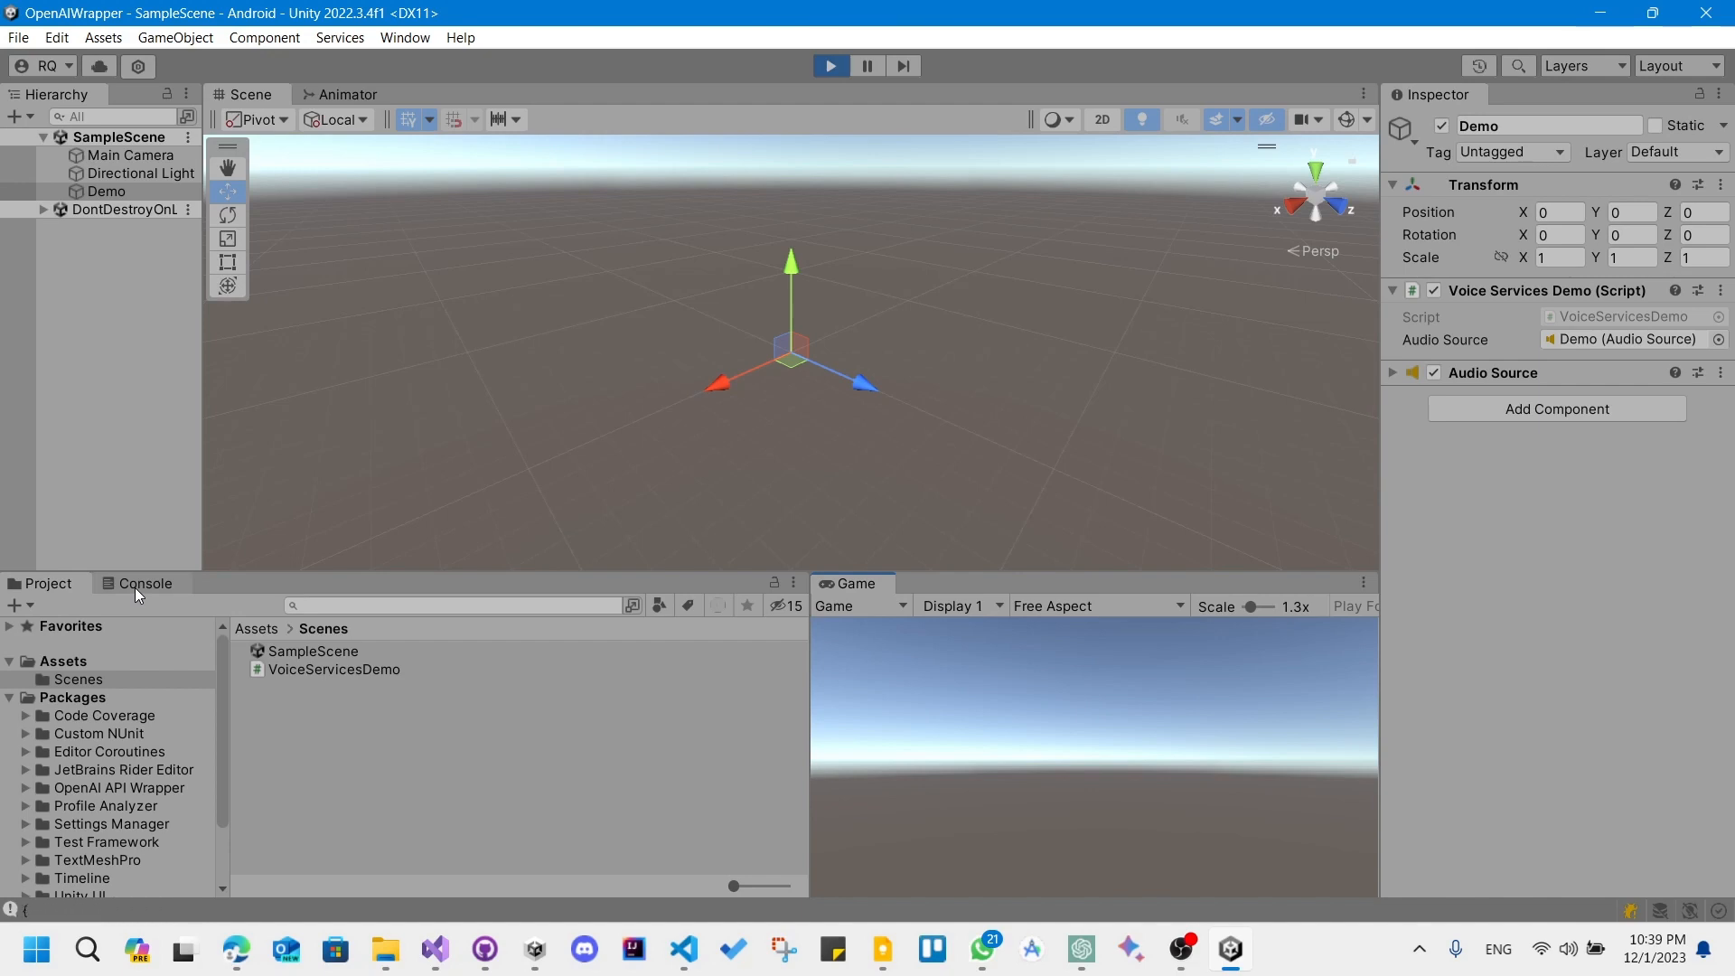
{"action": "mouse_move", "coordinate": [955, 876]}
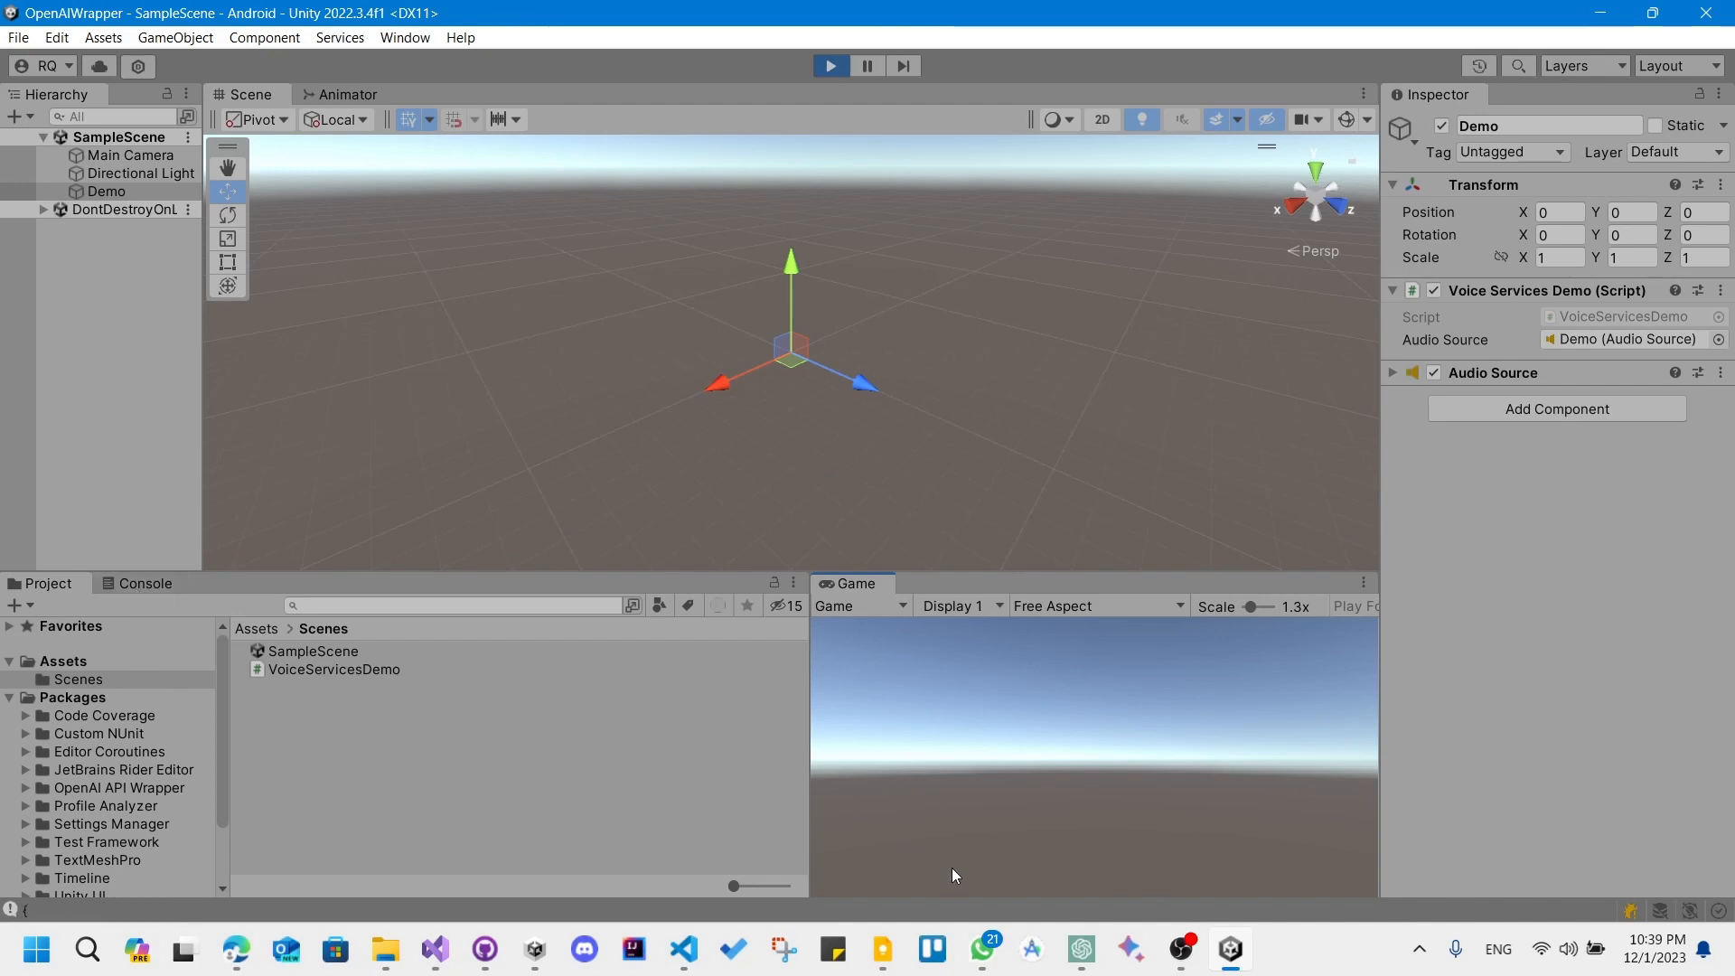
{"action": "left_click", "coordinate": [433, 950]}
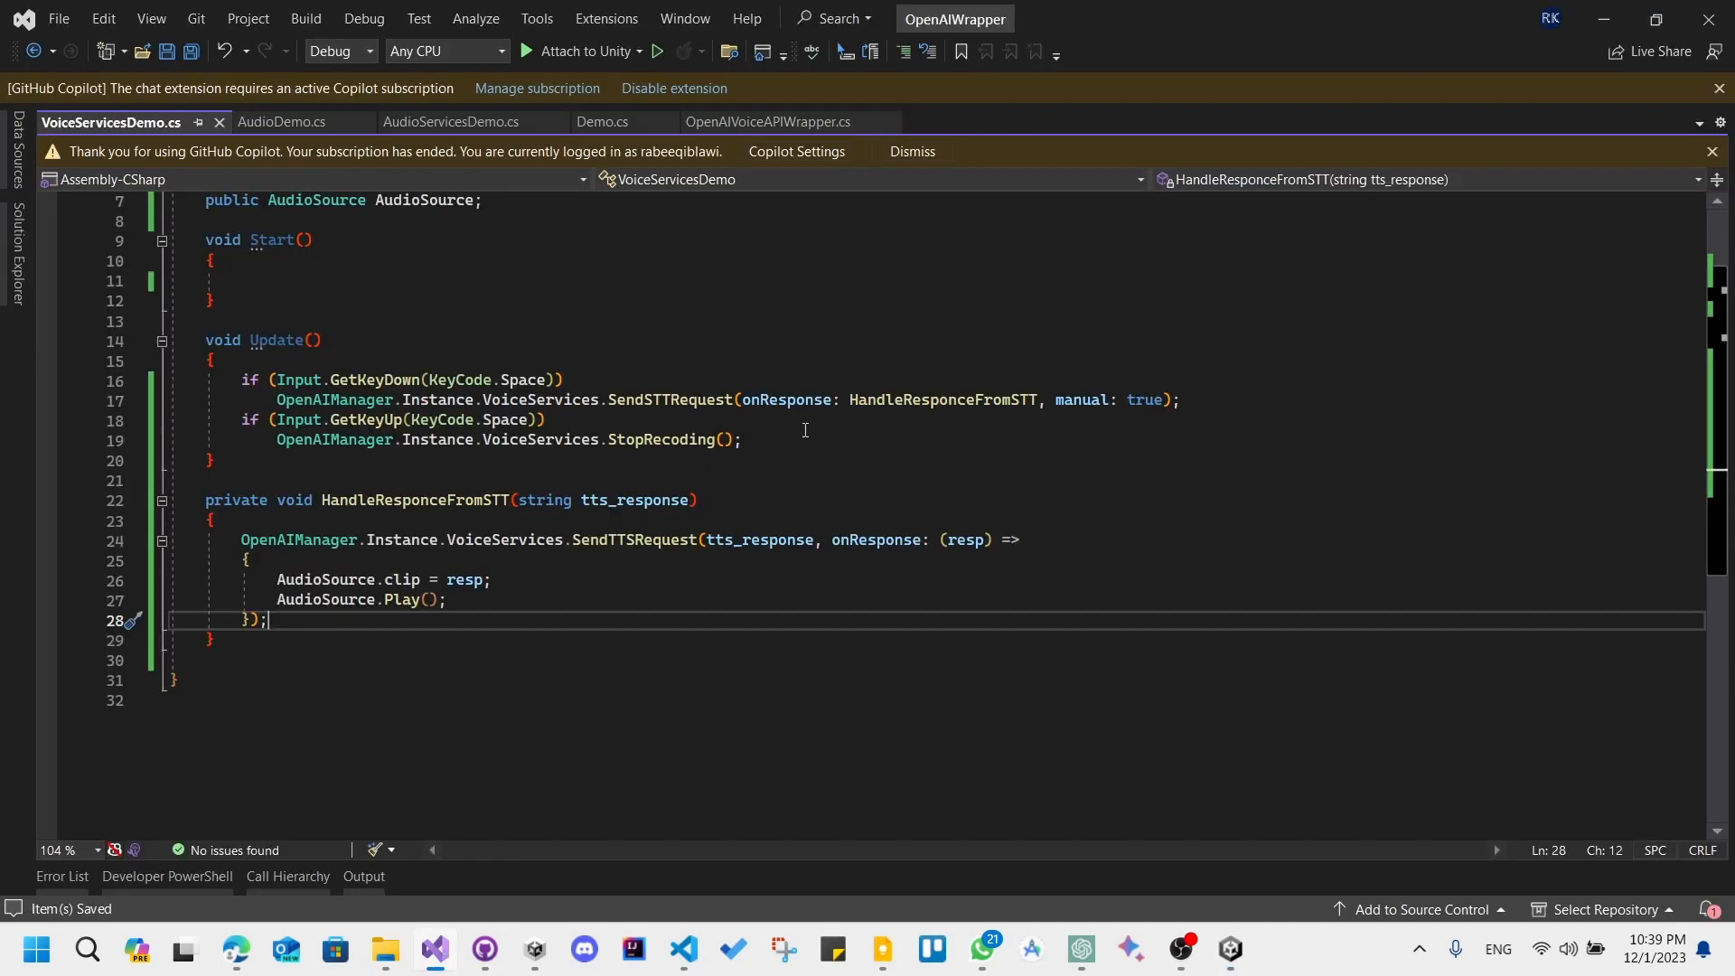
{"action": "mouse_move", "coordinate": [863, 434]}
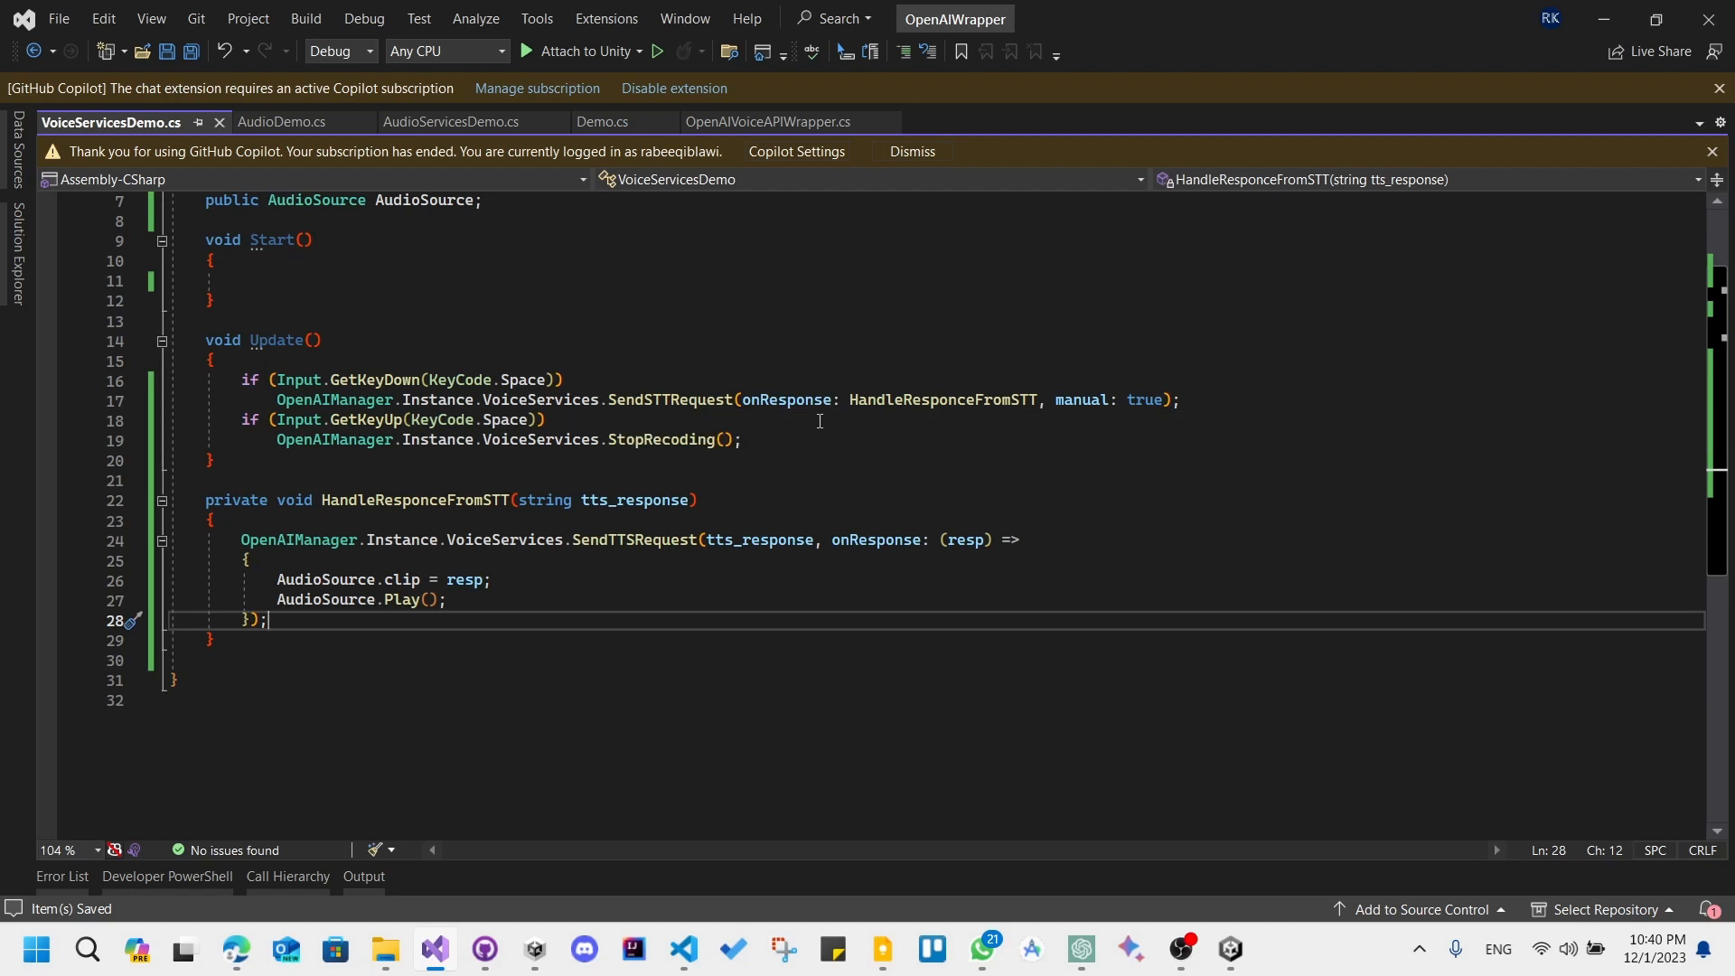
{"action": "mouse_move", "coordinate": [480, 499]}
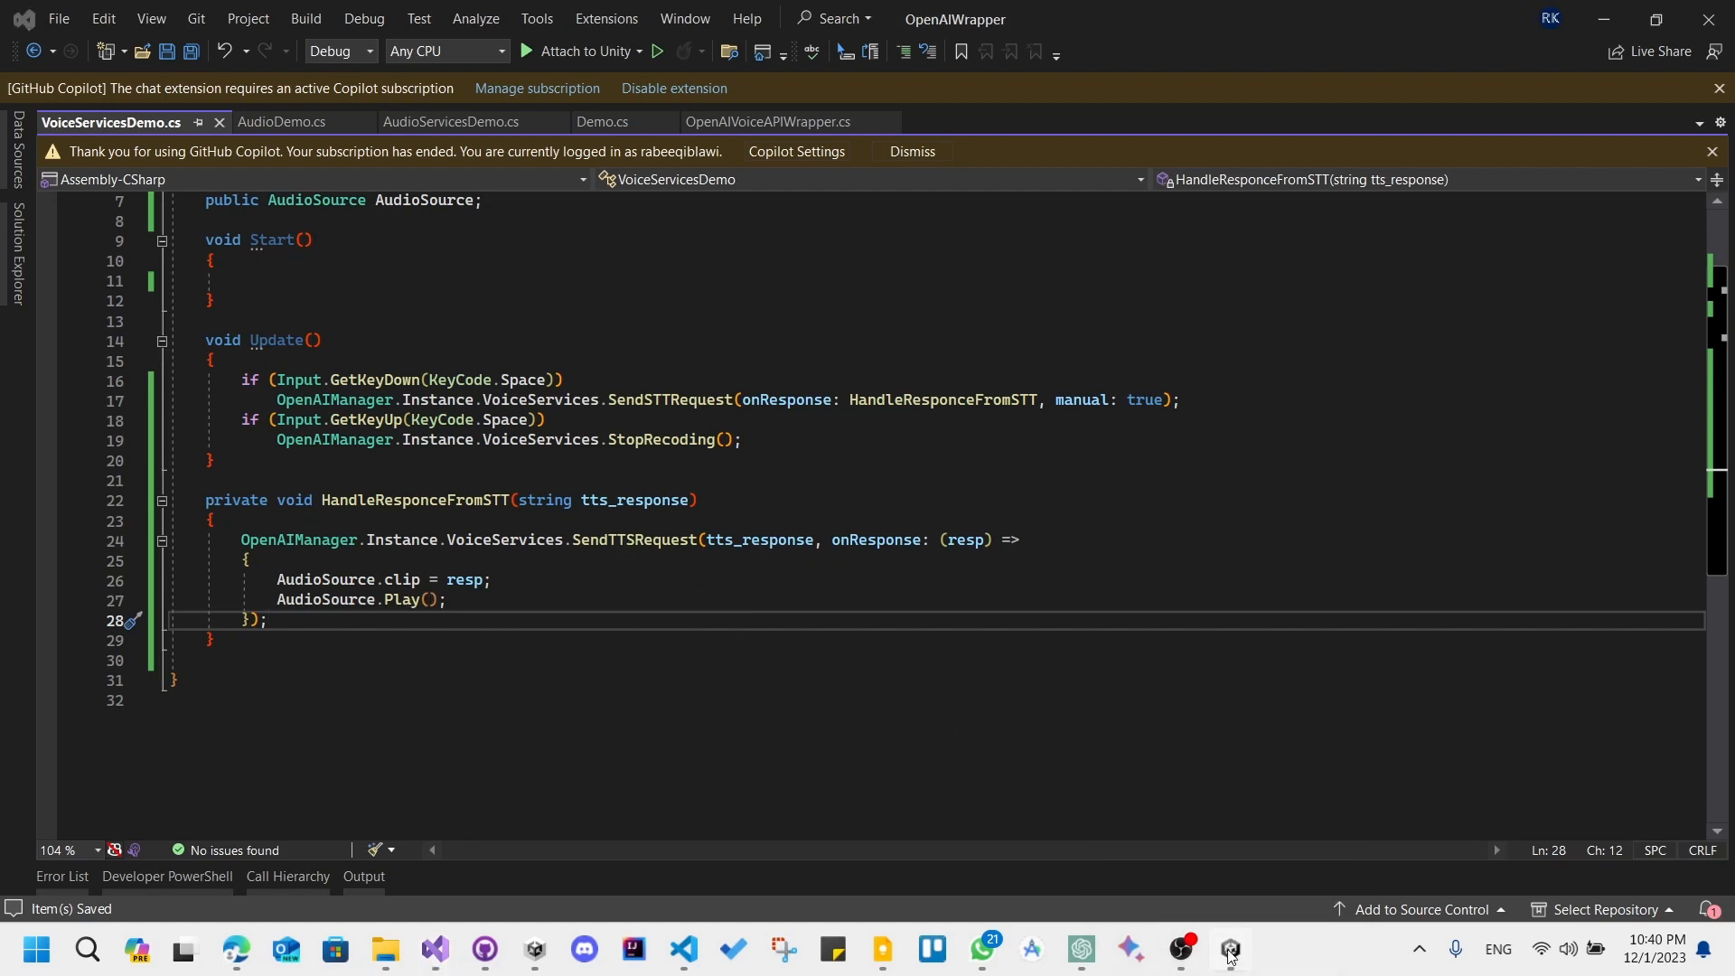
Switch back to the Unity Editor with the scene still playing
{"action": "left_click", "coordinate": [1228, 950]}
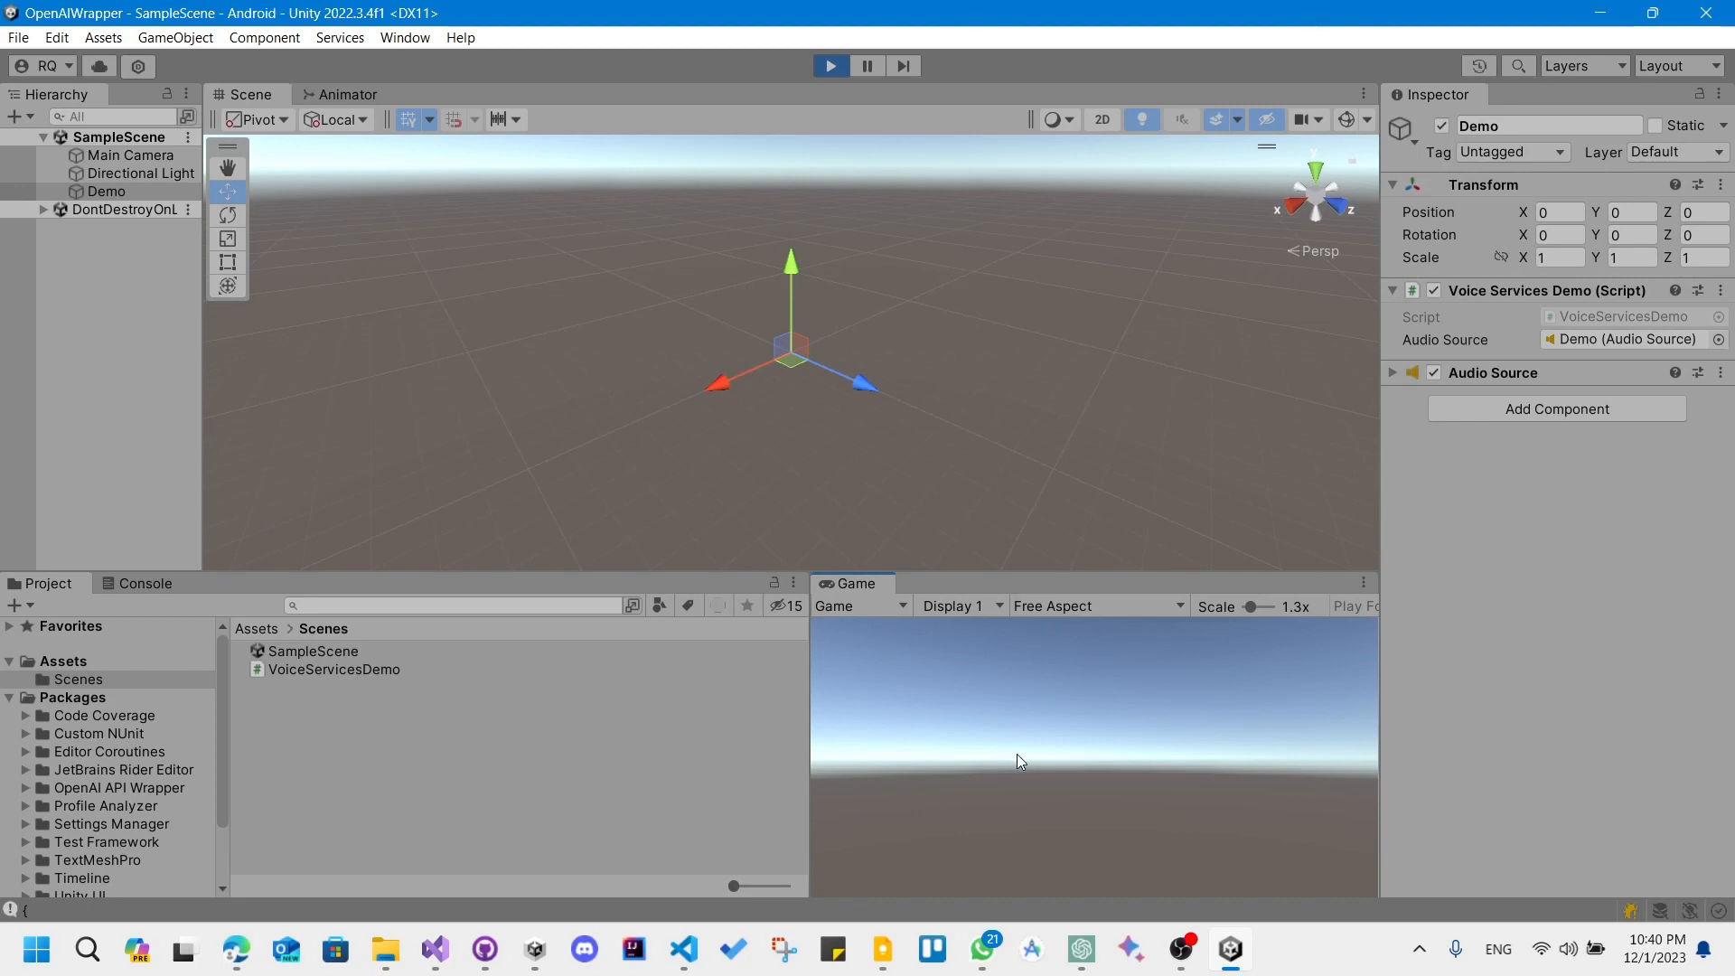